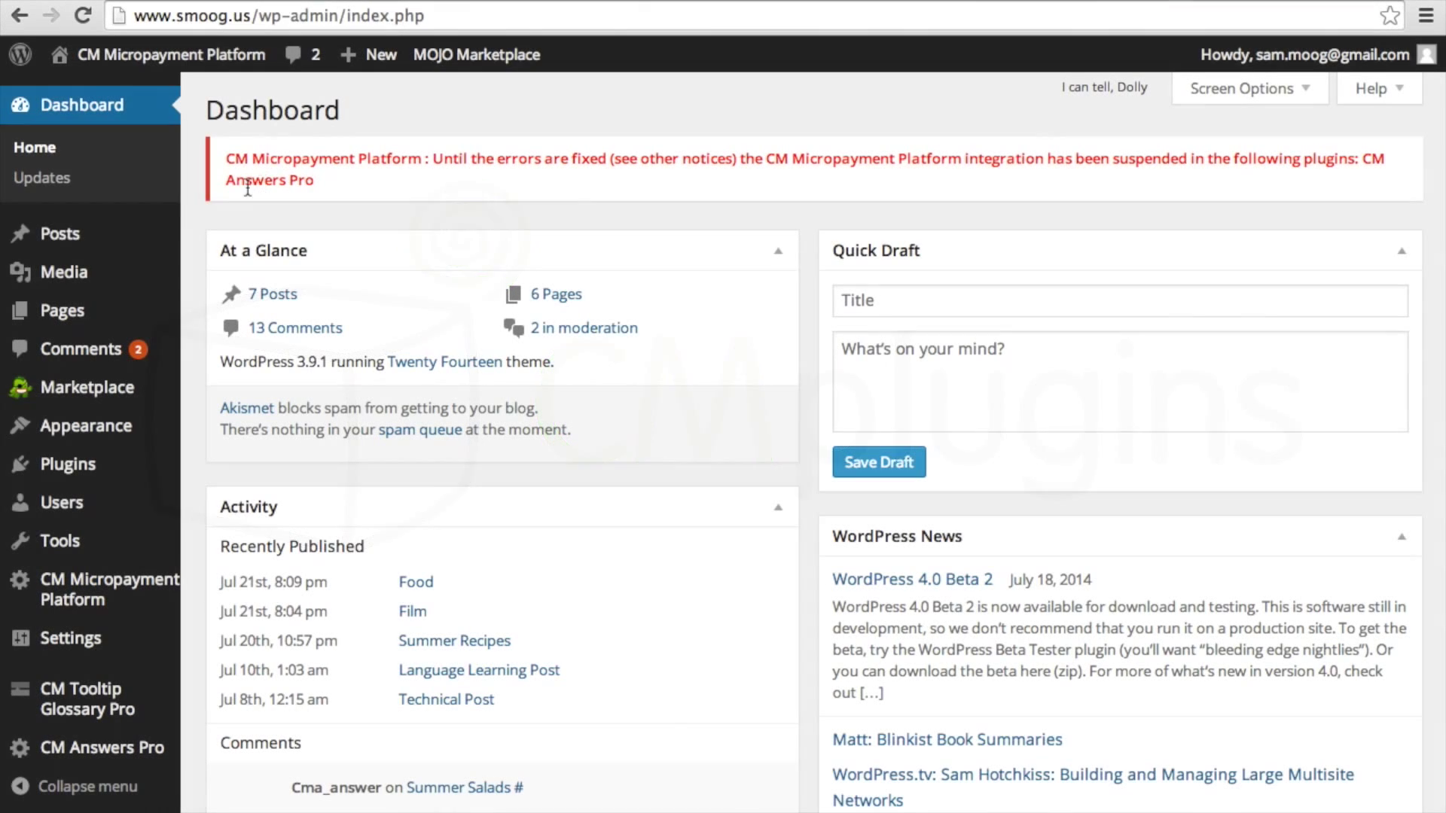
Step: Scroll down the dashboard past the CM Micropayment Platform suspended-integration notice
scroll(down, 3)
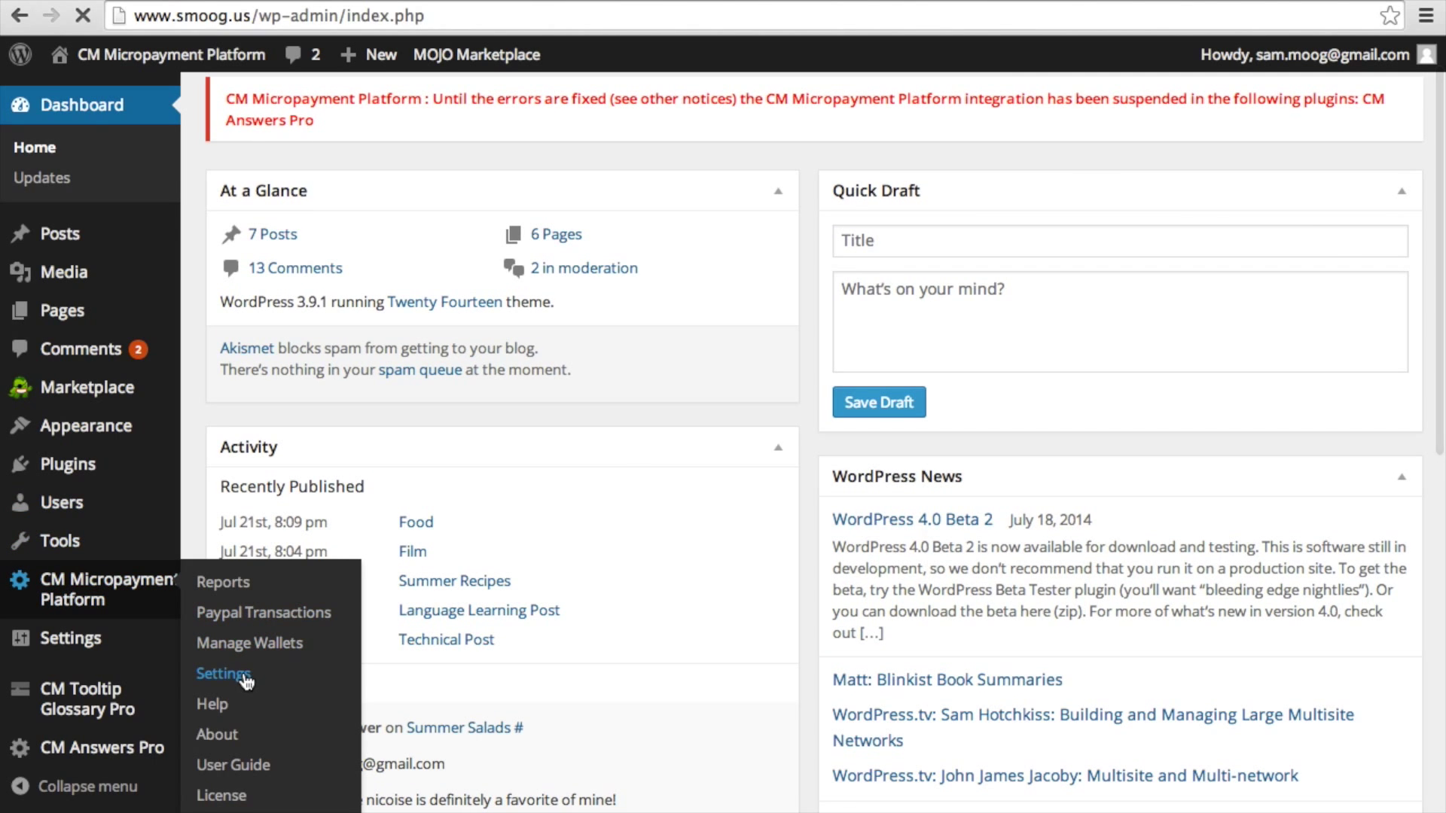
Step: On the micropayment Points settings, add and save a price of 100 points for 1.0 USD
click(223, 674)
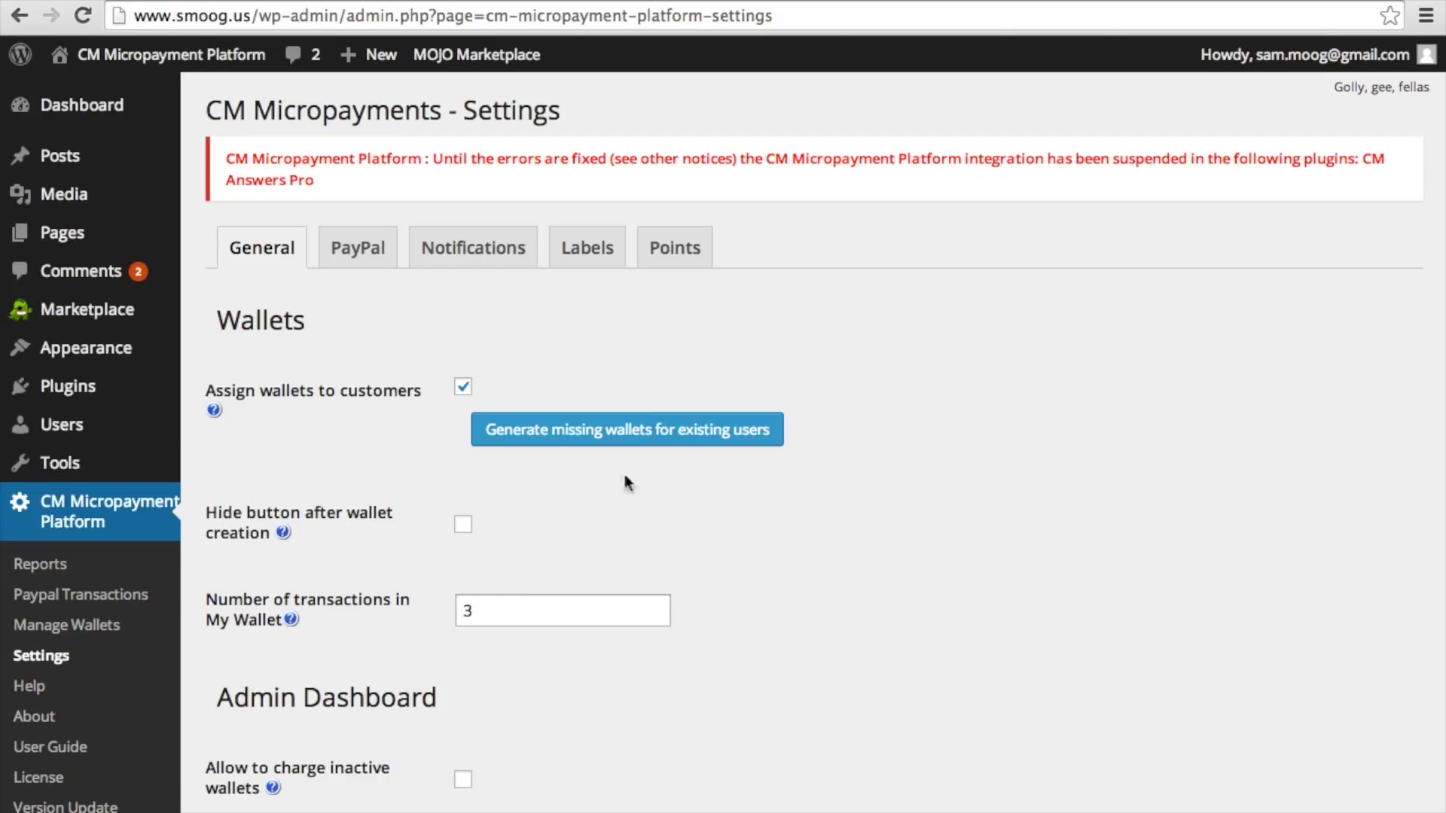
click(674, 247)
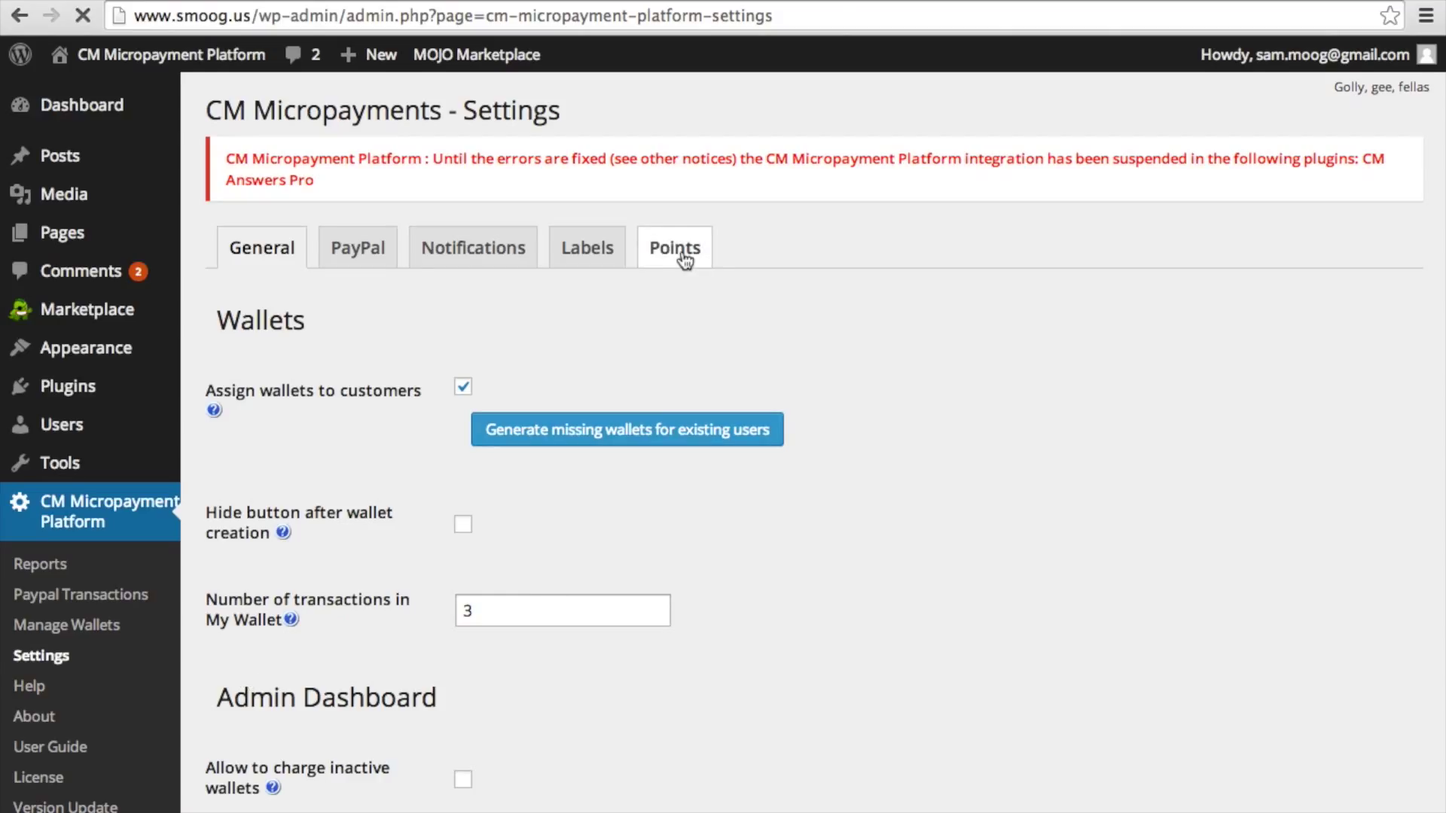
click(675, 247)
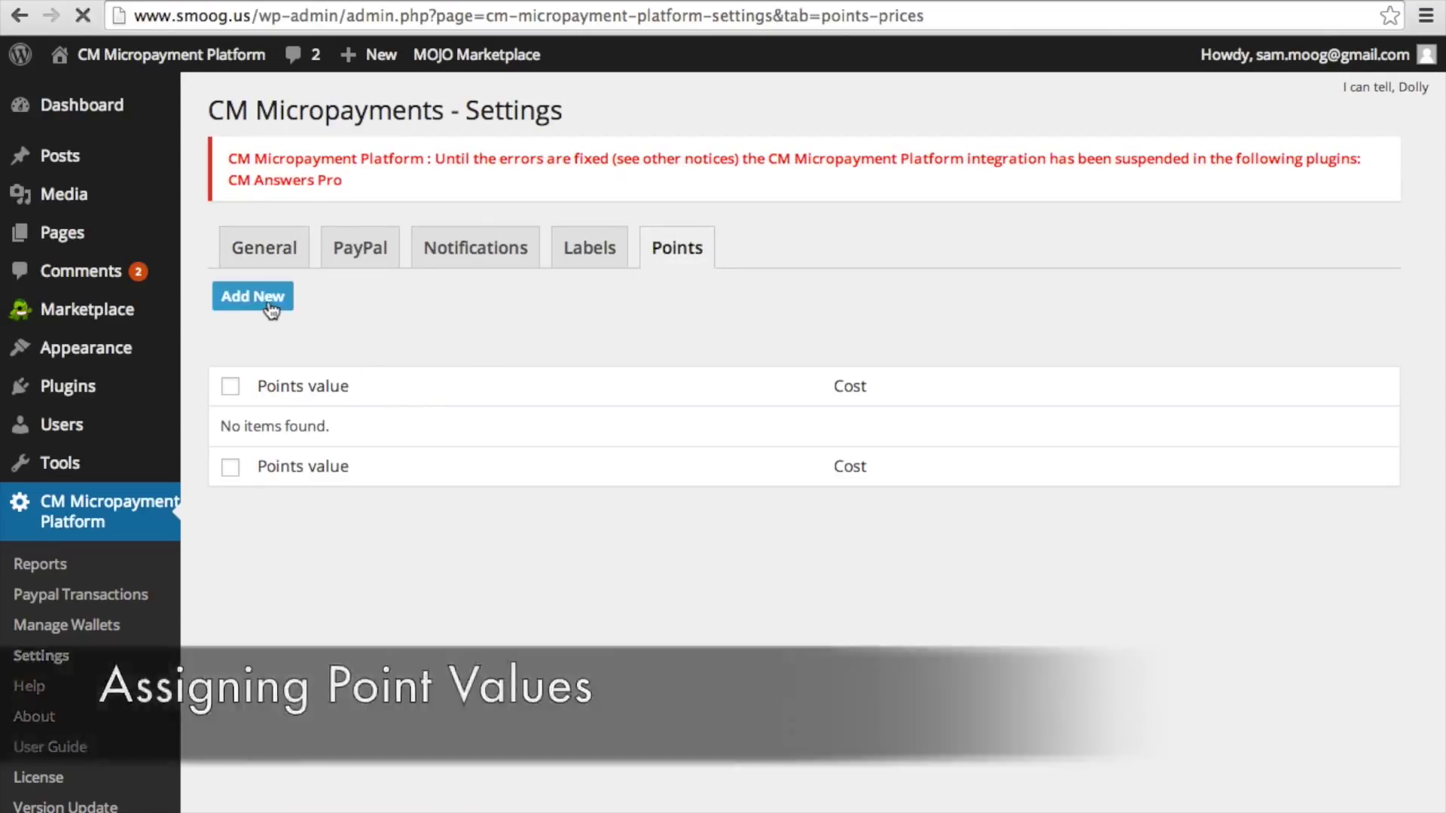
click(251, 296)
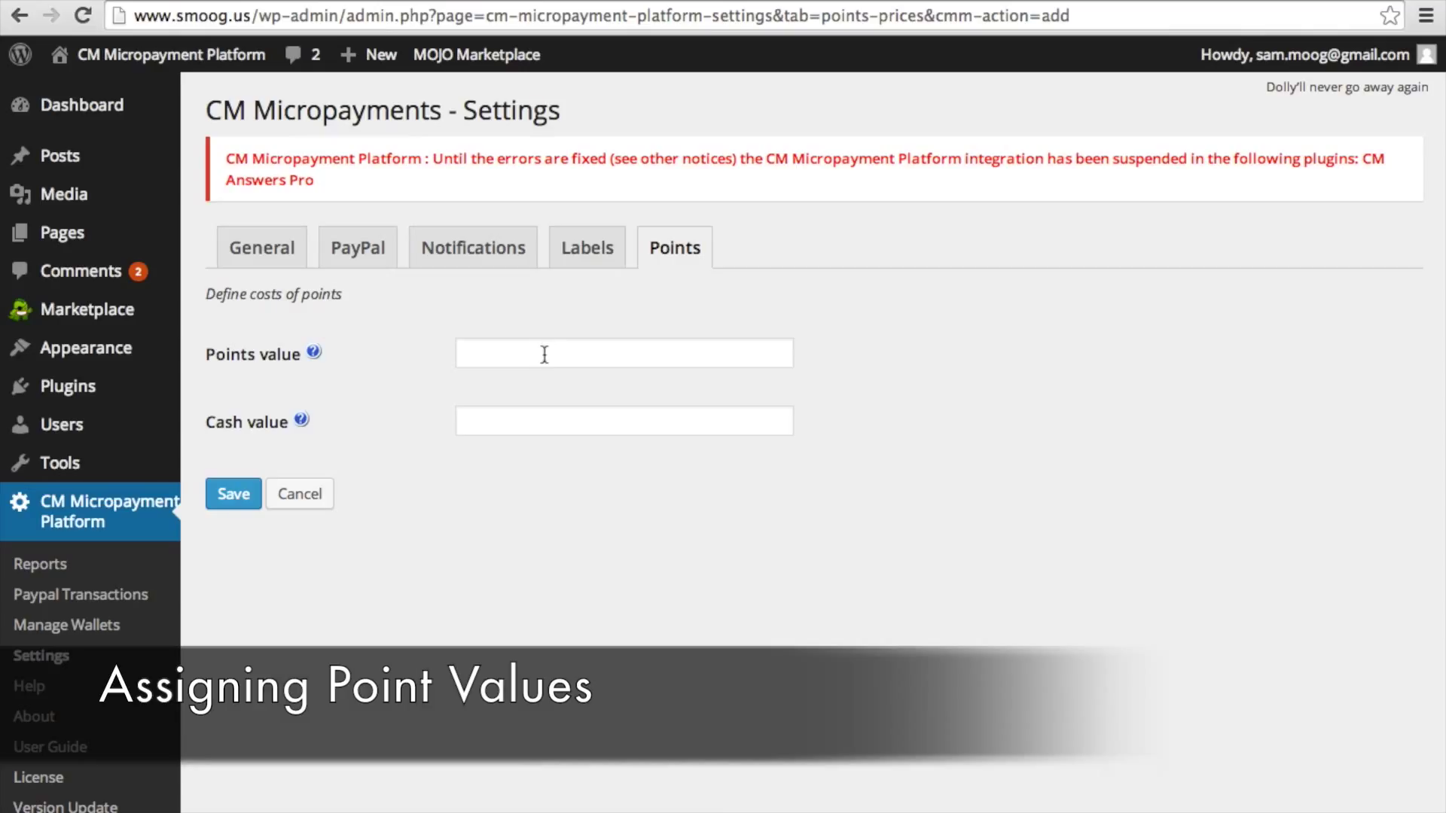
text(100)
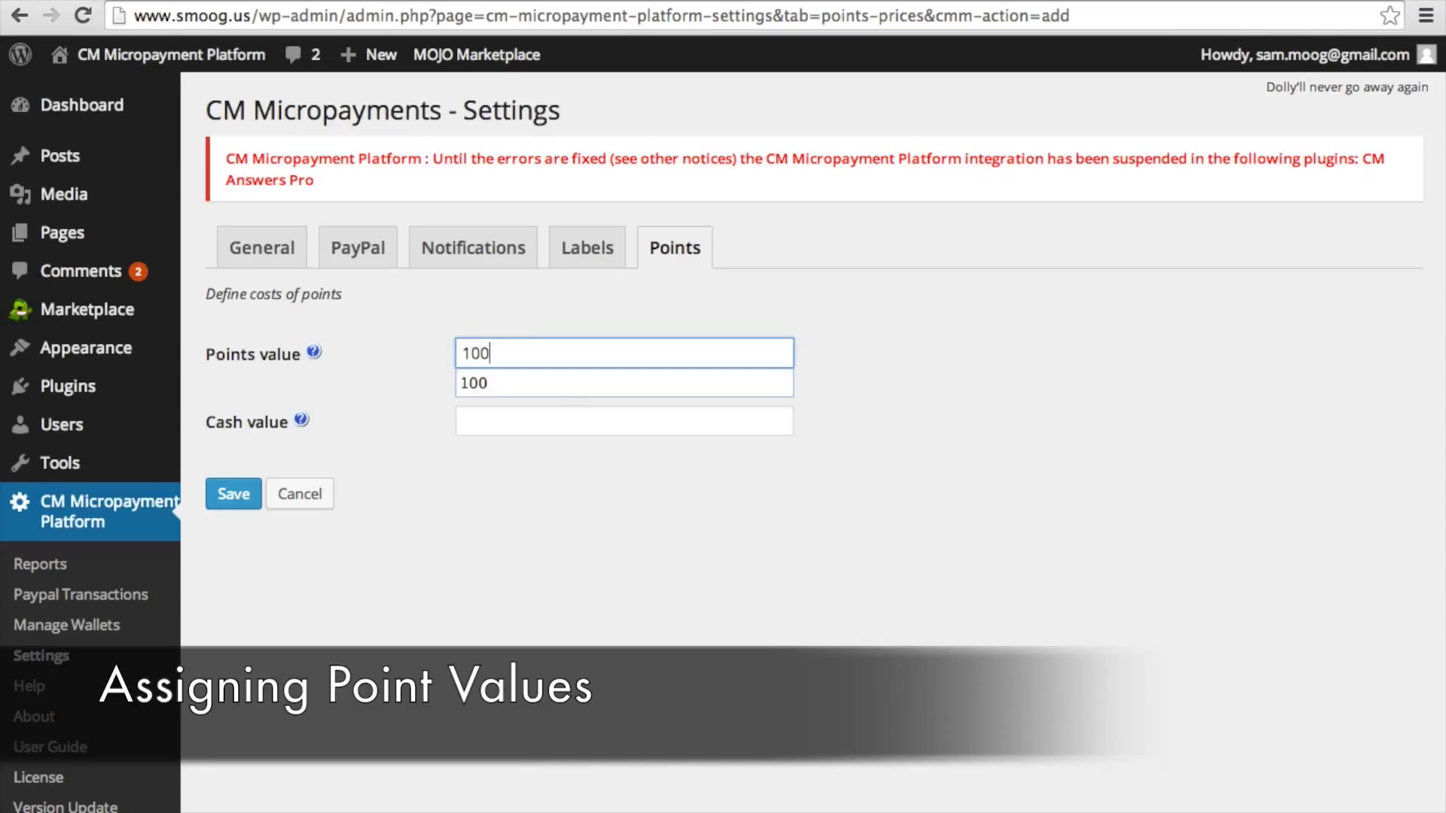
text(1.0)
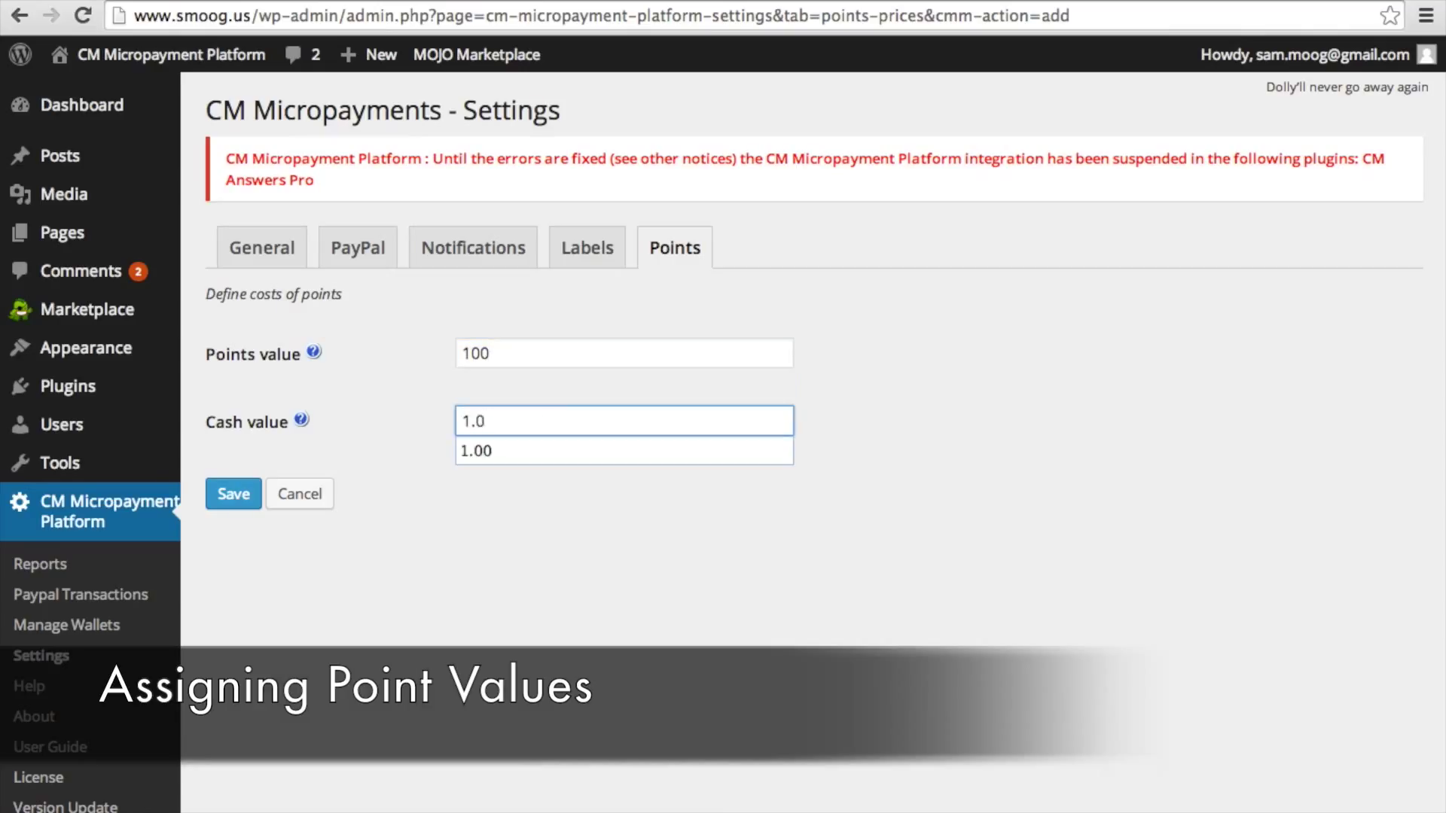
click(233, 493)
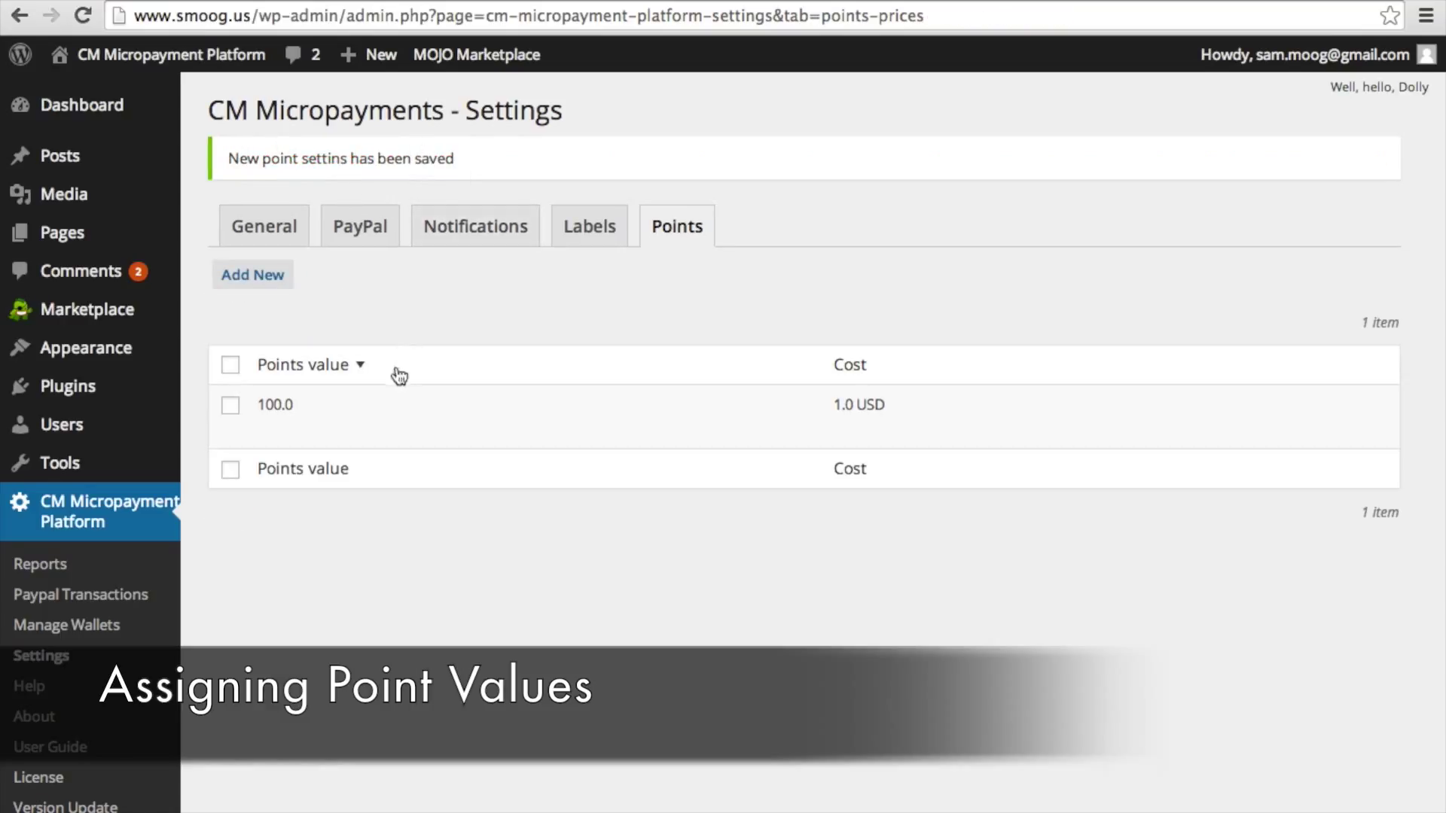
Step: Add and save a 300-point price costing 3.0 USD
click(252, 274)
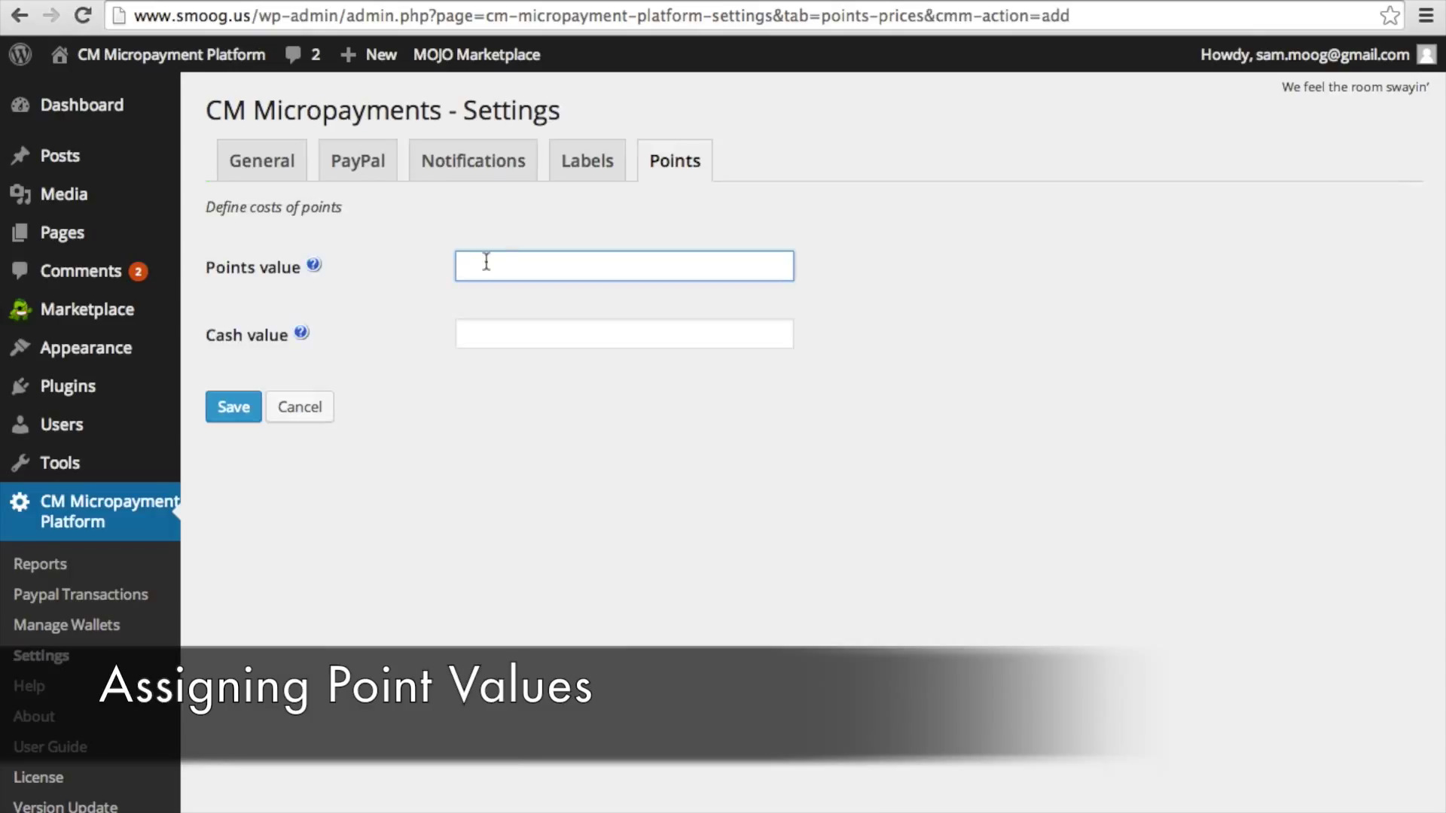
text(300)
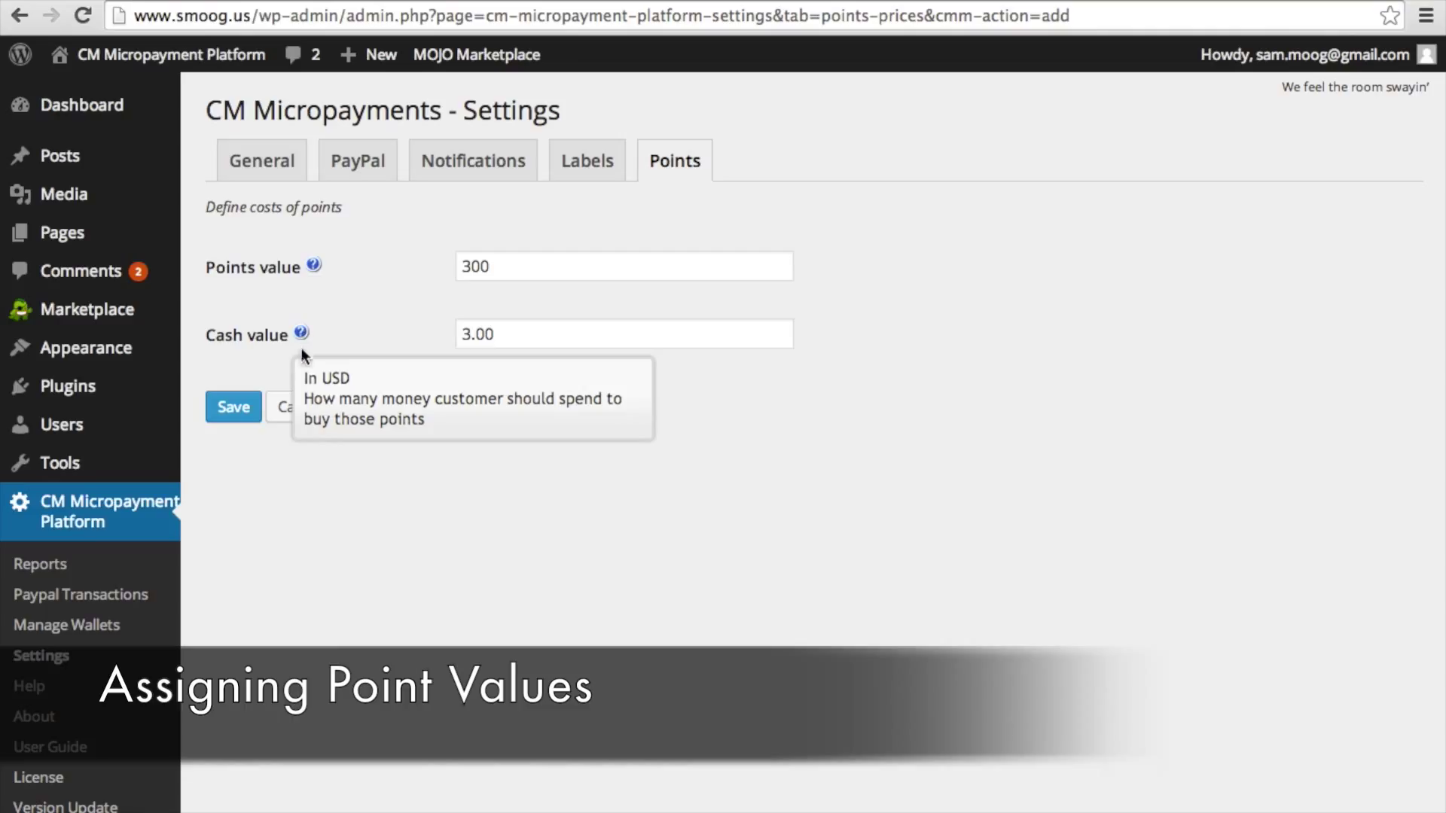
click(234, 406)
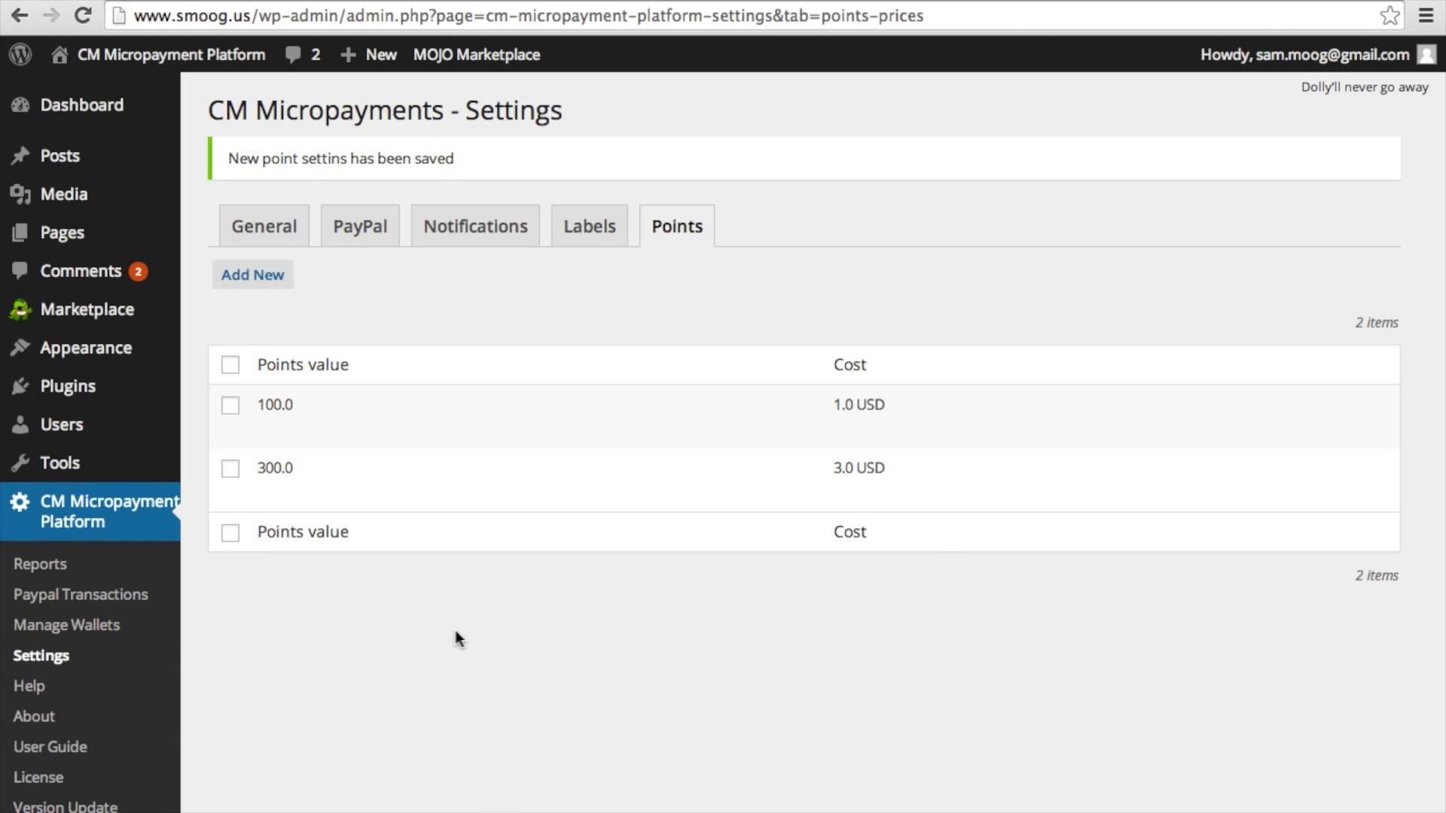
mouse_move(384, 268)
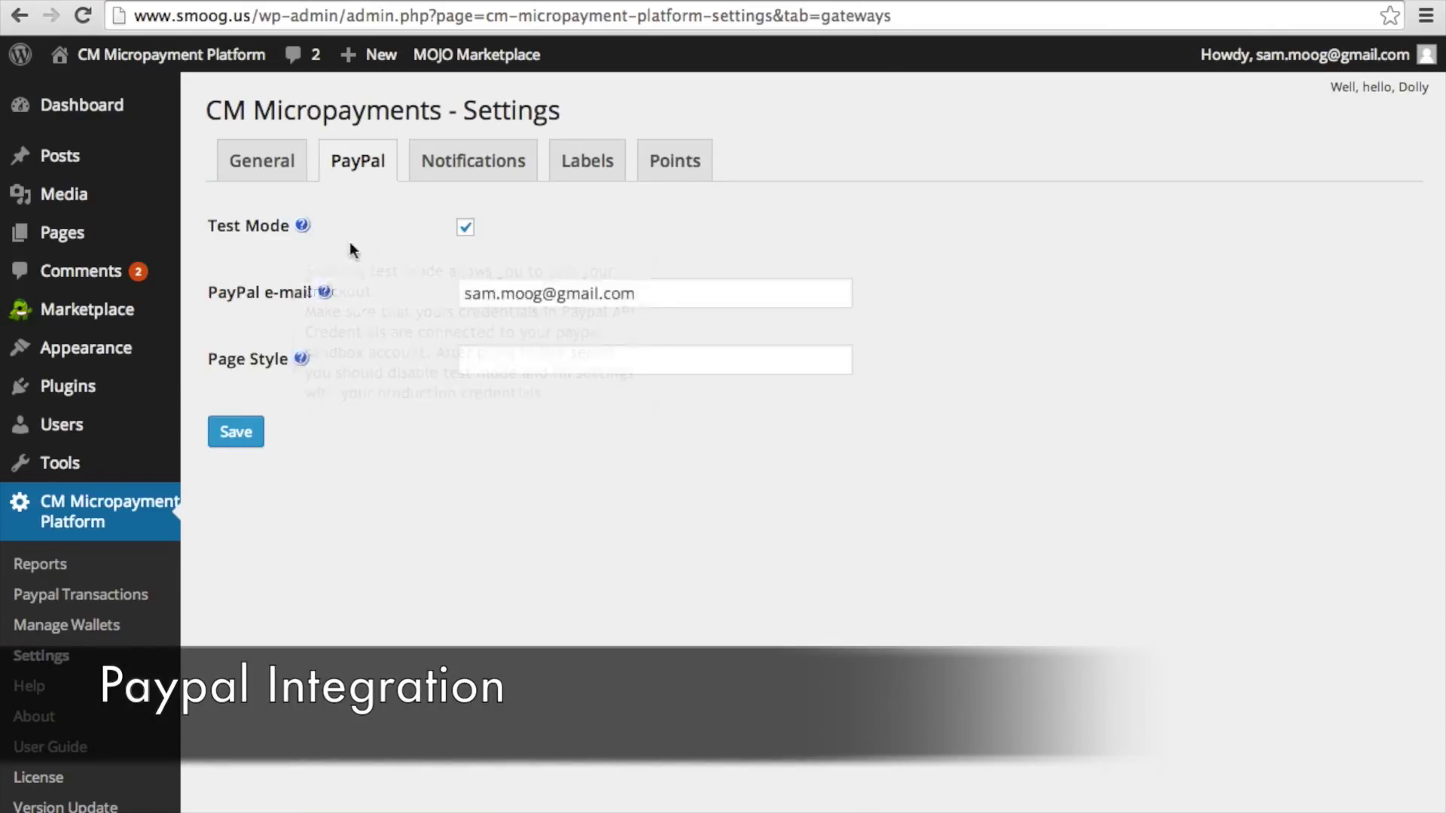
Step: Save the PayPal gateway settings with test mode and e-mail kept, then go to General settings
click(654, 293)
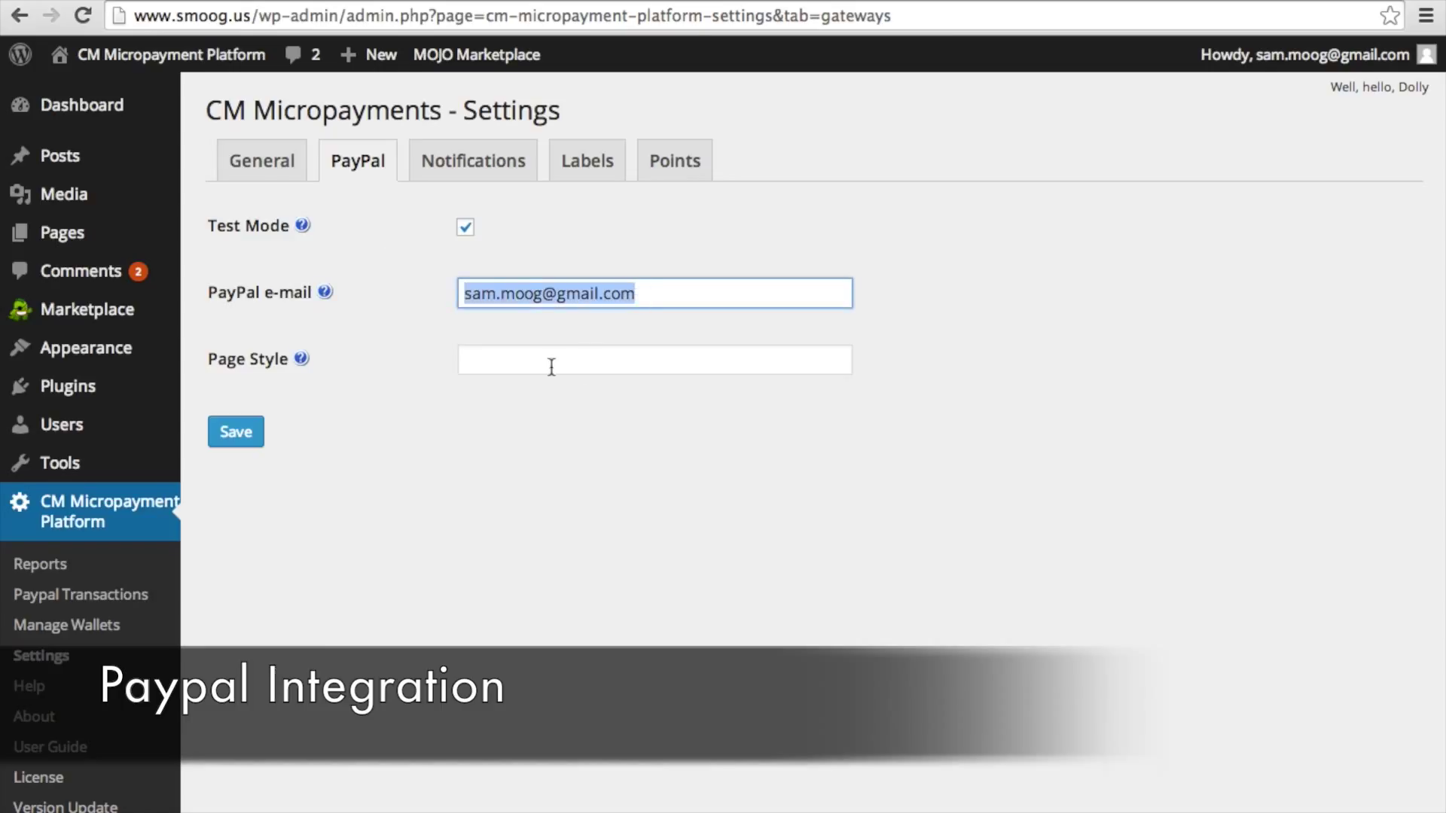
click(653, 360)
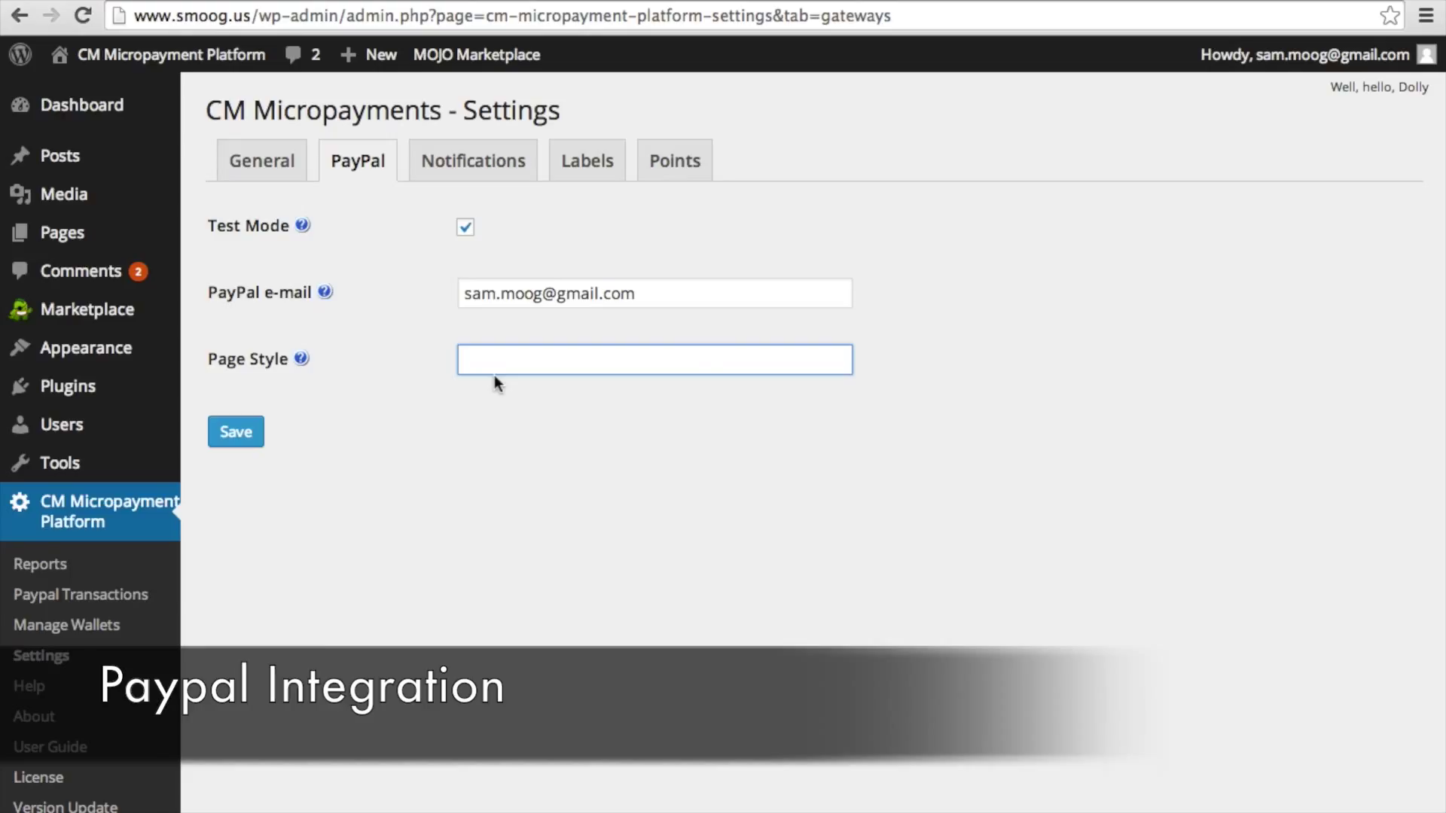
mouse_move(296, 408)
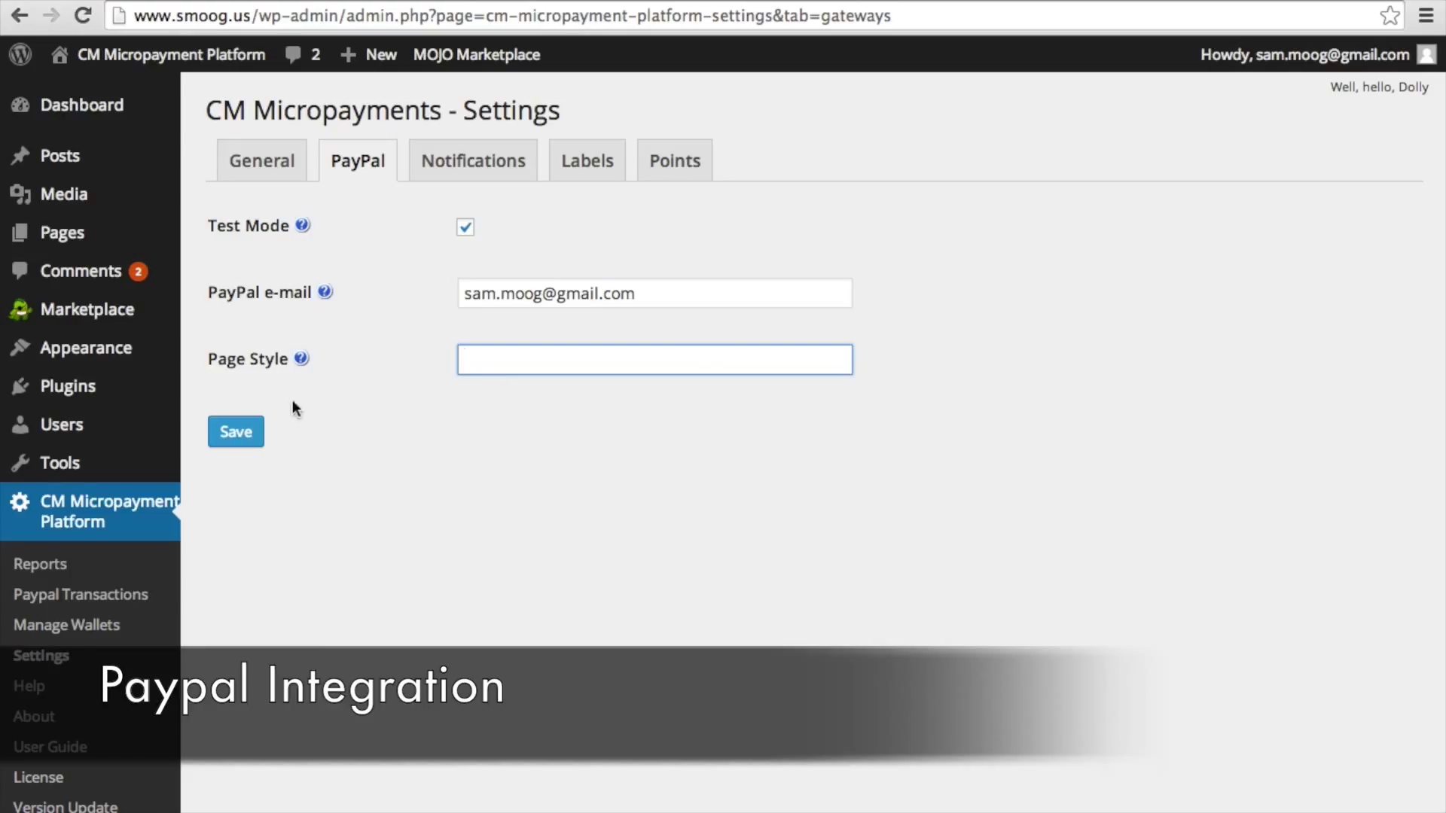
click(235, 431)
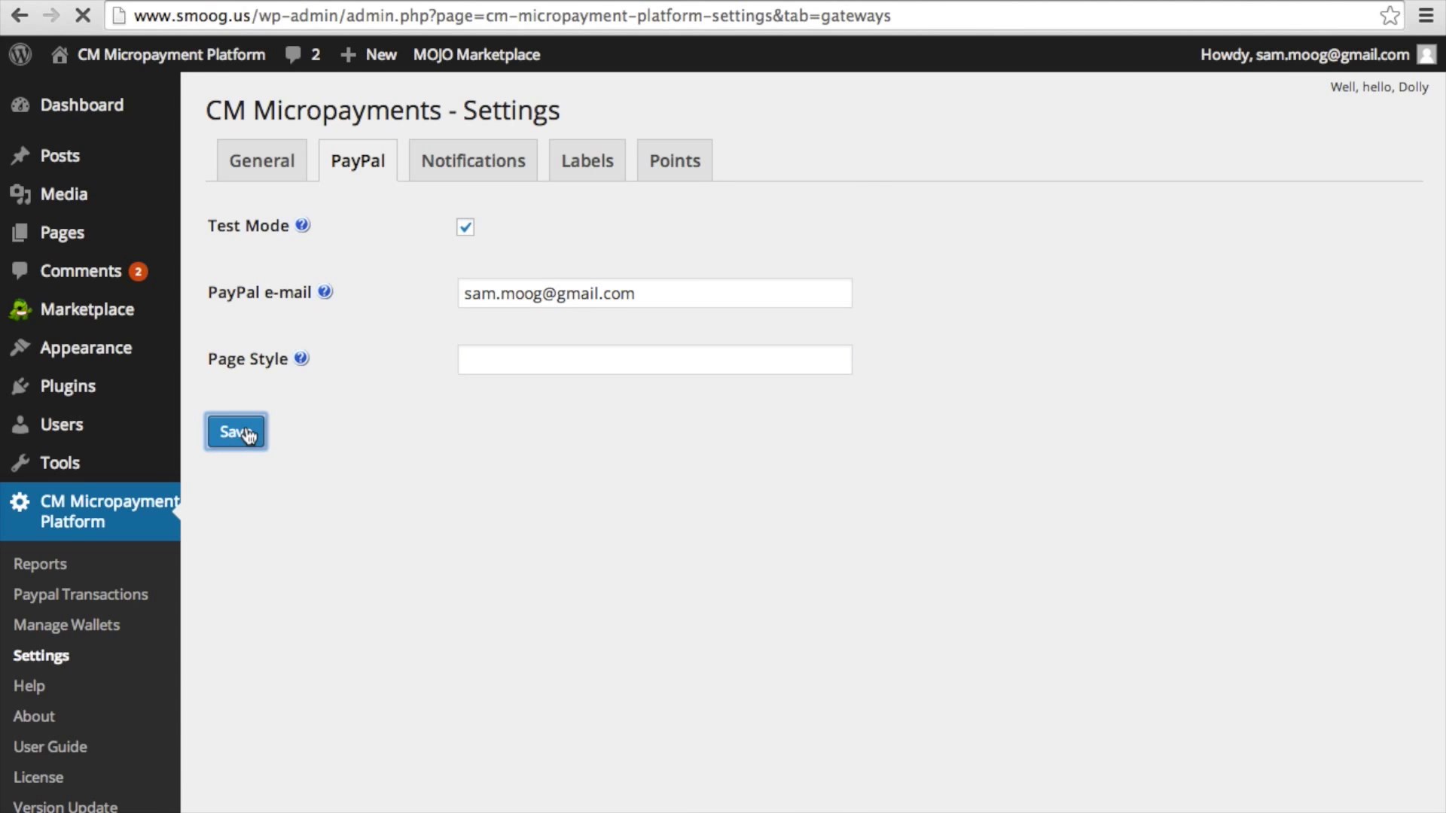
click(235, 432)
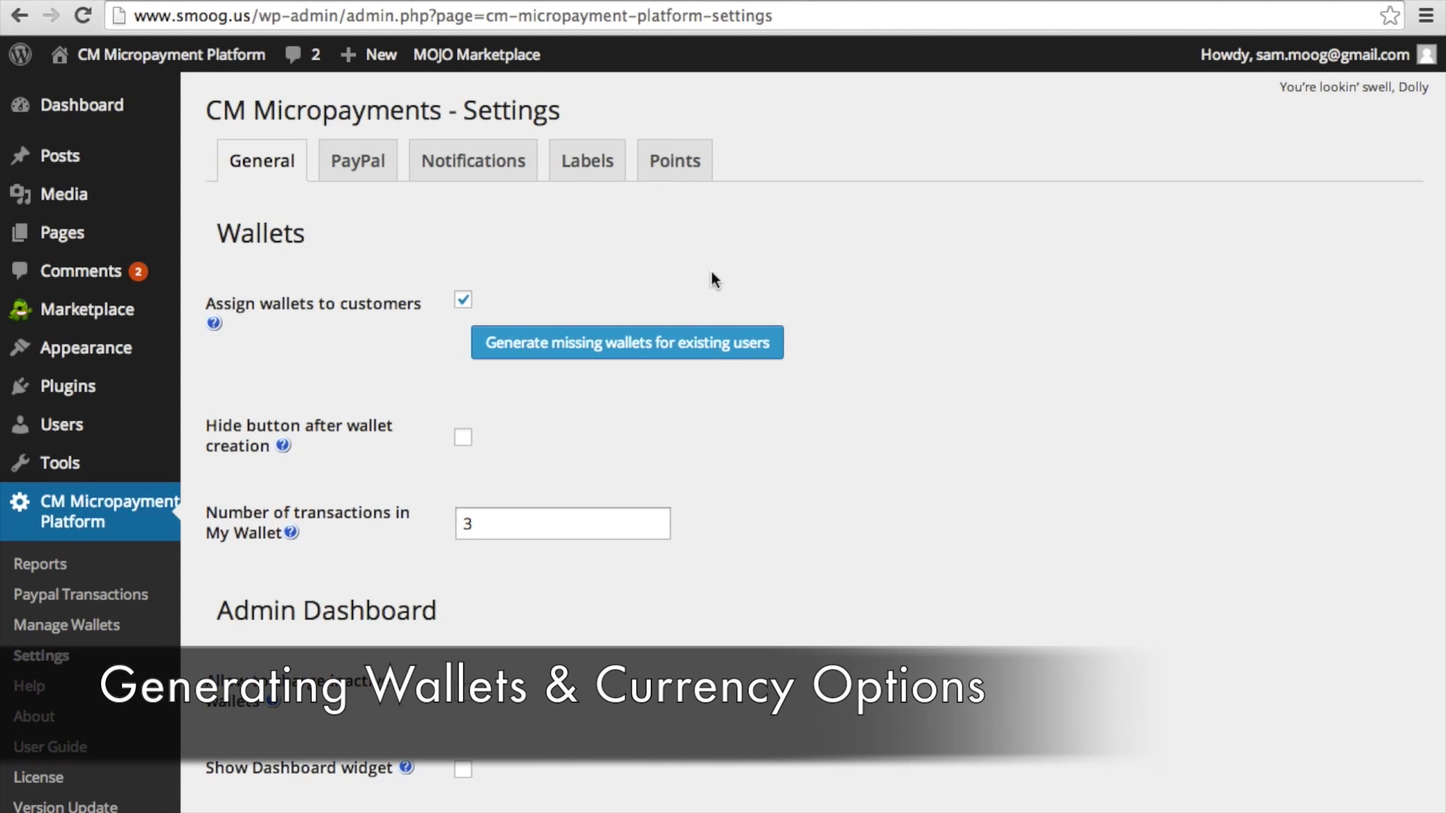
Step: Tick Show Dashboard widget and check the Payment Currency dropdown is USD
scroll(down, 3)
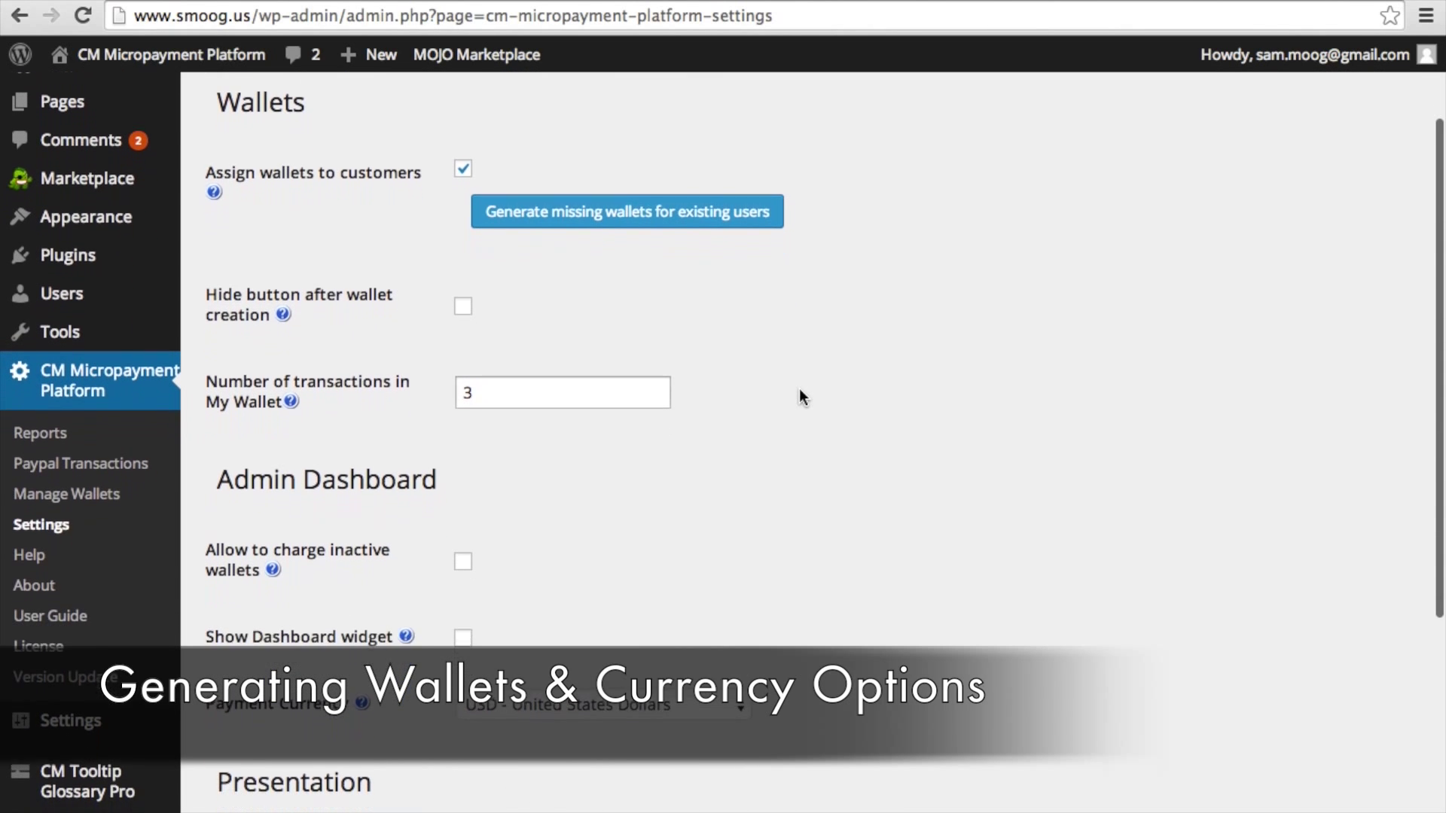
scroll(down, 3)
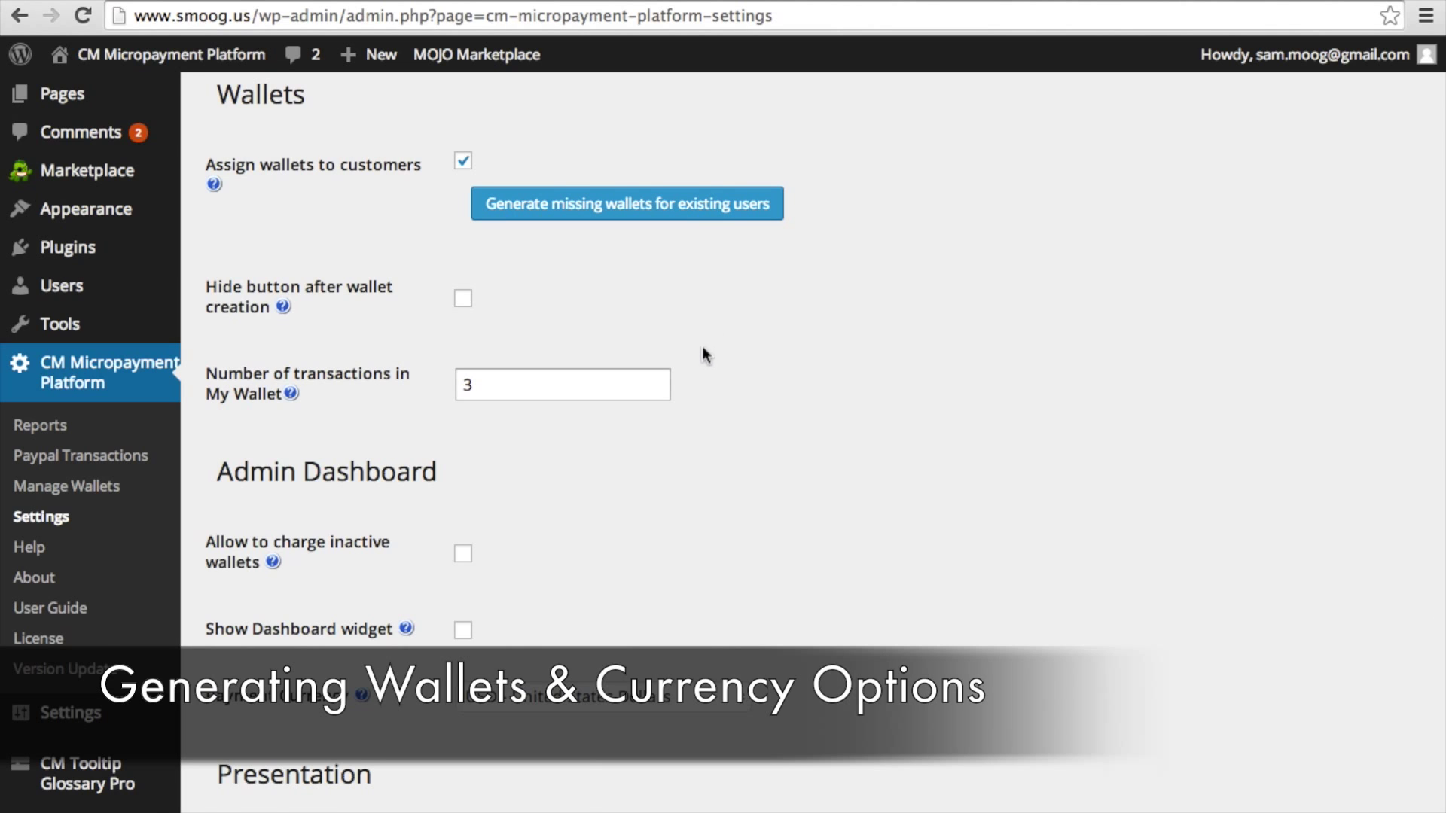
scroll(down, 3)
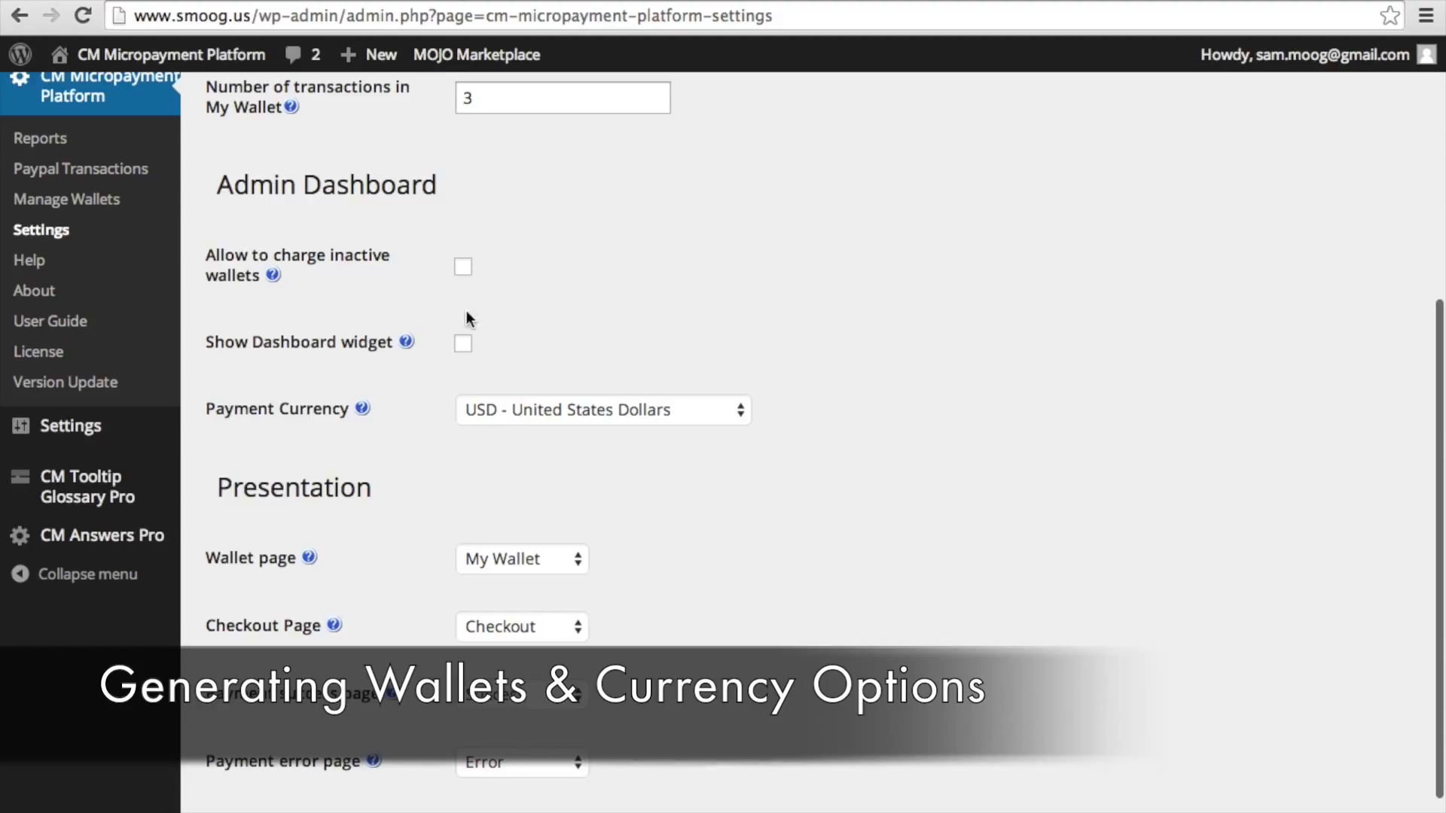
click(462, 343)
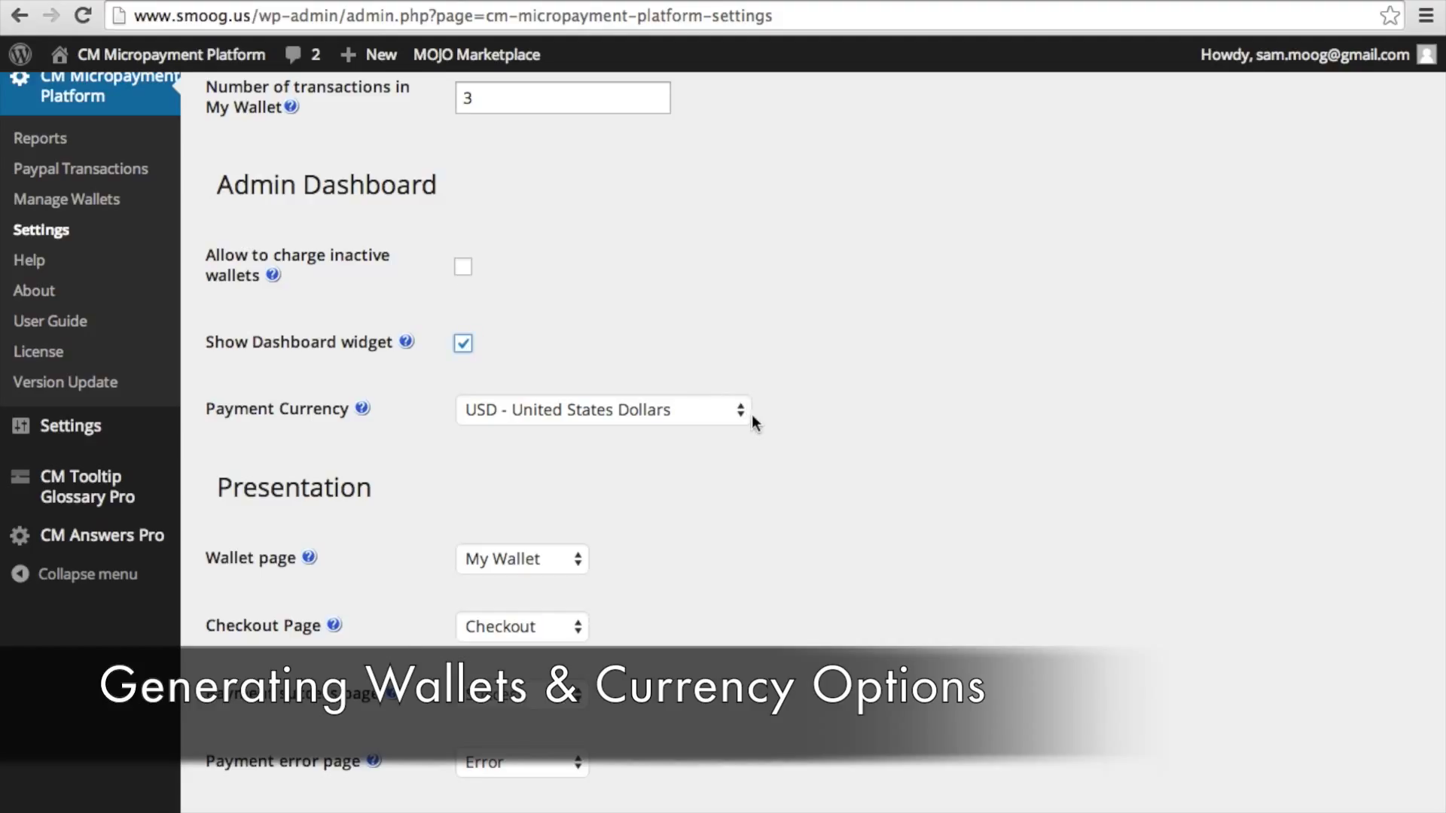
scroll(down, 3)
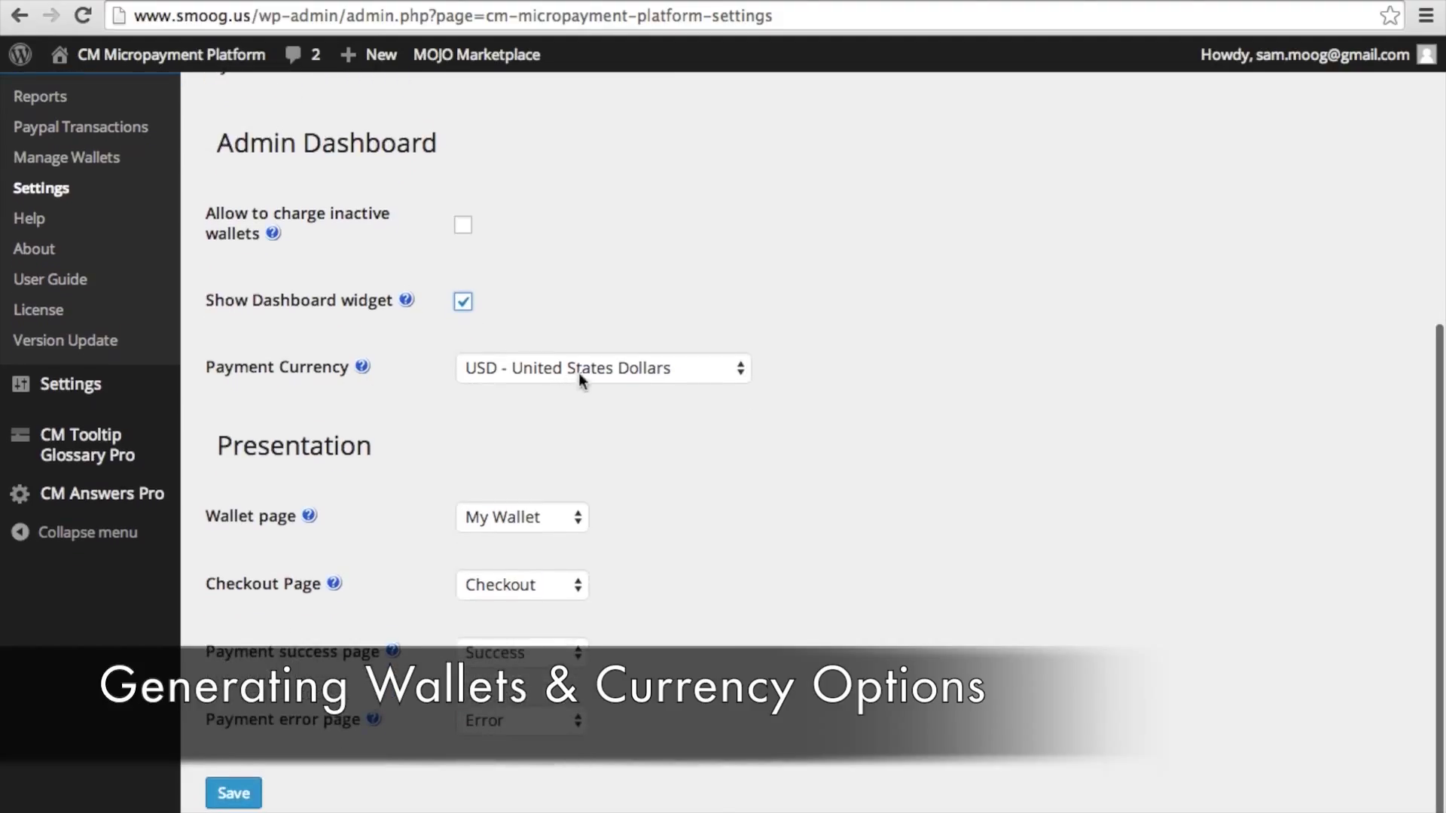
click(601, 368)
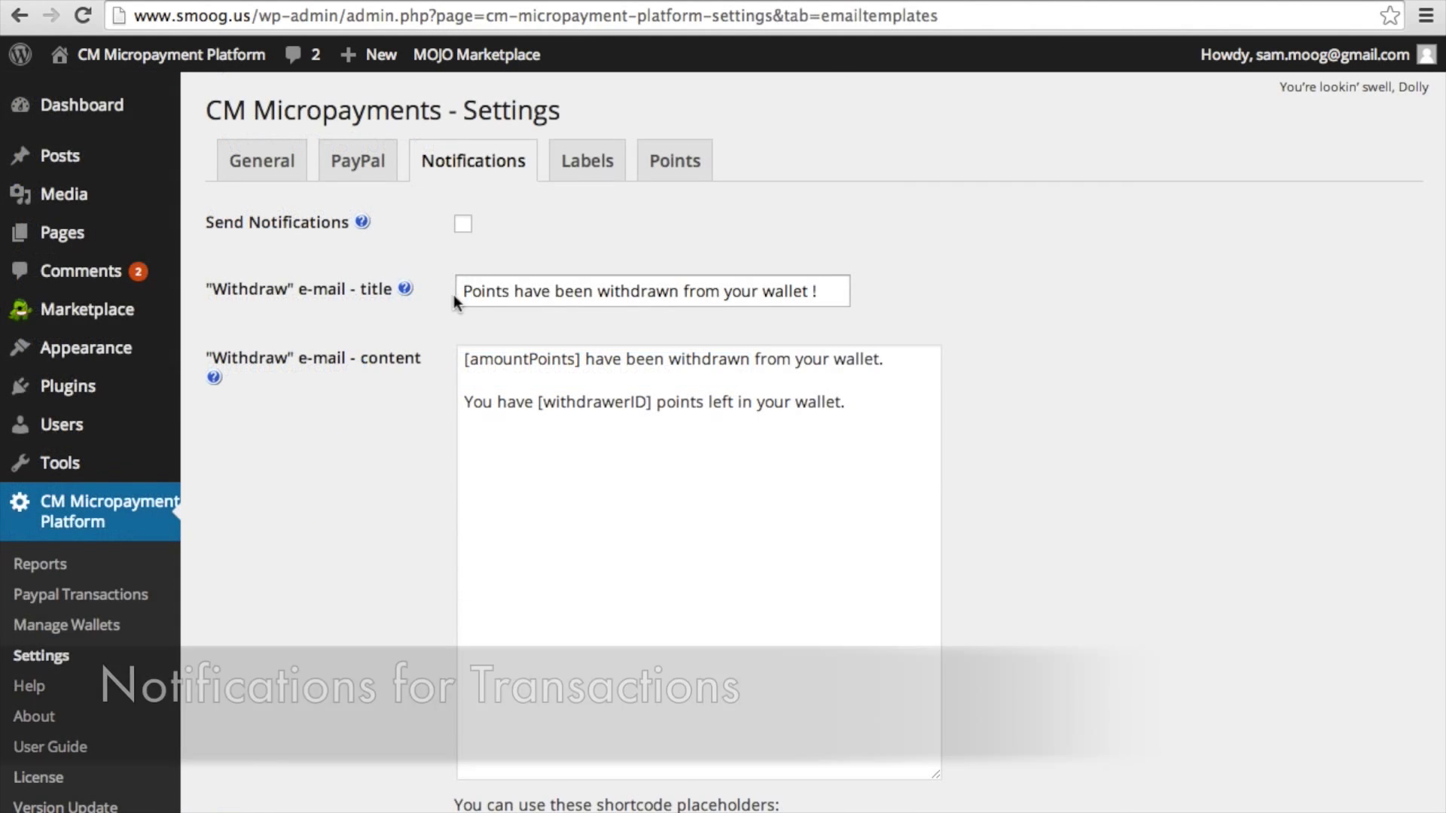
Step: Tick Send Notifications and review the withdrawerID and amountPoints placeholders in the withdraw and charge templates
click(462, 224)
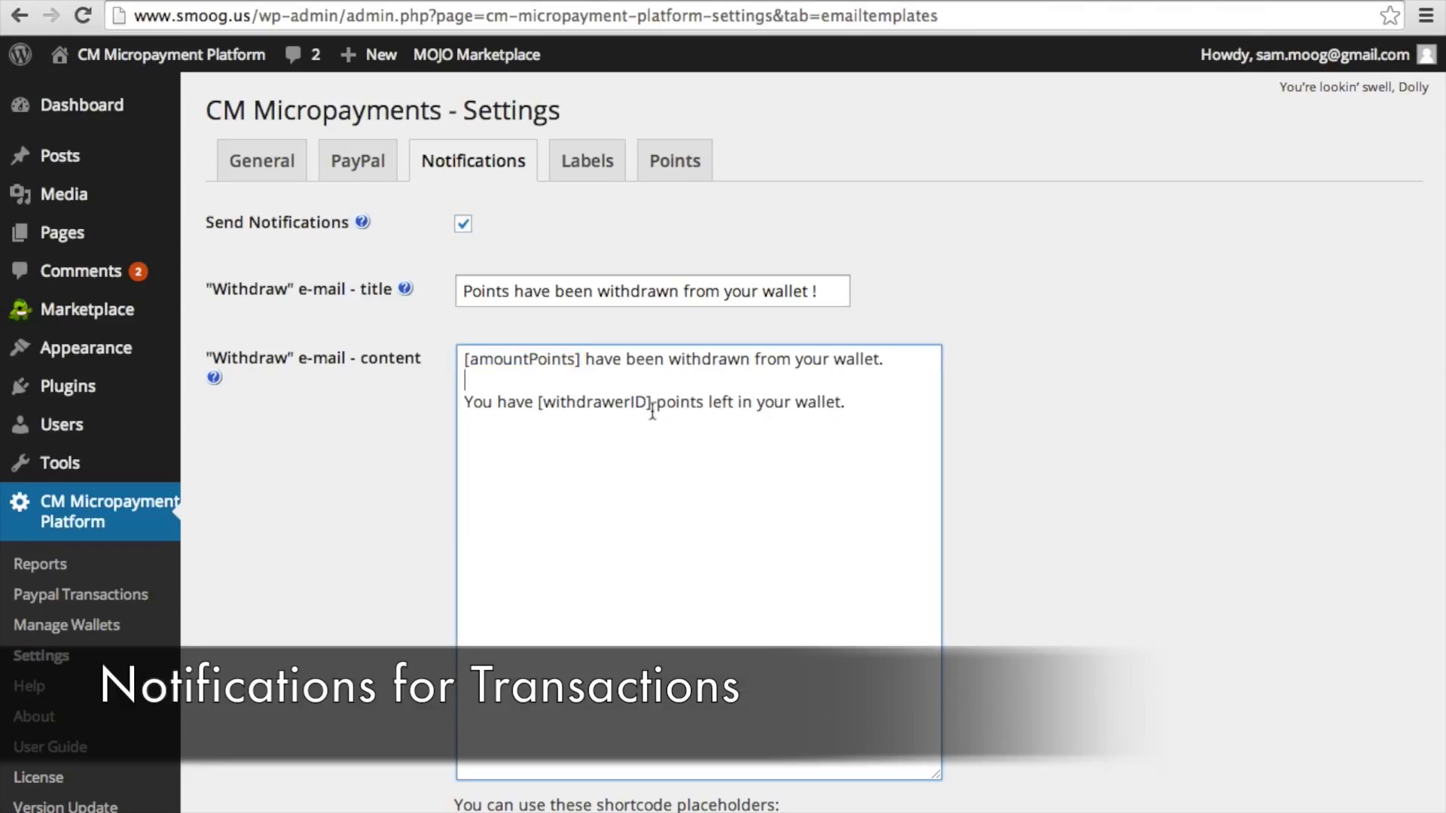
double_click(596, 403)
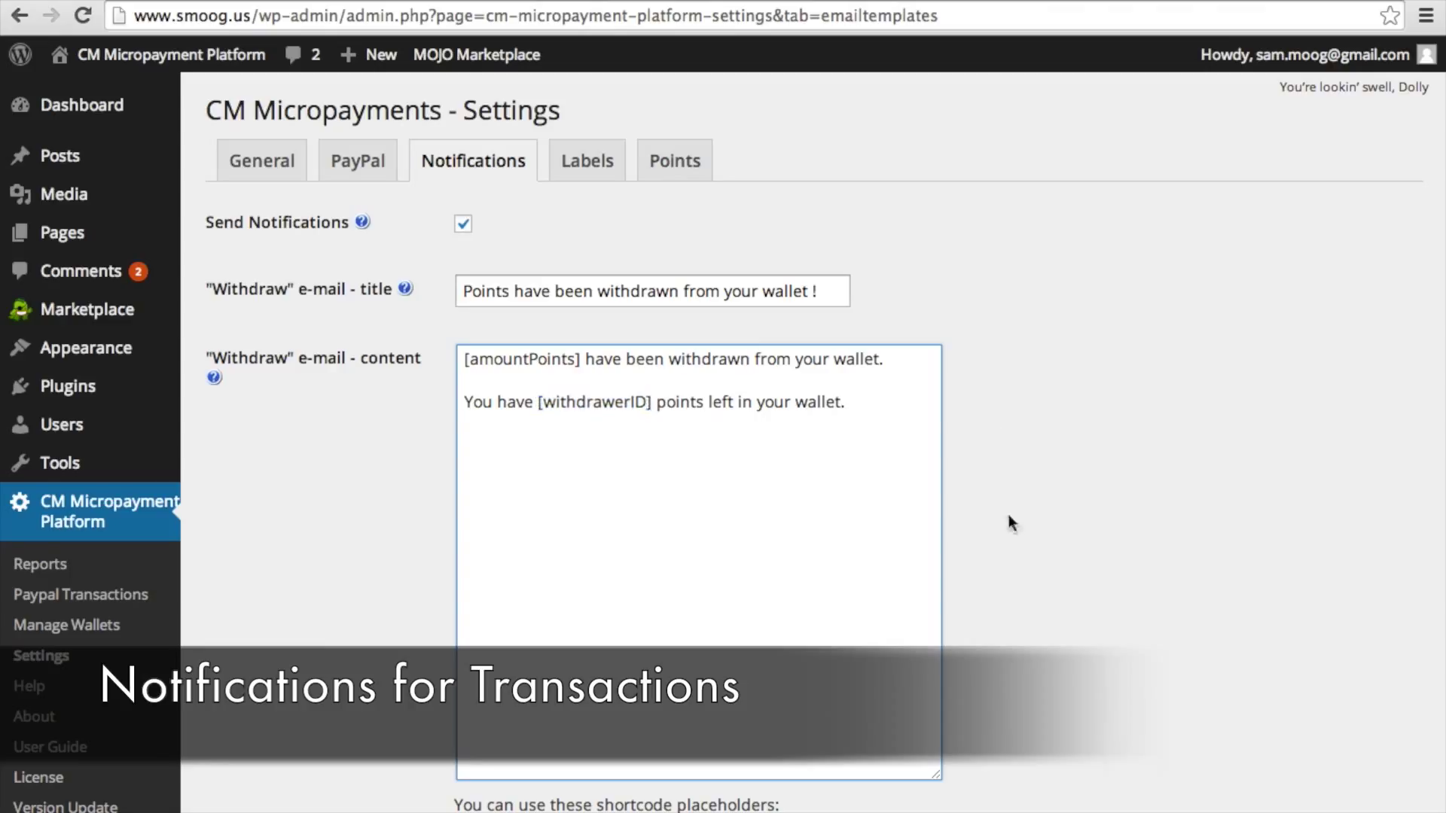
scroll(down, 3)
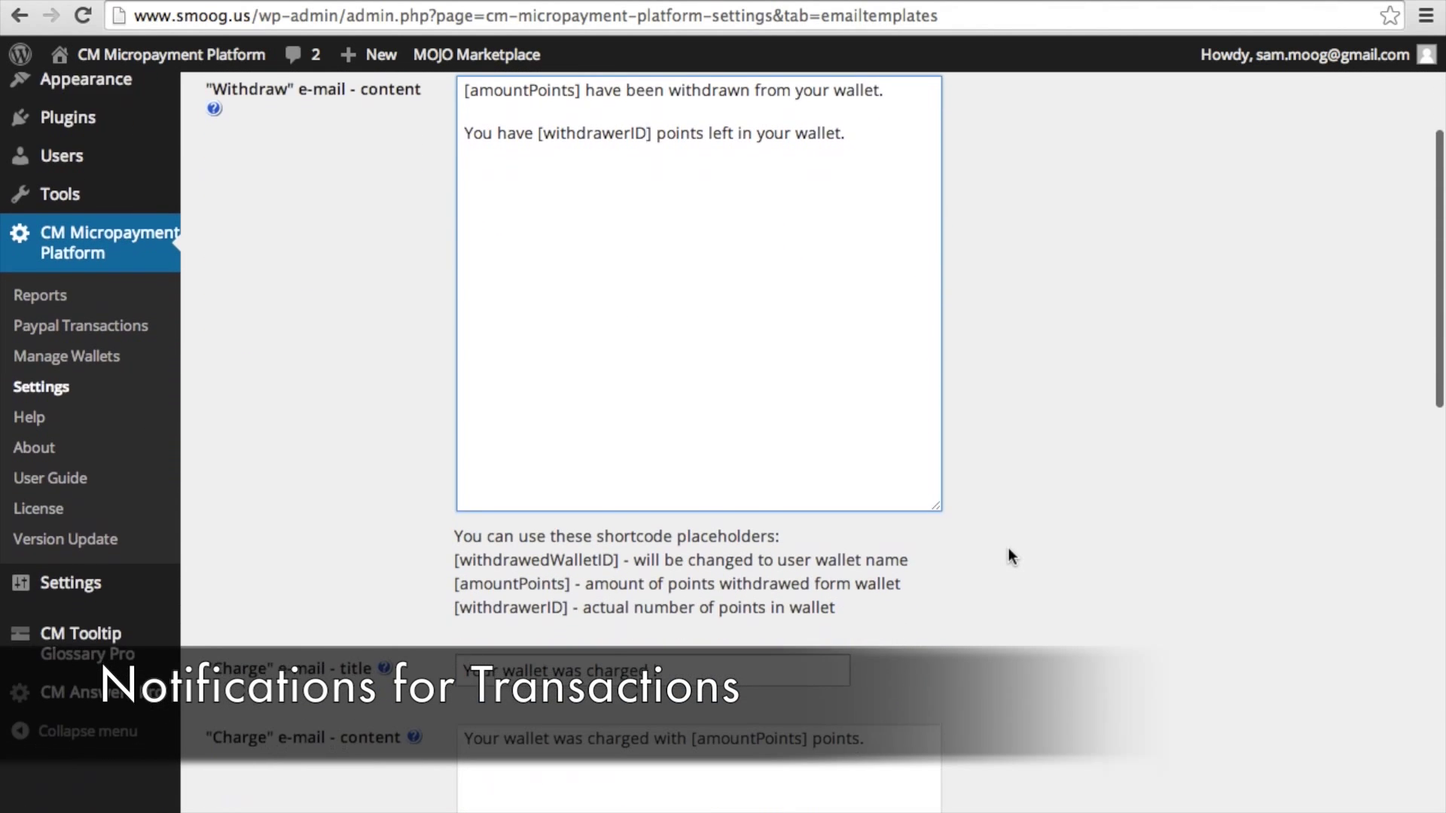
scroll(down, 3)
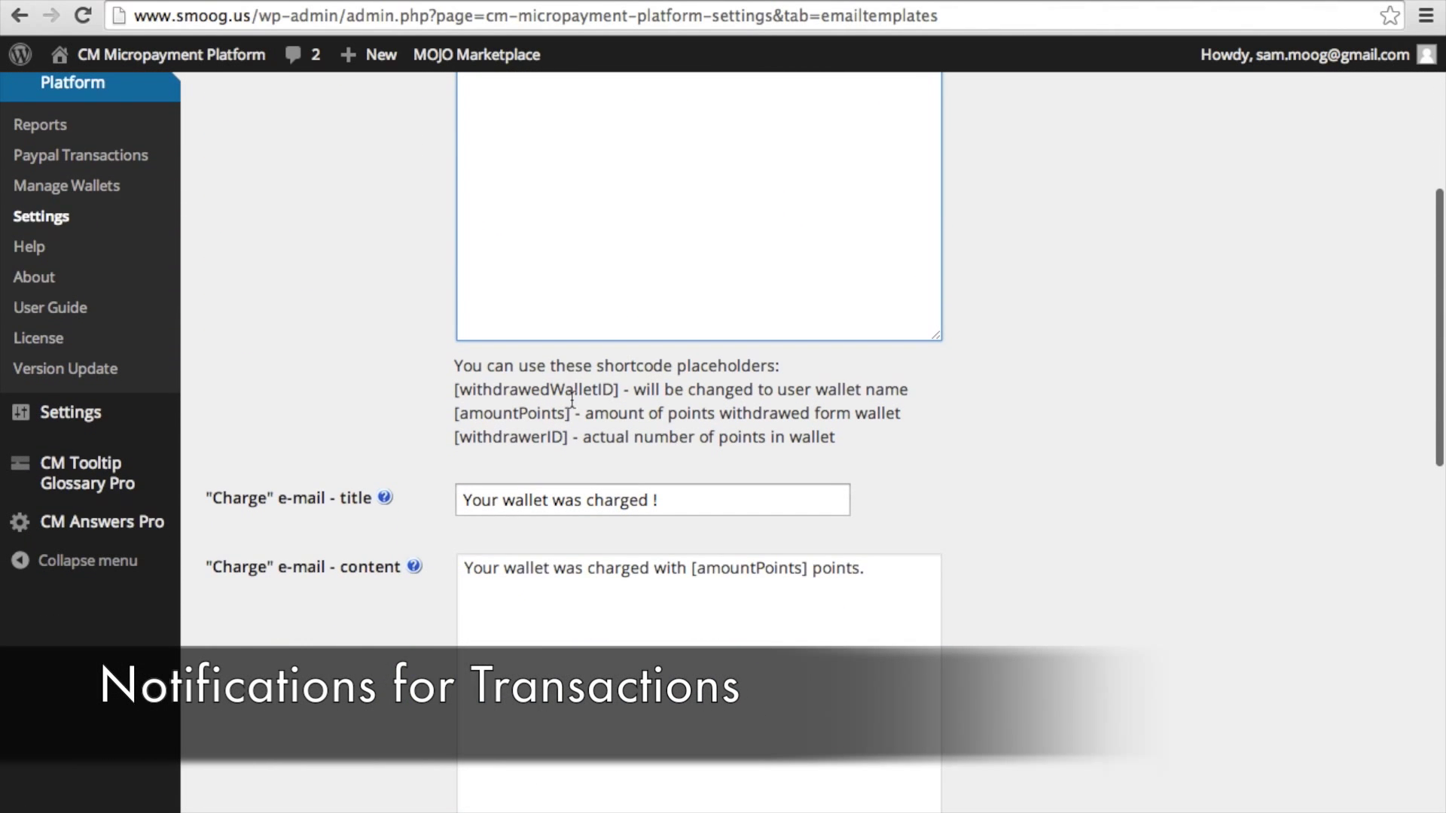
scroll(down, 3)
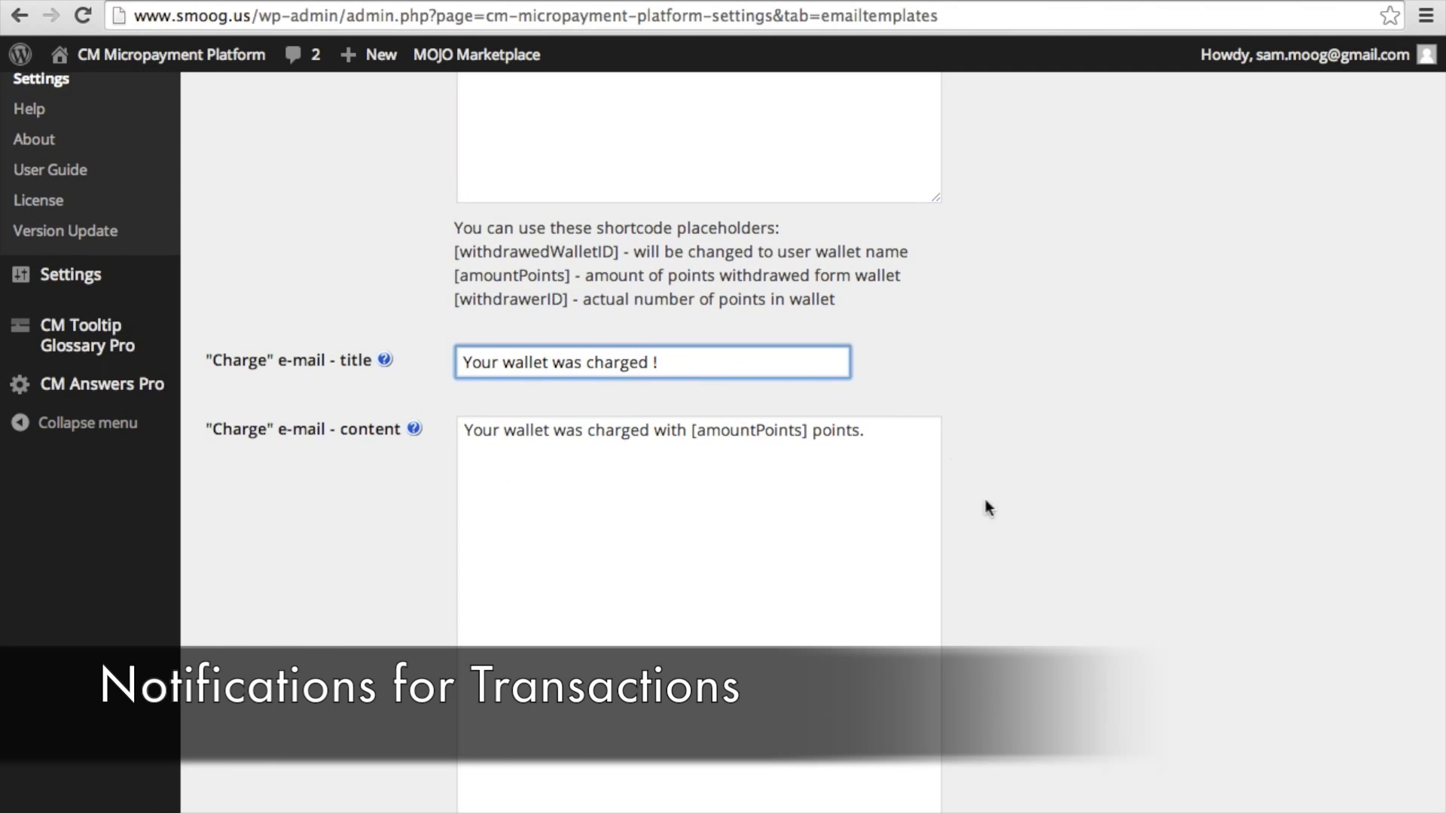
scroll(down, 3)
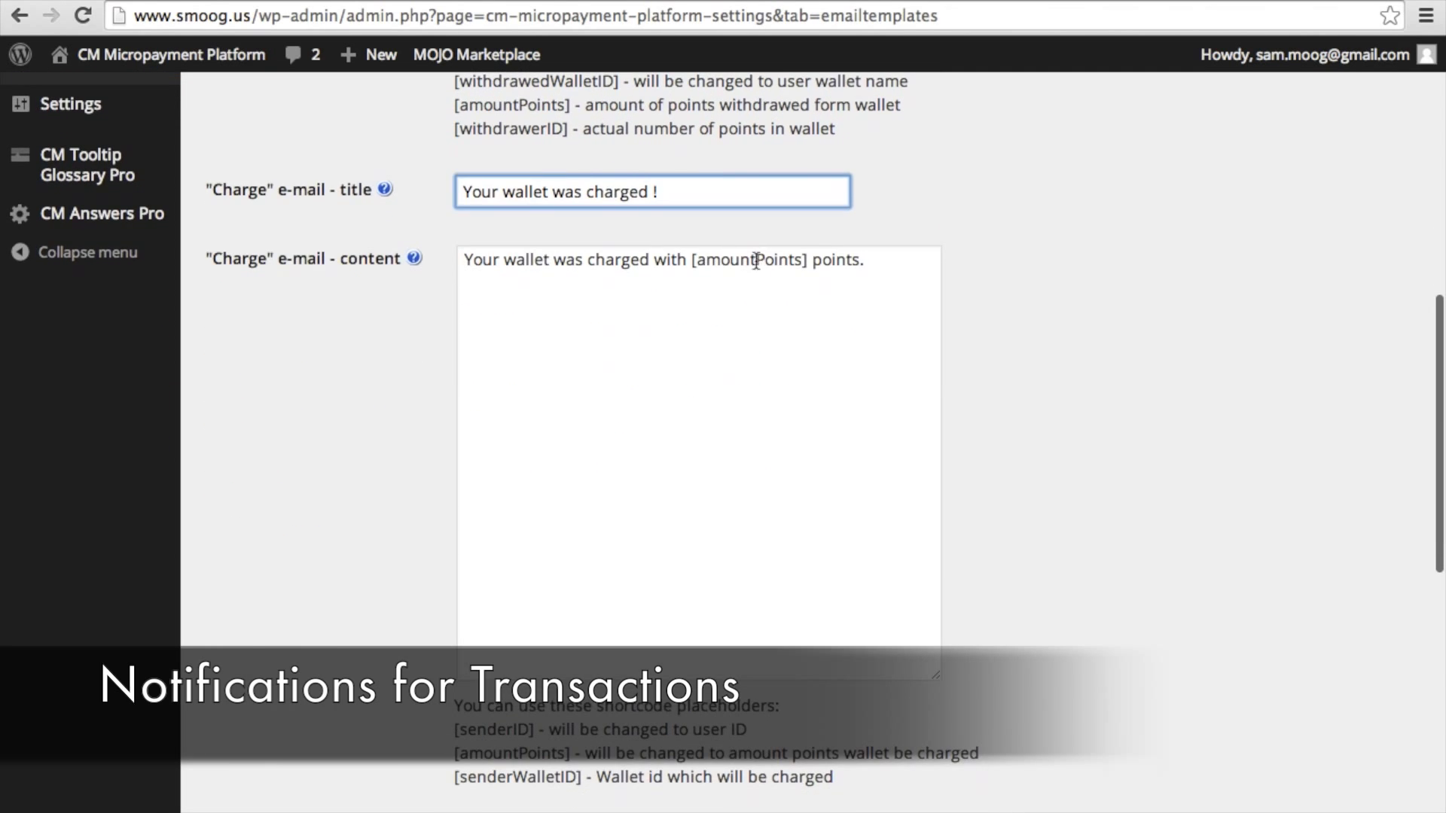
double_click(748, 259)
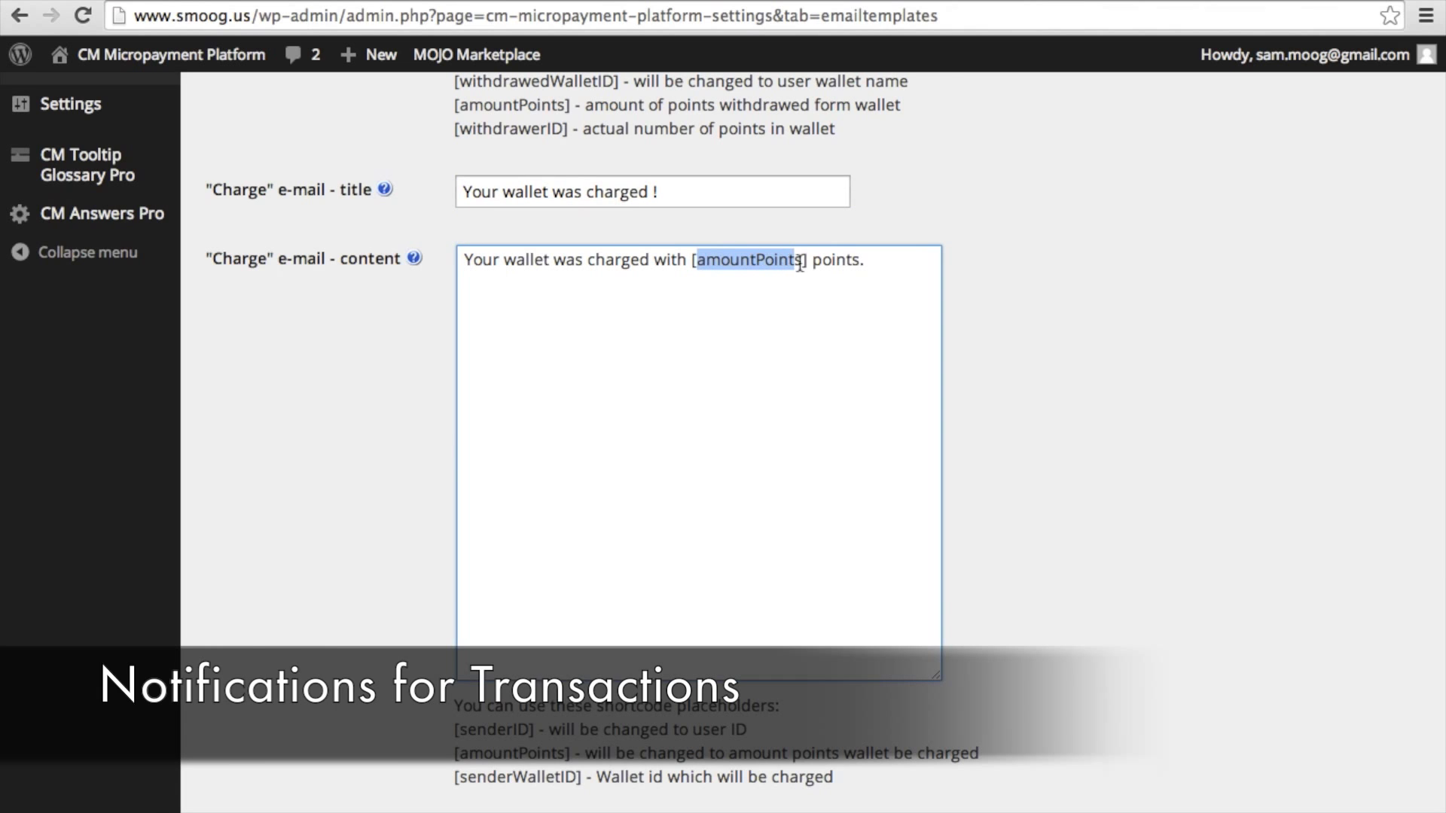
scroll(down, 3)
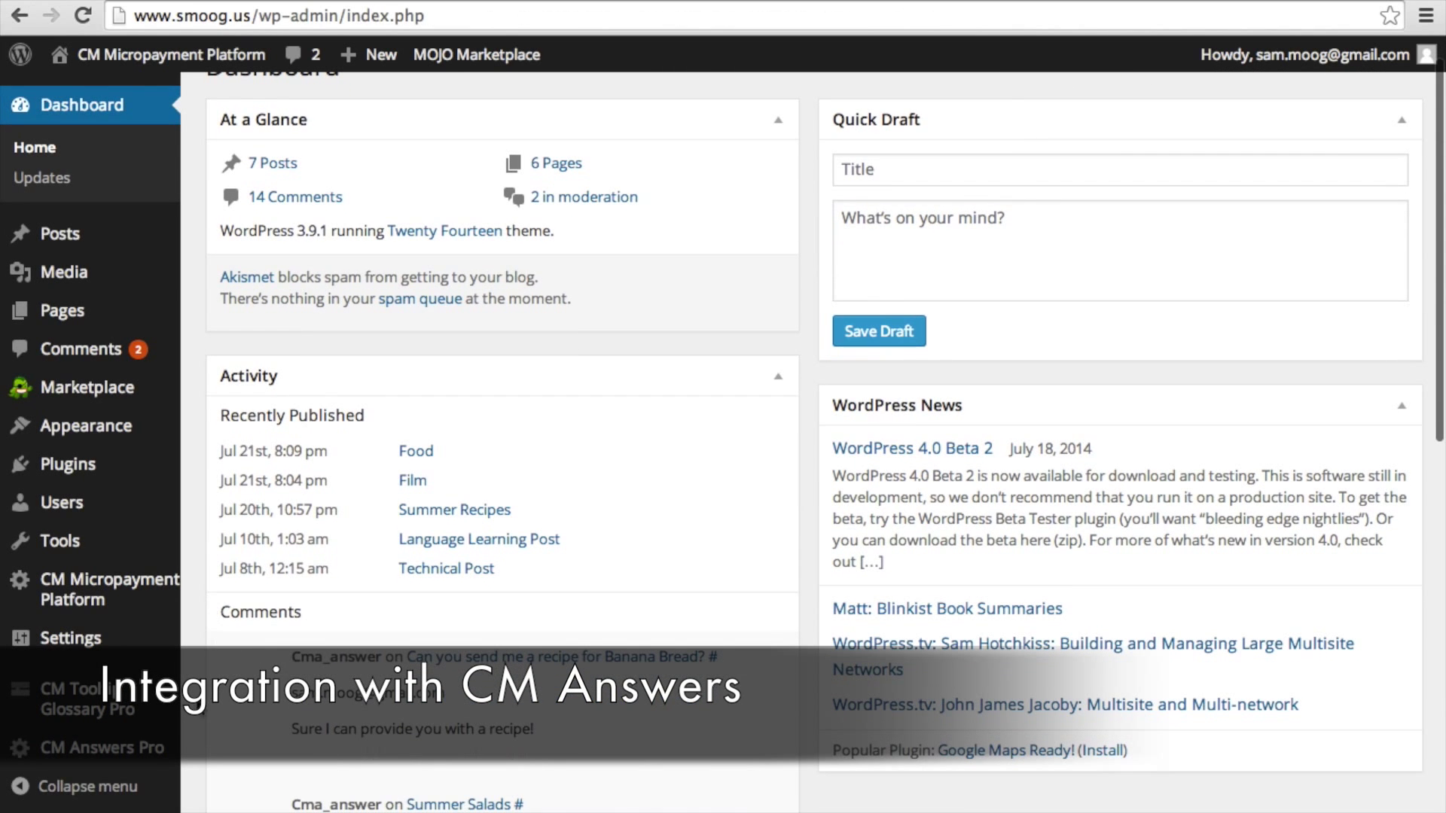
Step: In CM Answers Pro MicroPayments settings, charge 100 points per question and grant points per answer
click(102, 748)
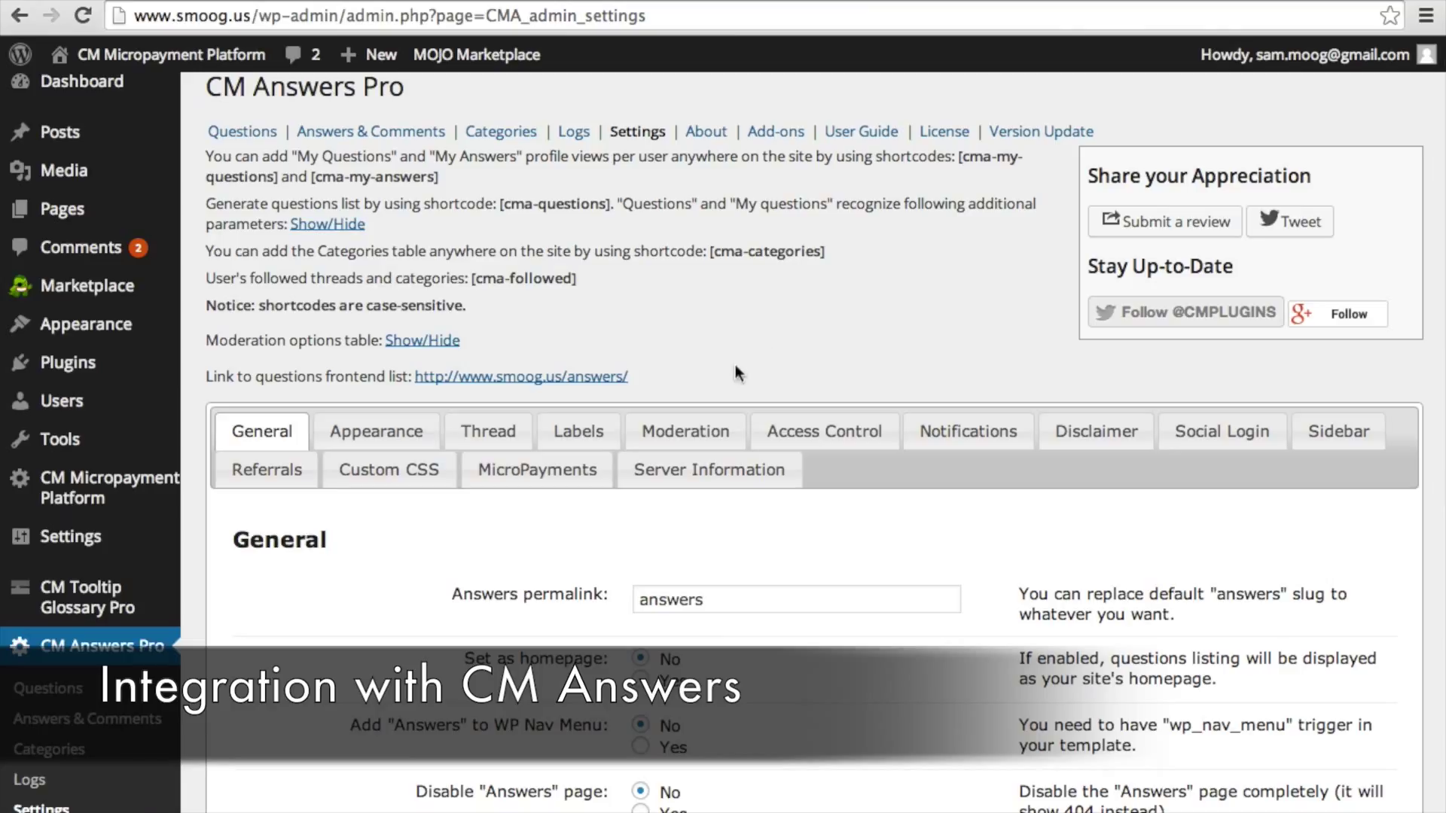
mouse_move(578, 431)
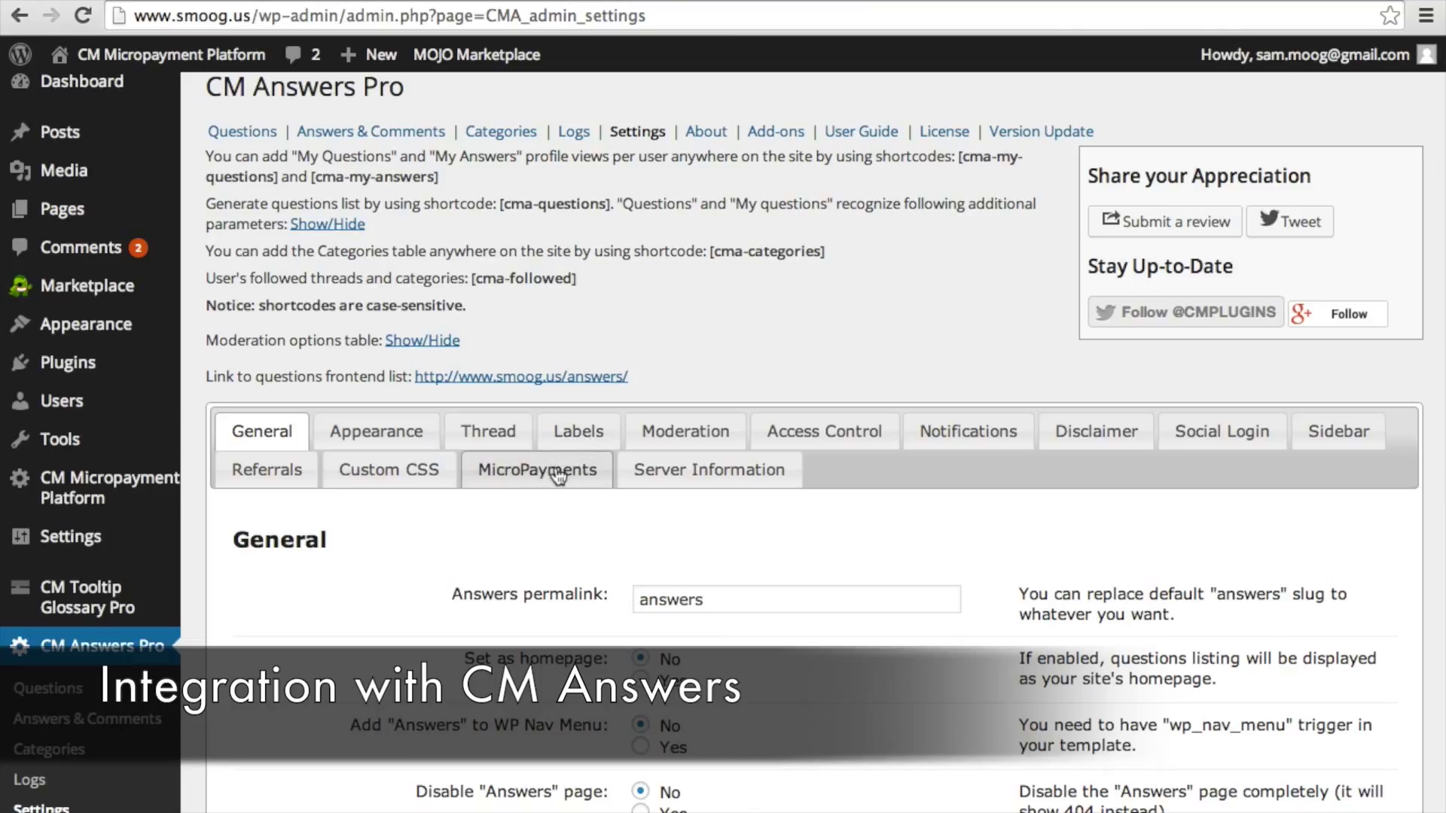
click(535, 469)
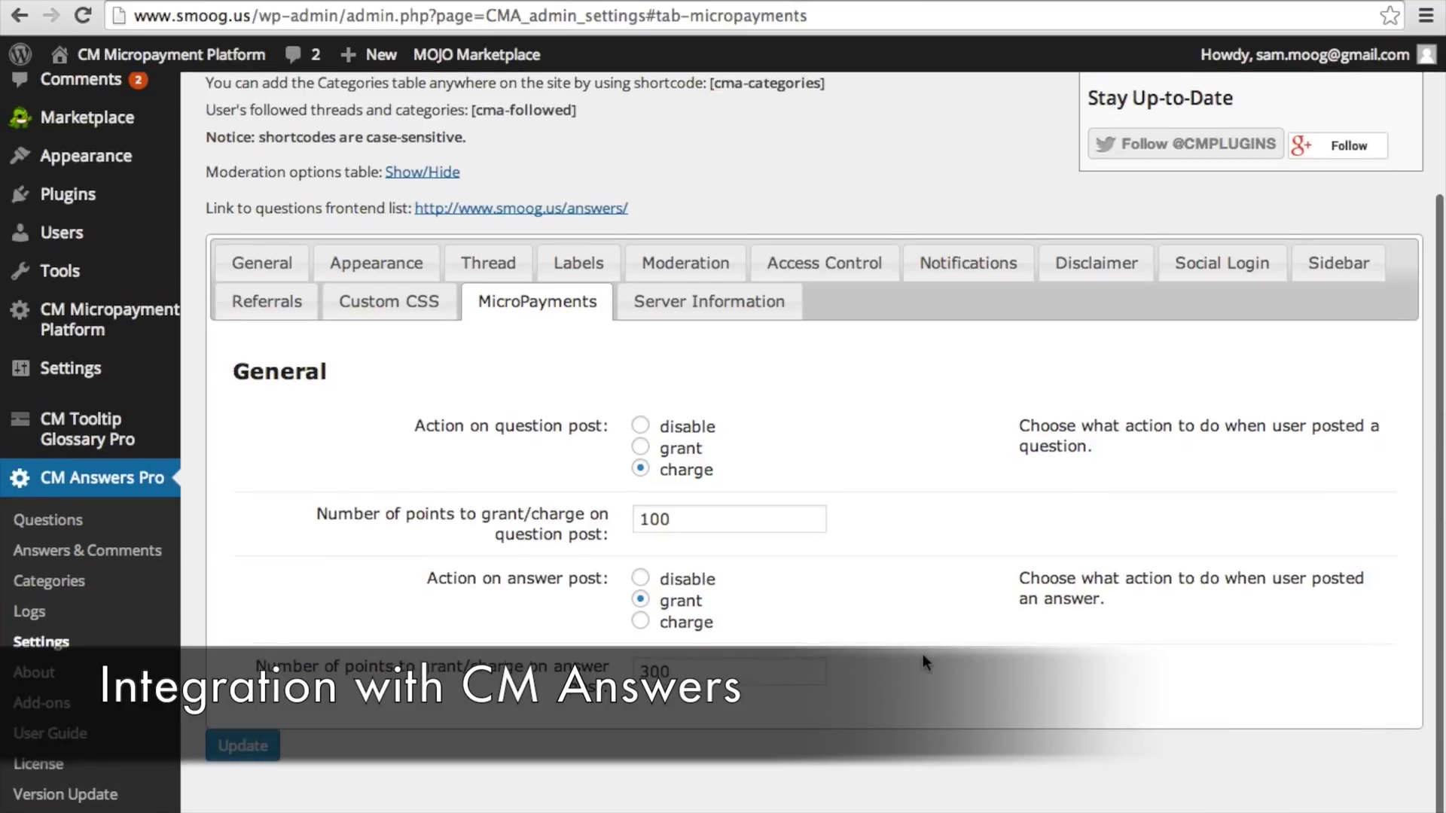
mouse_move(696, 441)
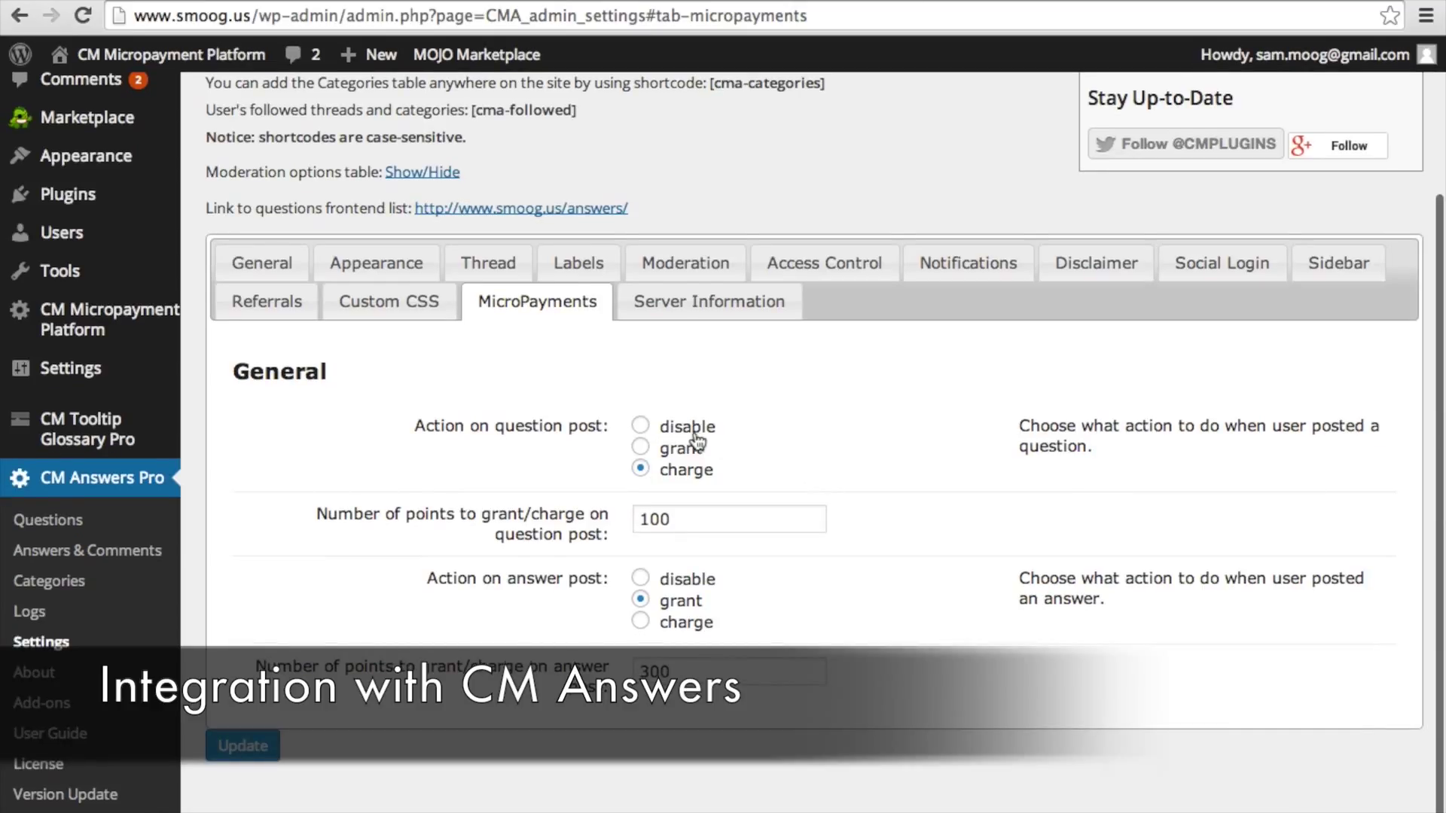
mouse_move(641, 432)
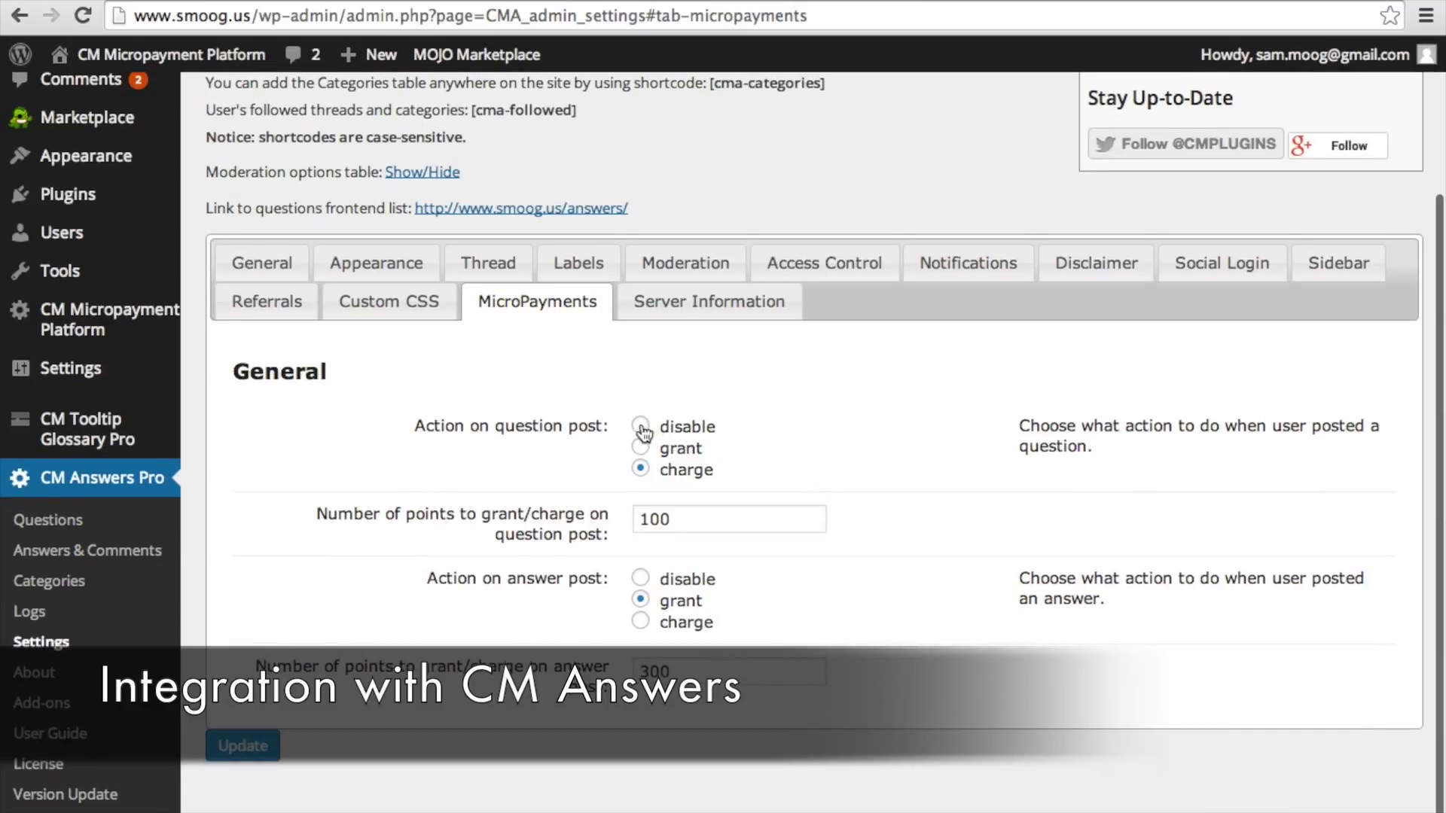
click(640, 458)
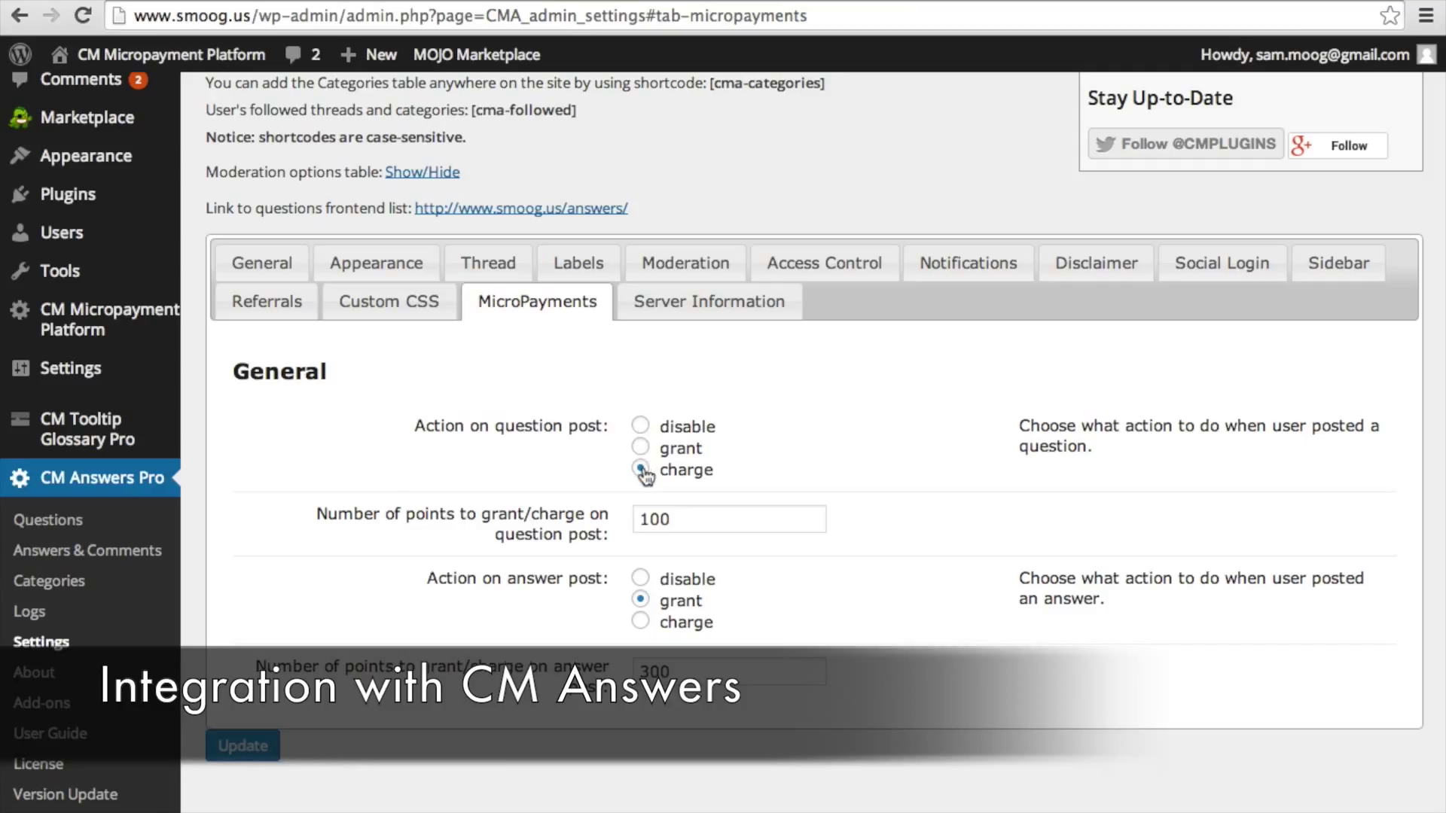
click(640, 470)
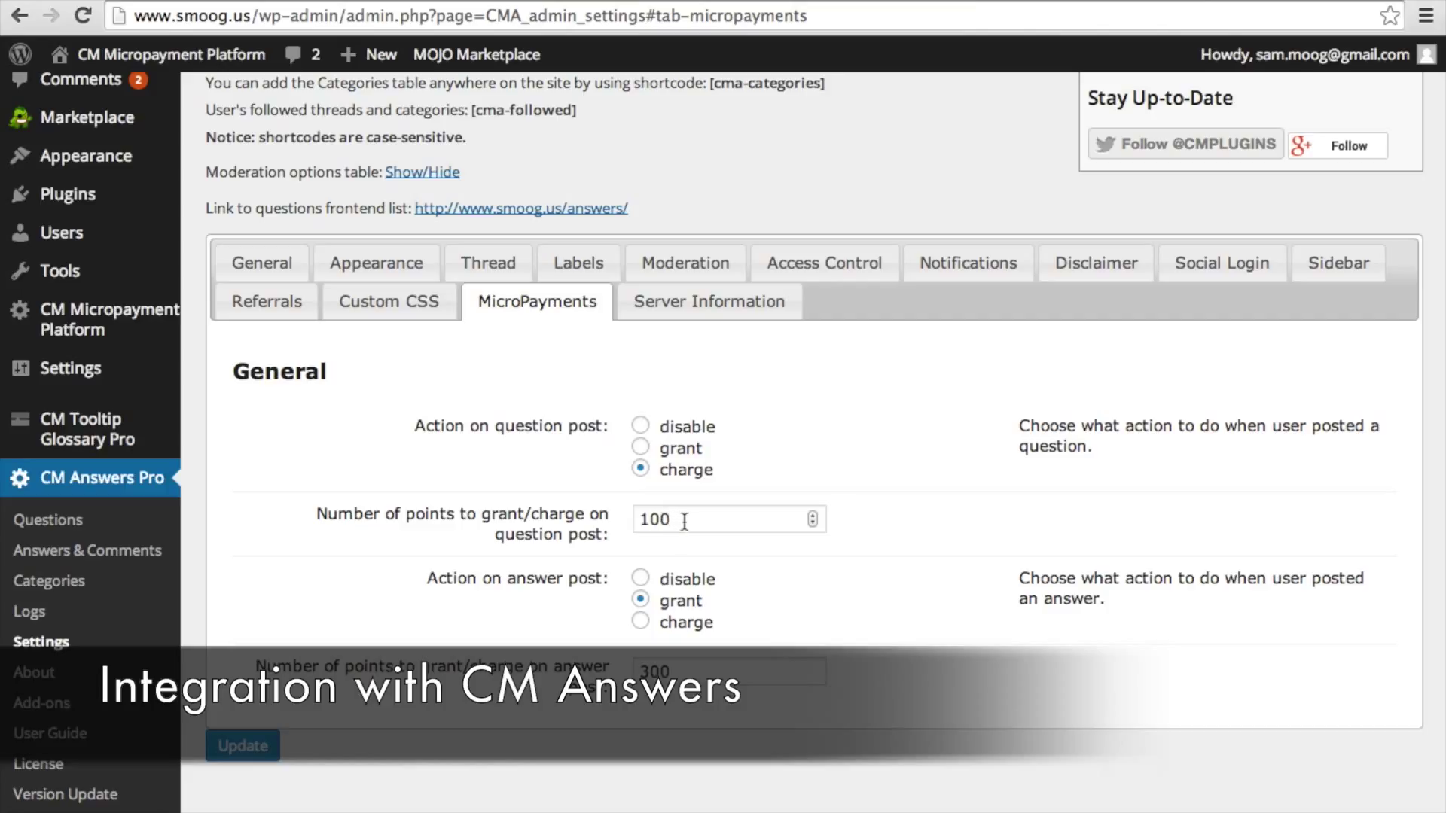
triple_click(654, 518)
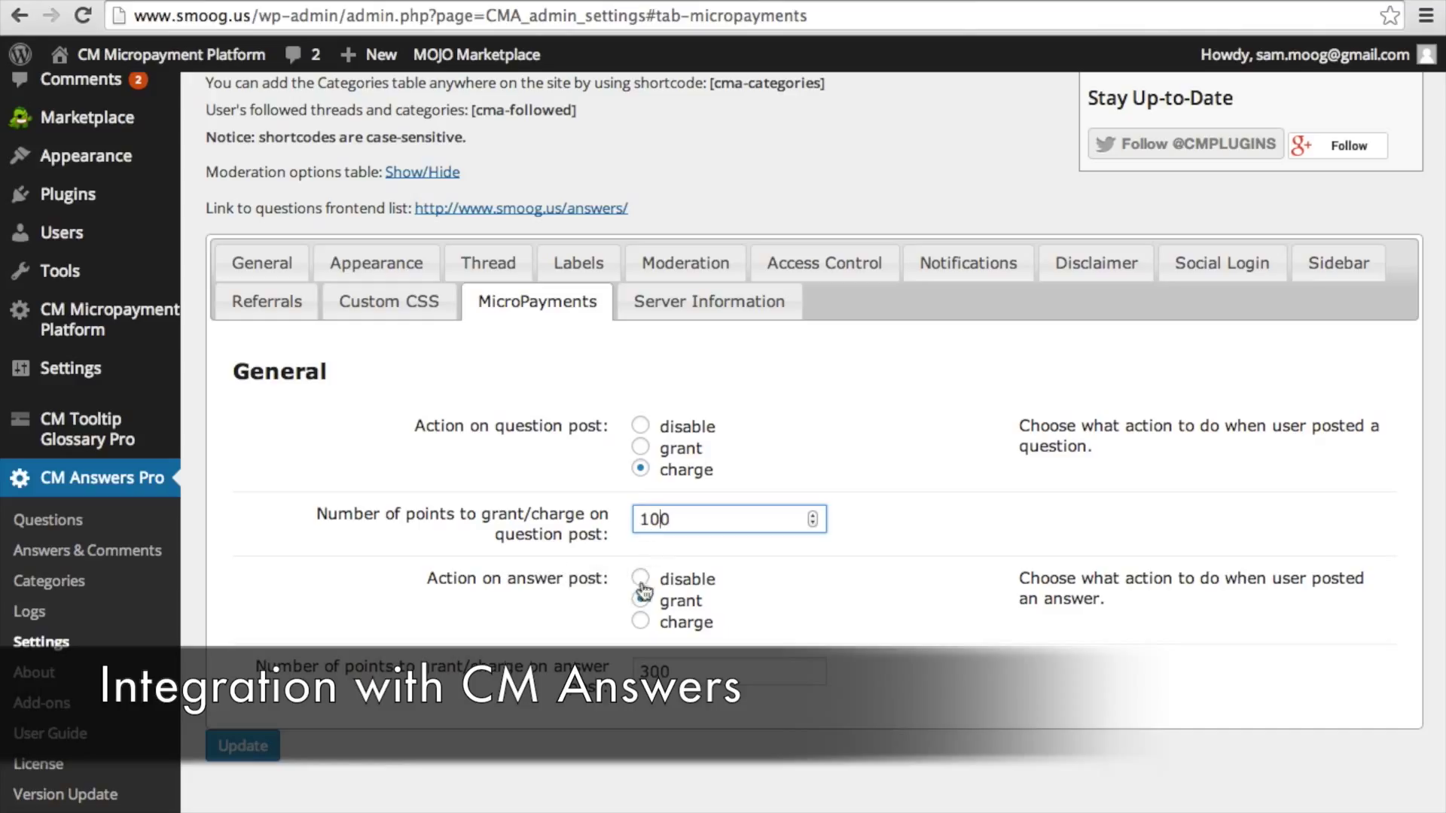
click(640, 600)
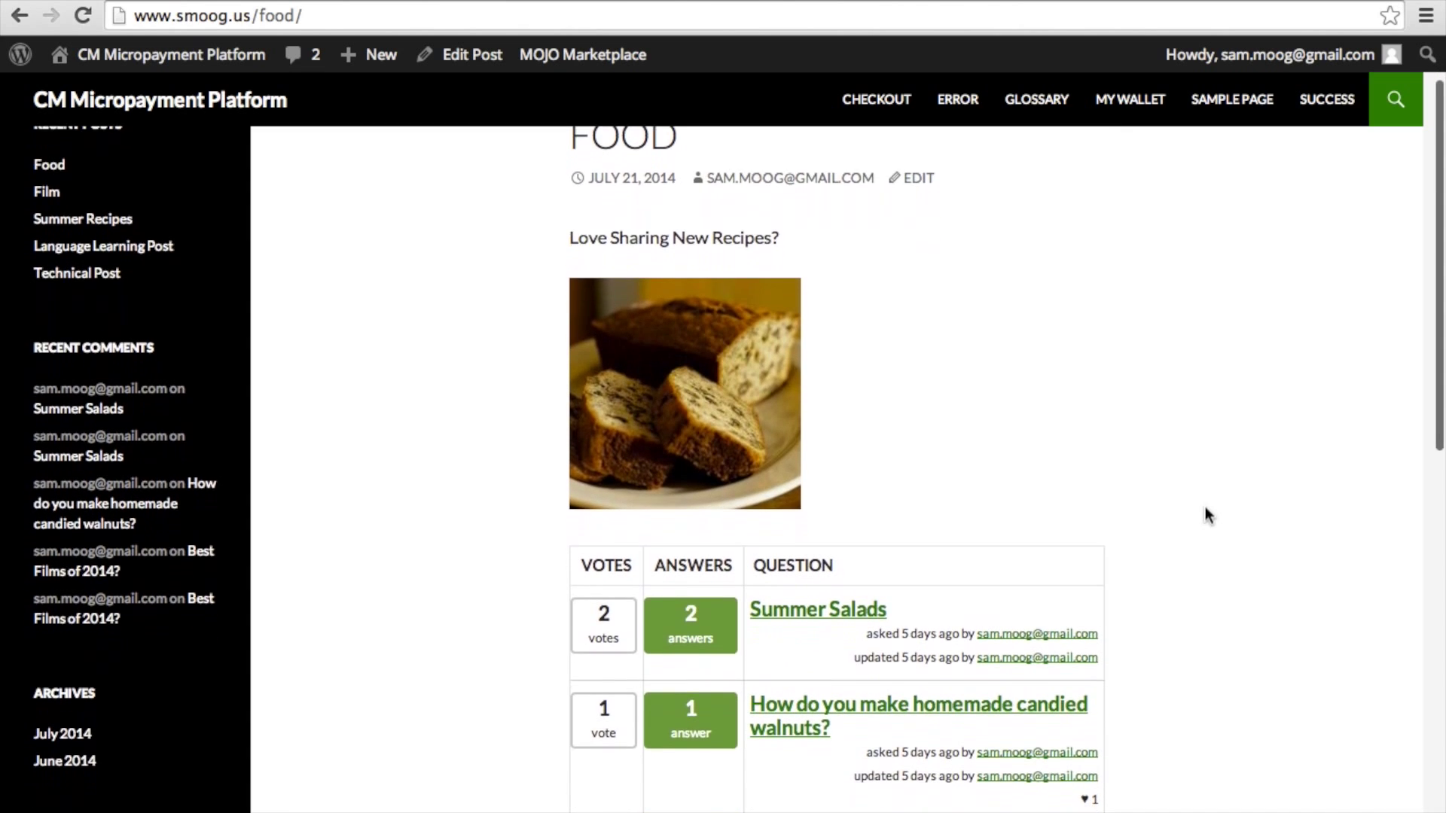
Step: Scroll down the Food post and follow the 'Please purchase more points' link
scroll(down, 3)
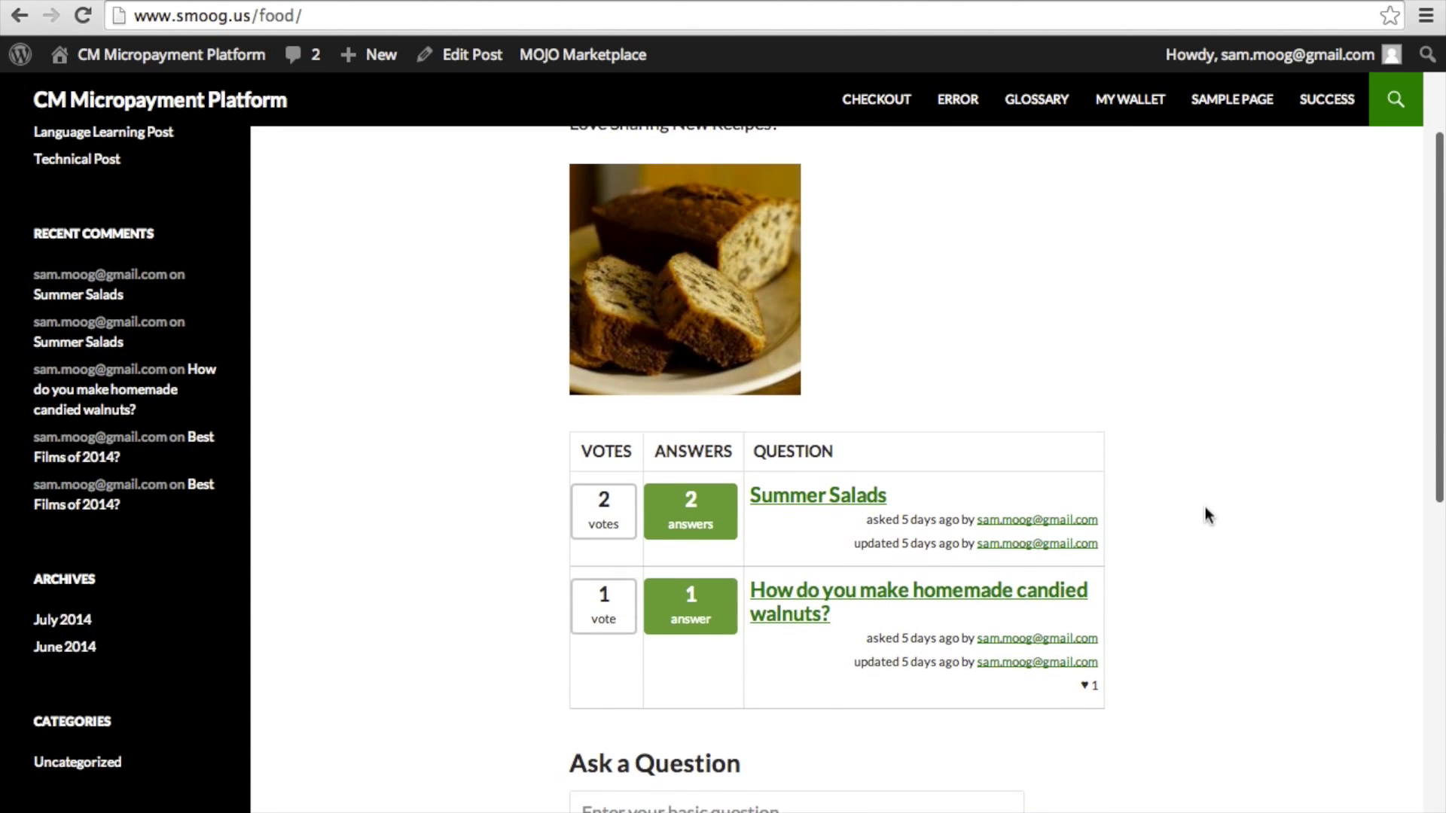
scroll(down, 3)
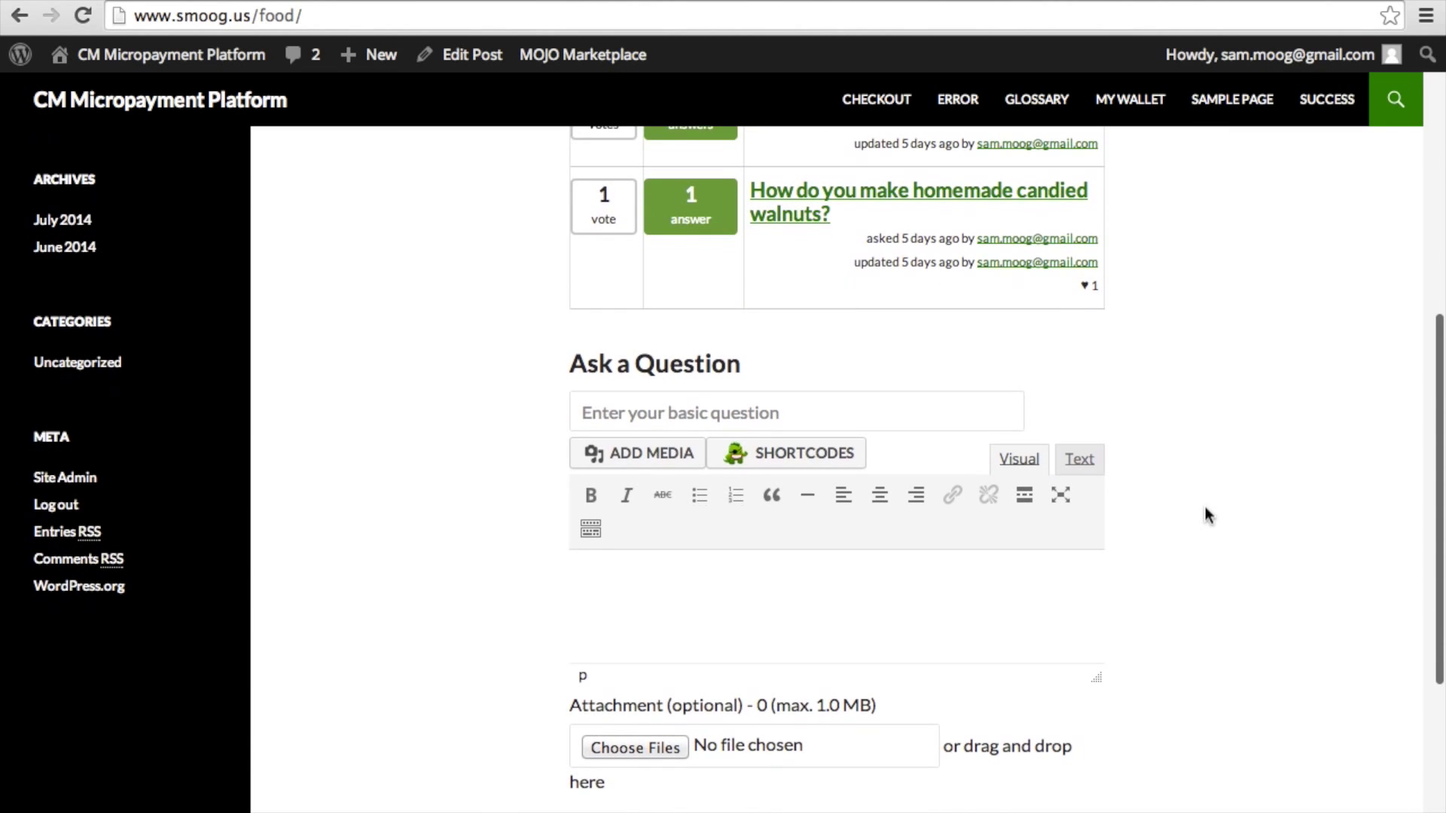
scroll(down, 3)
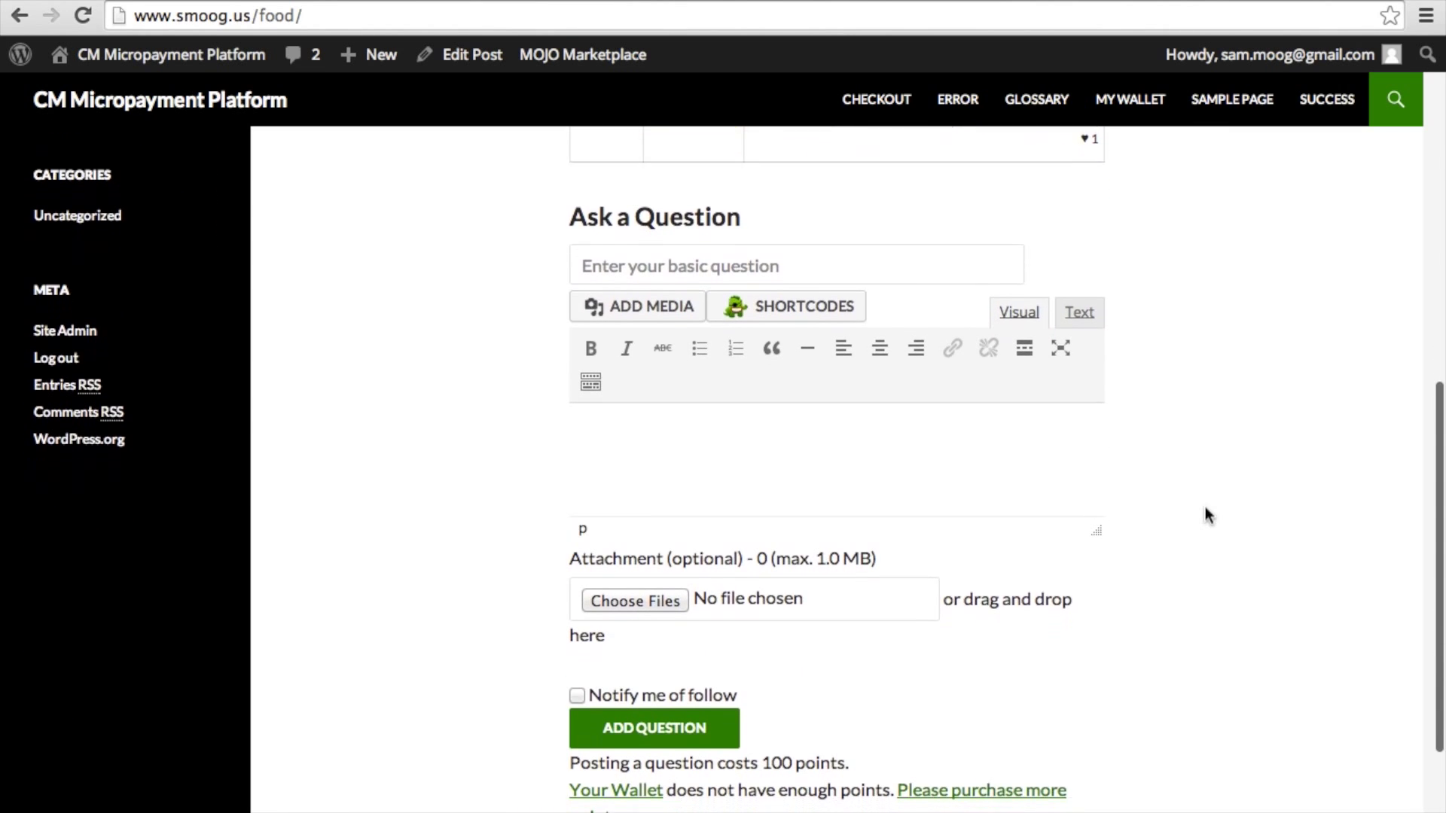
scroll(down, 3)
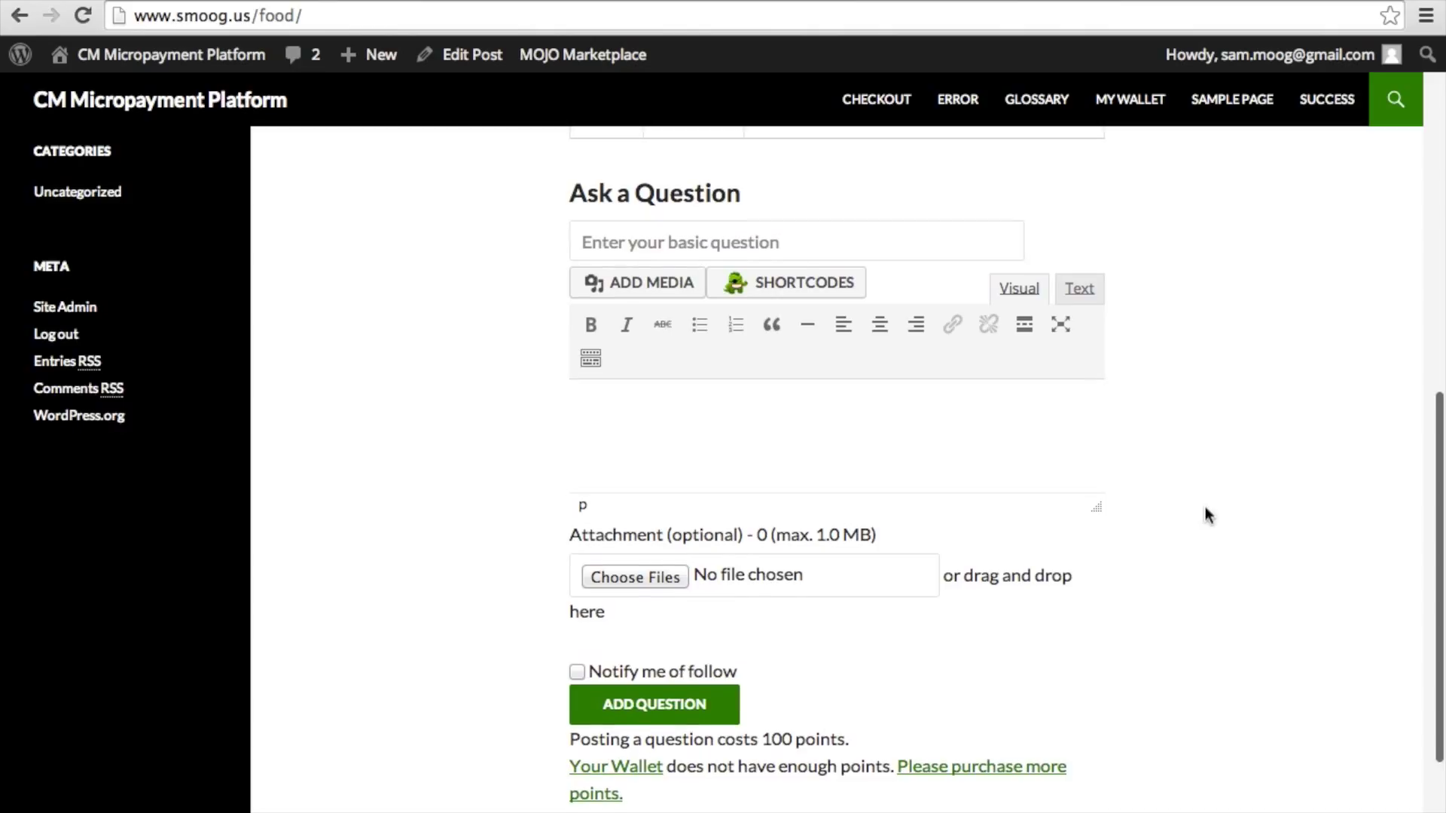
scroll(down, 3)
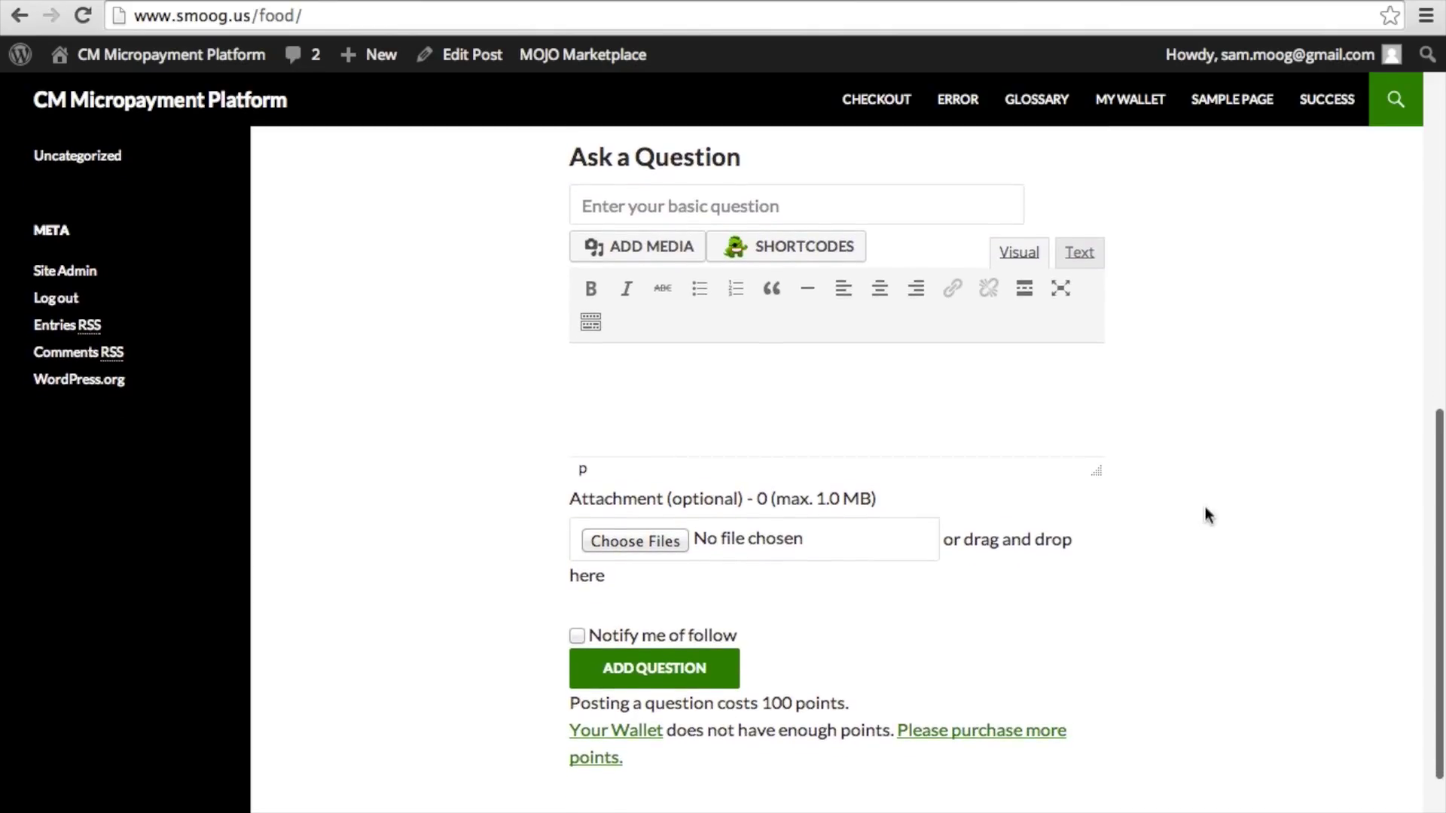
mouse_move(892, 679)
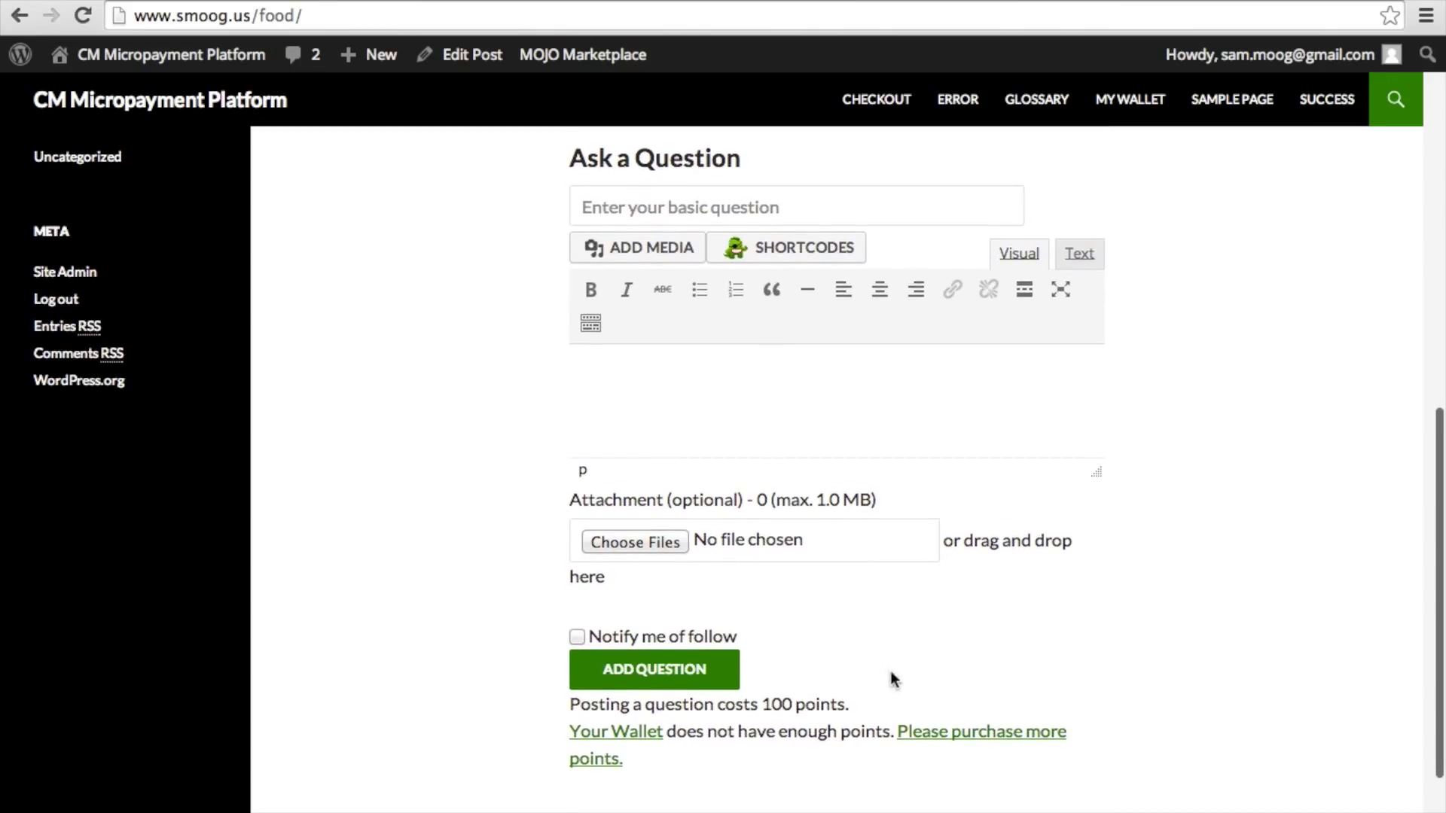
double_click(821, 704)
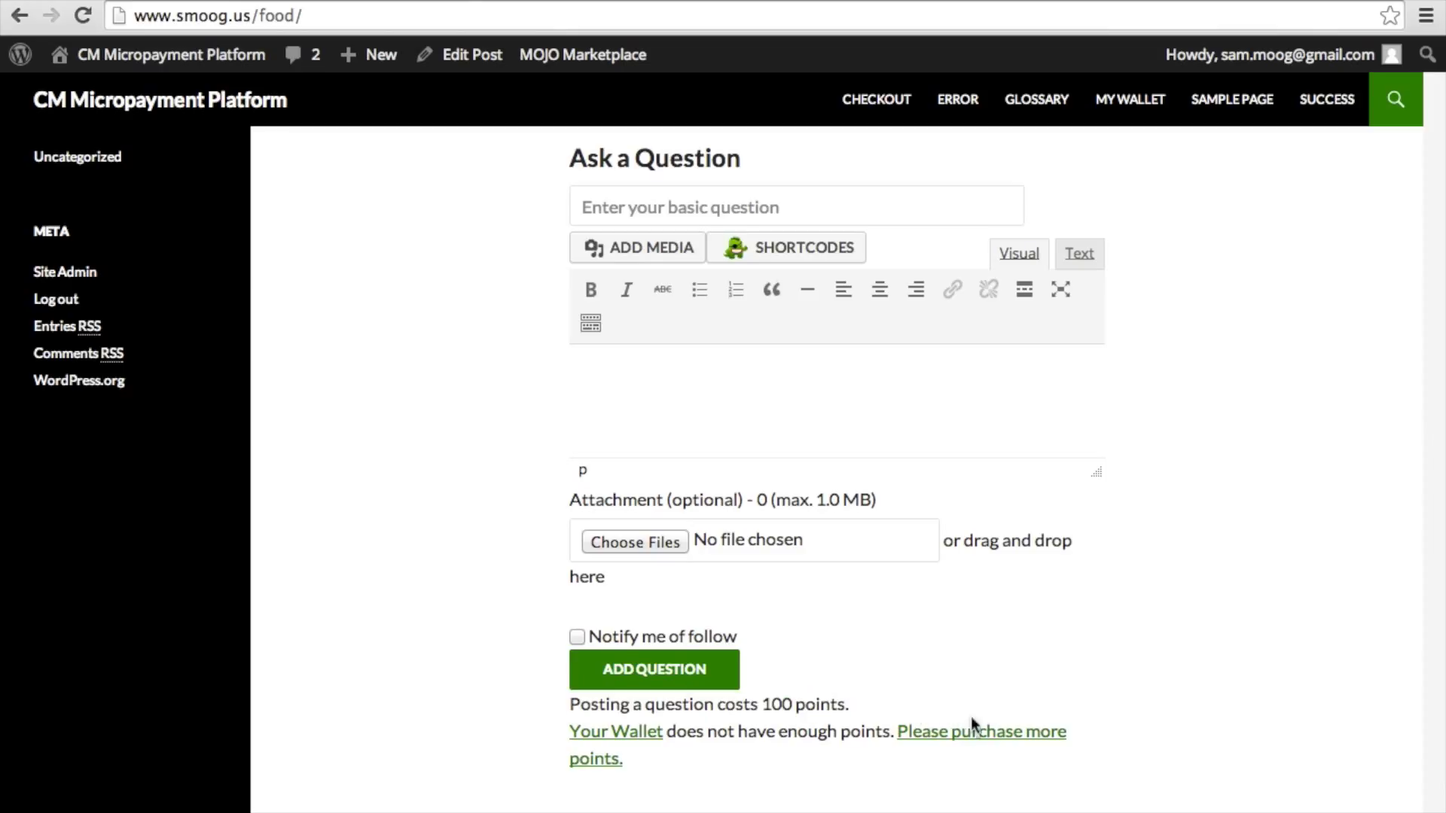
click(981, 731)
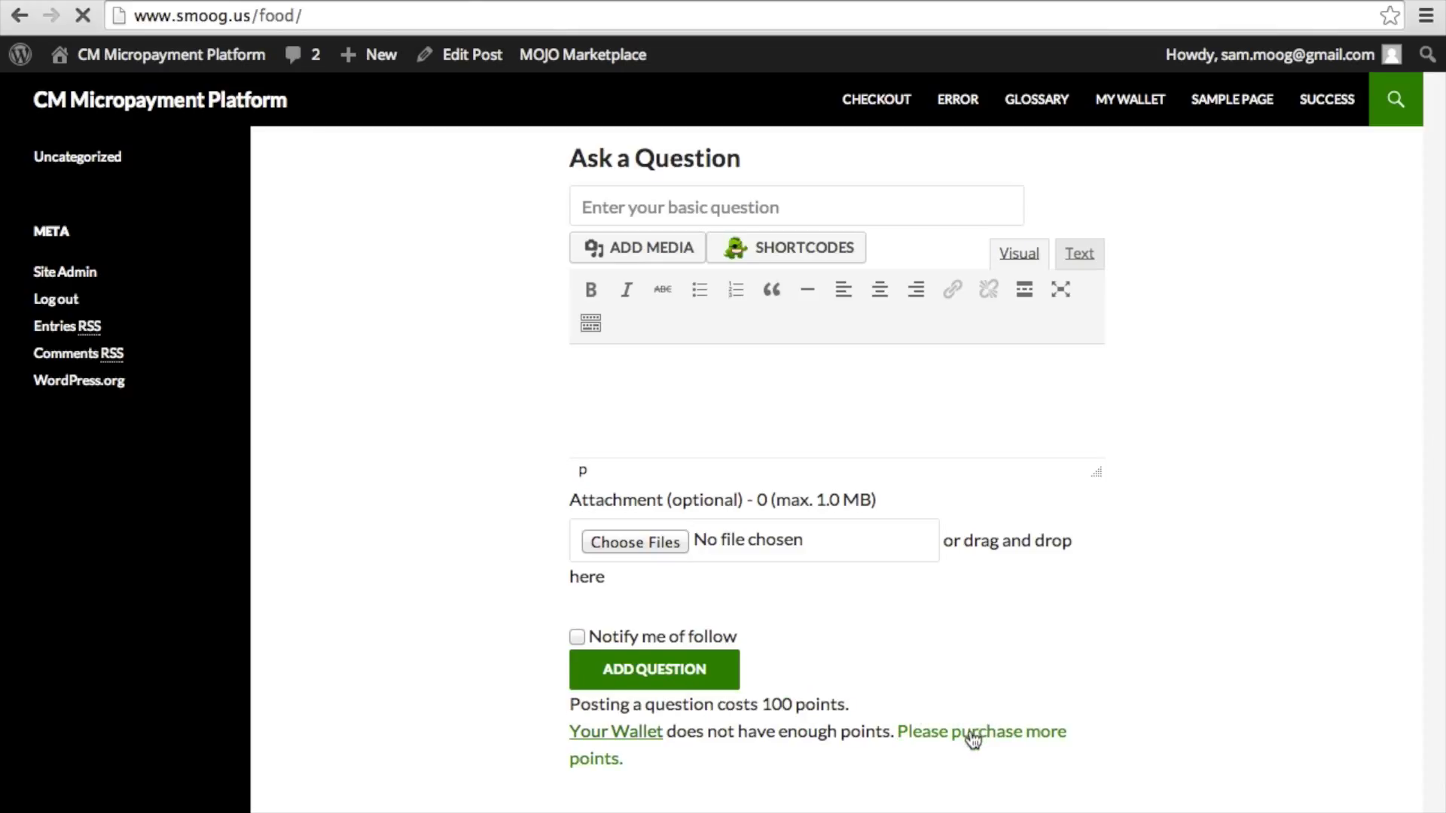
click(982, 731)
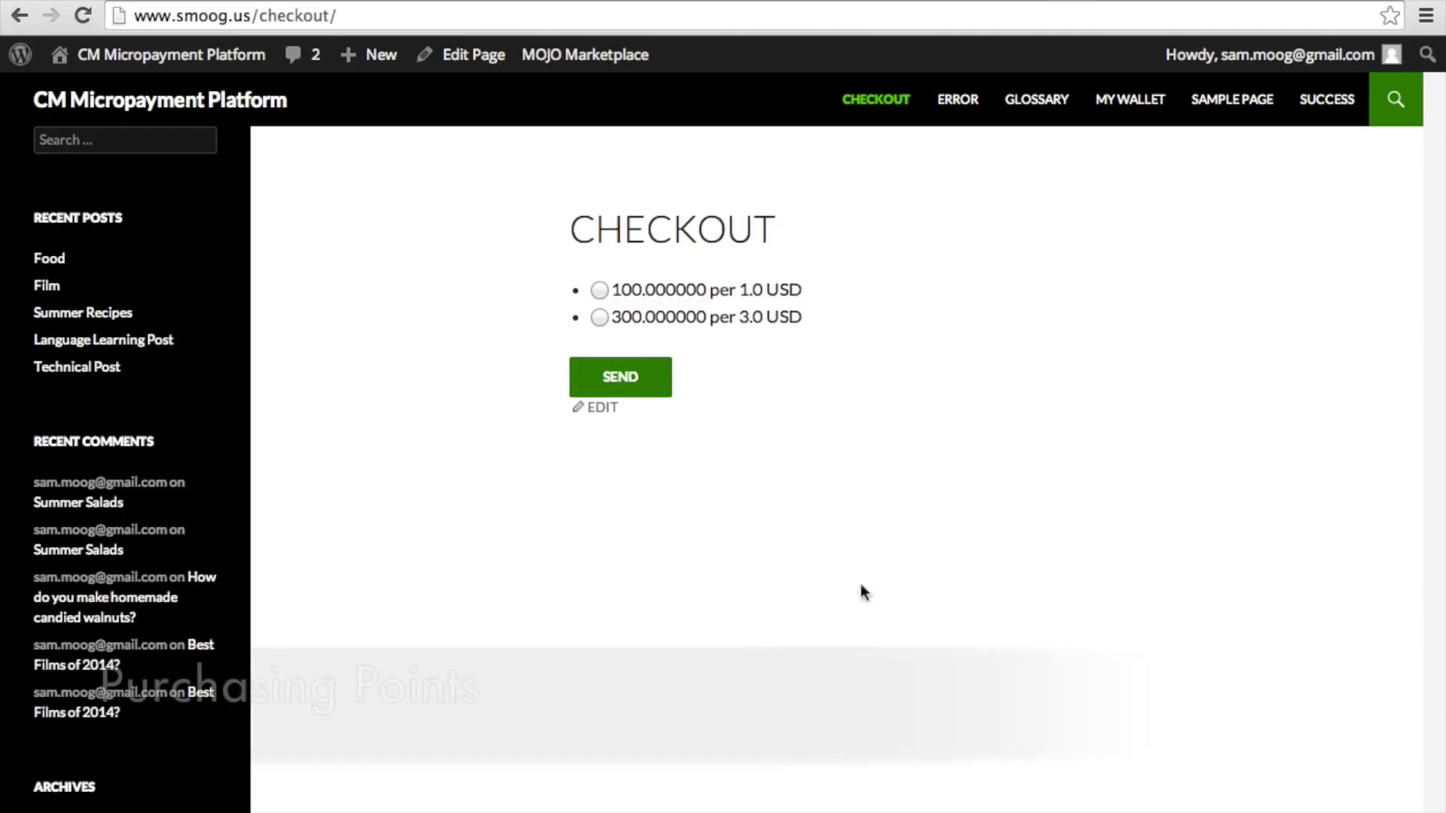
Step: Buy the 100 points for 1.0 USD package and pay through PayPal
click(600, 289)
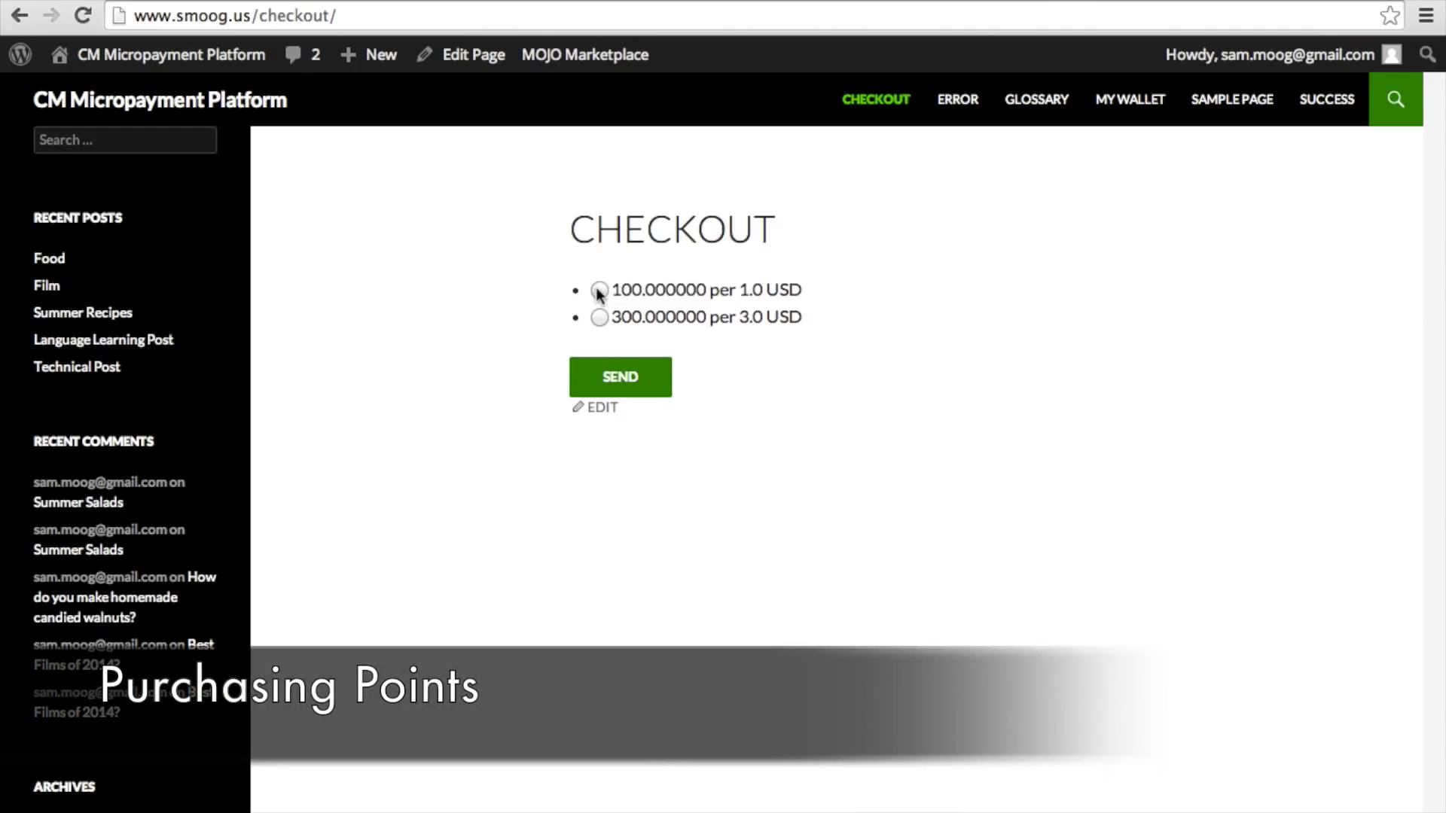
click(599, 289)
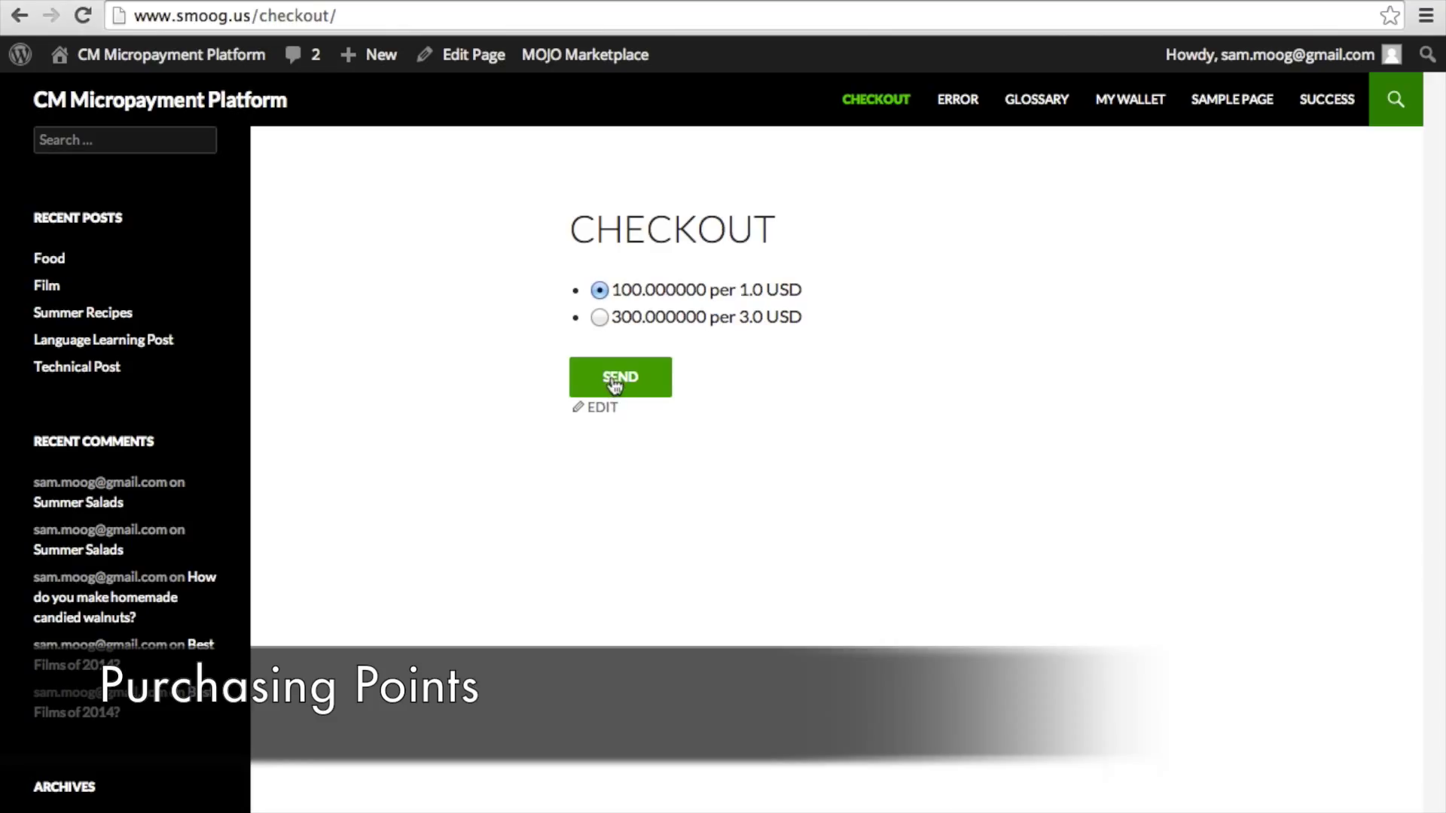
click(621, 376)
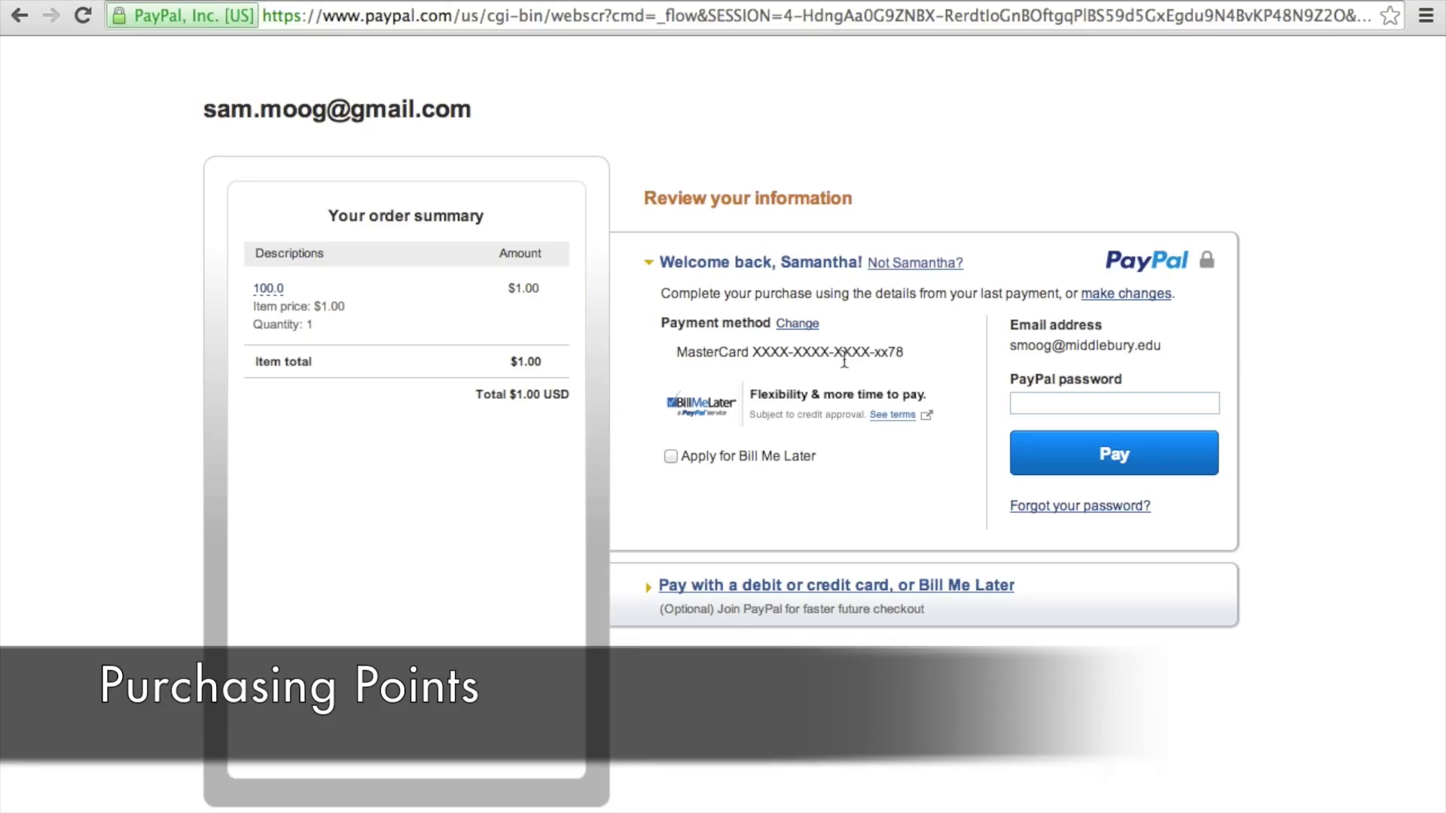
click(1113, 403)
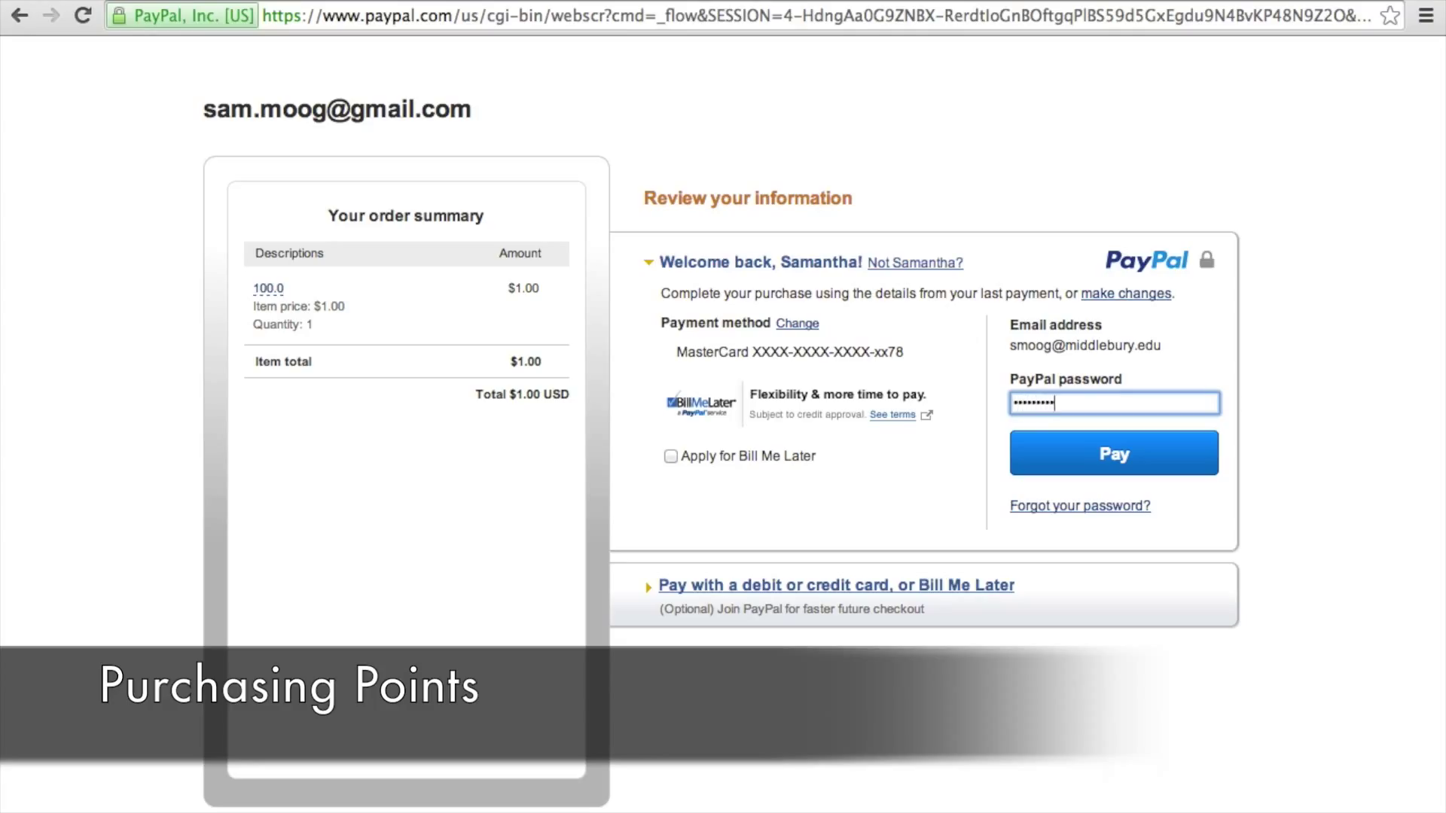
click(1113, 453)
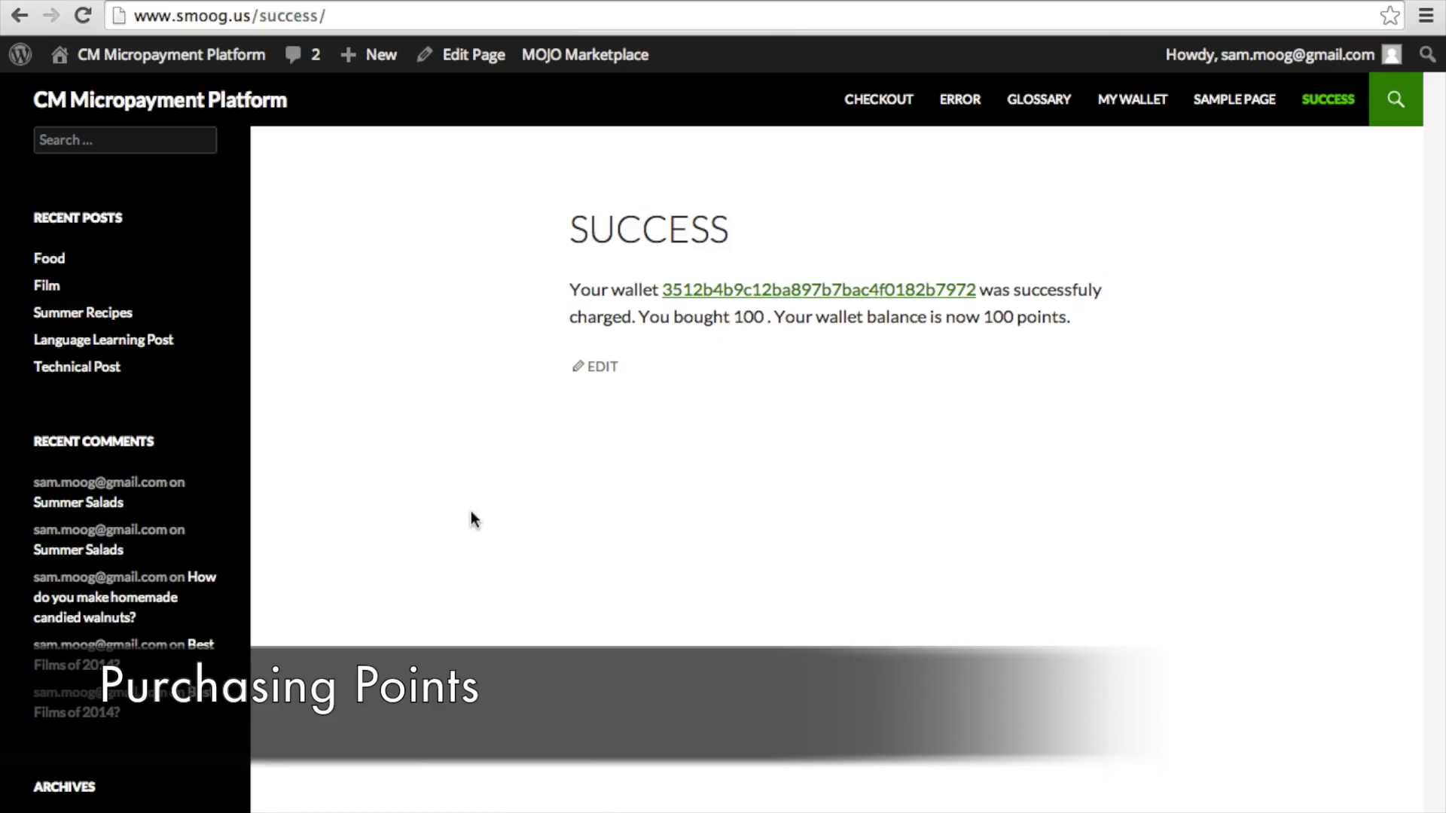
mouse_move(883, 396)
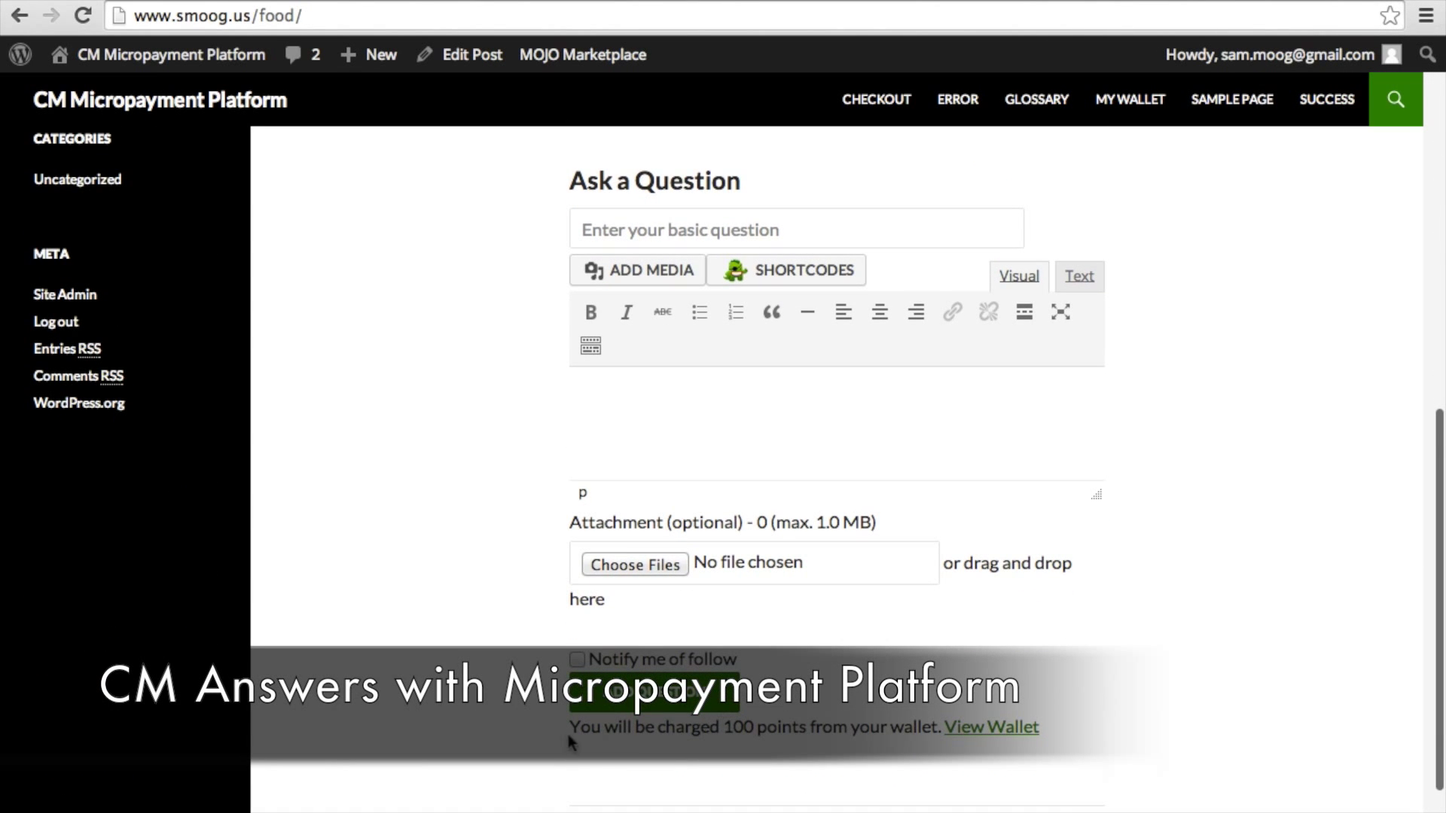
mouse_move(1079, 701)
text(This Banana)
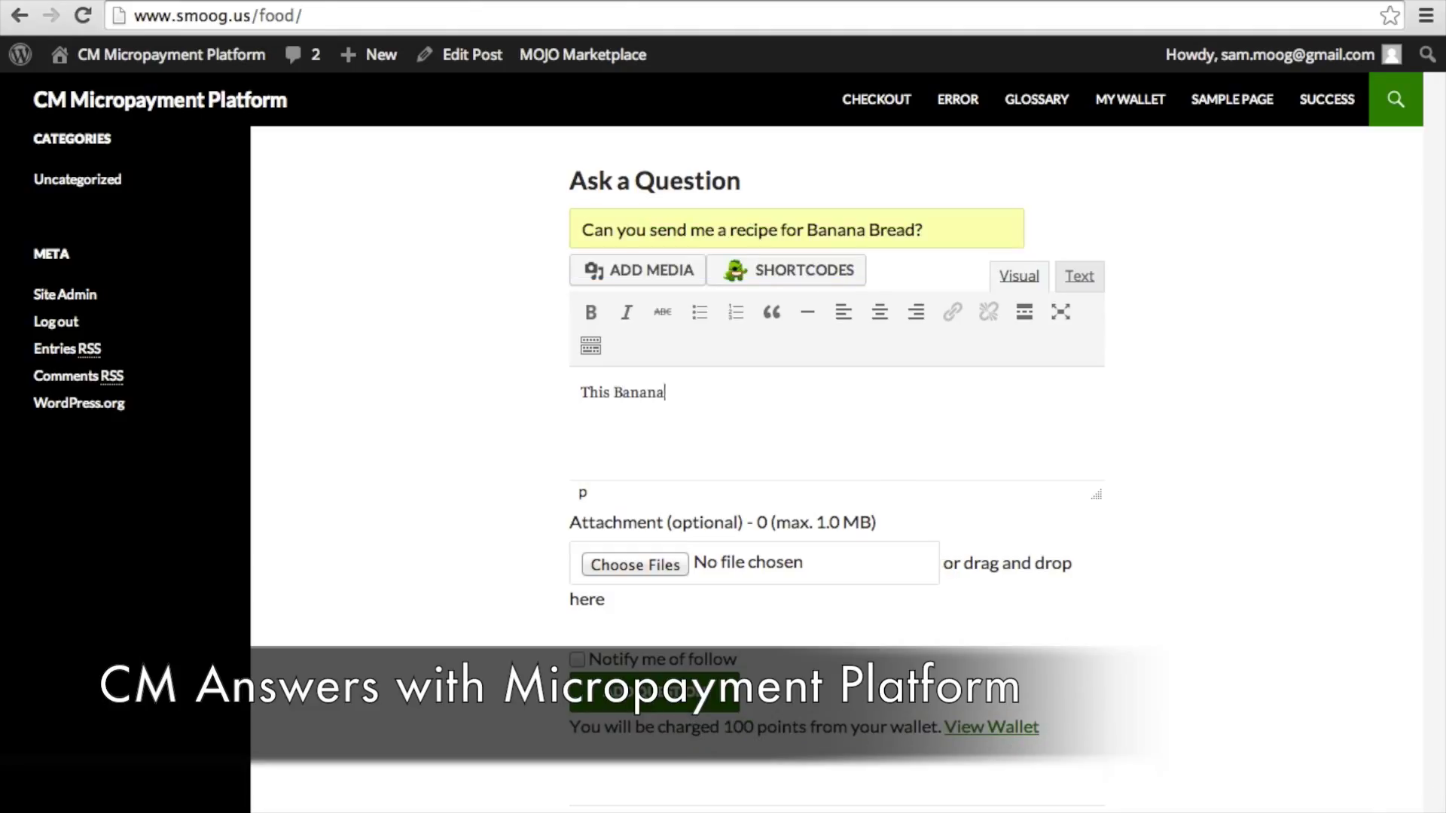
Step: Submit the banana bread question 'Bread Looks delicious. I would like to get a recipe from you!!'
text(Bread Looks delicious. I would like to get a recipe from you!!)
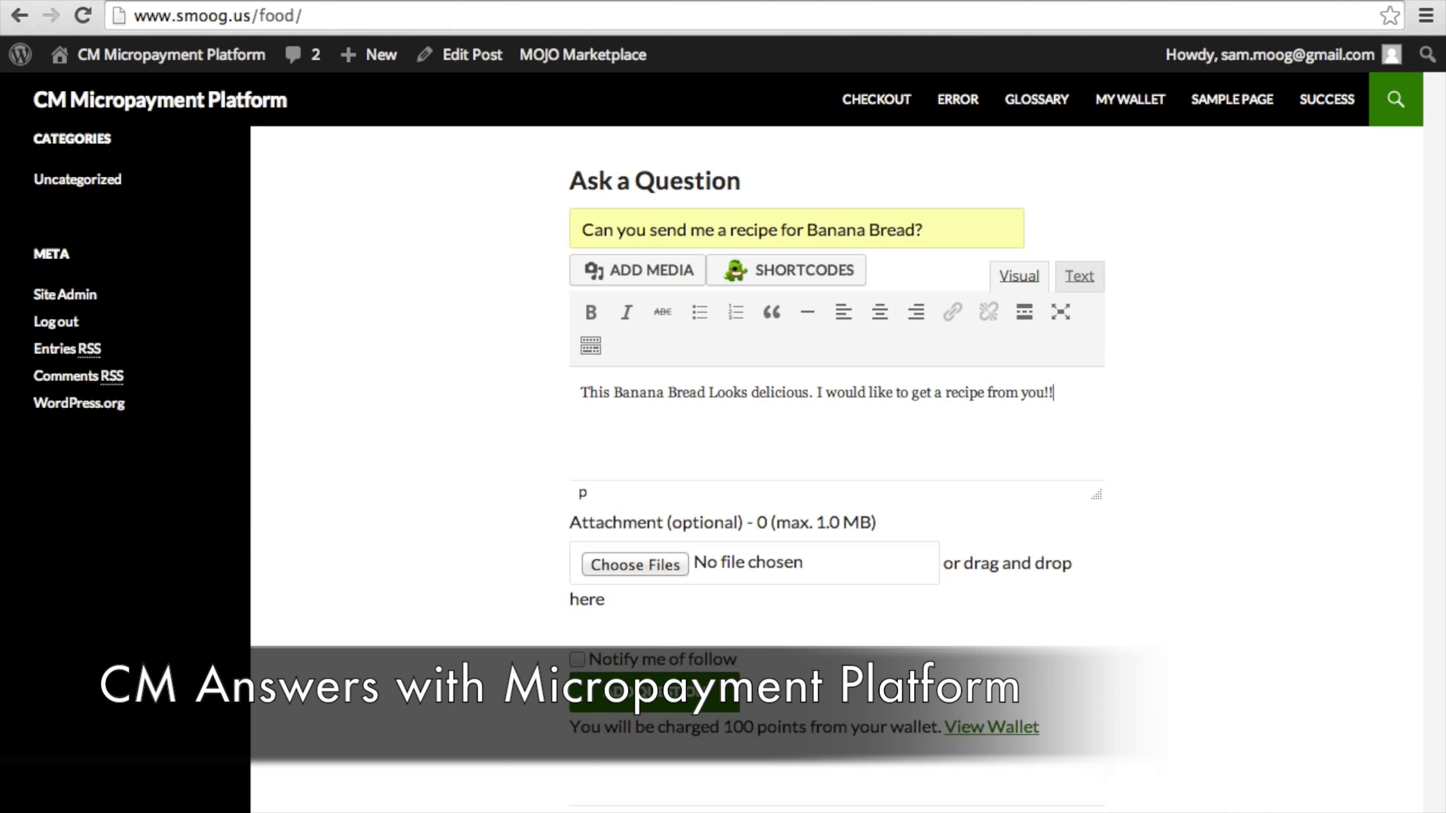
click(577, 658)
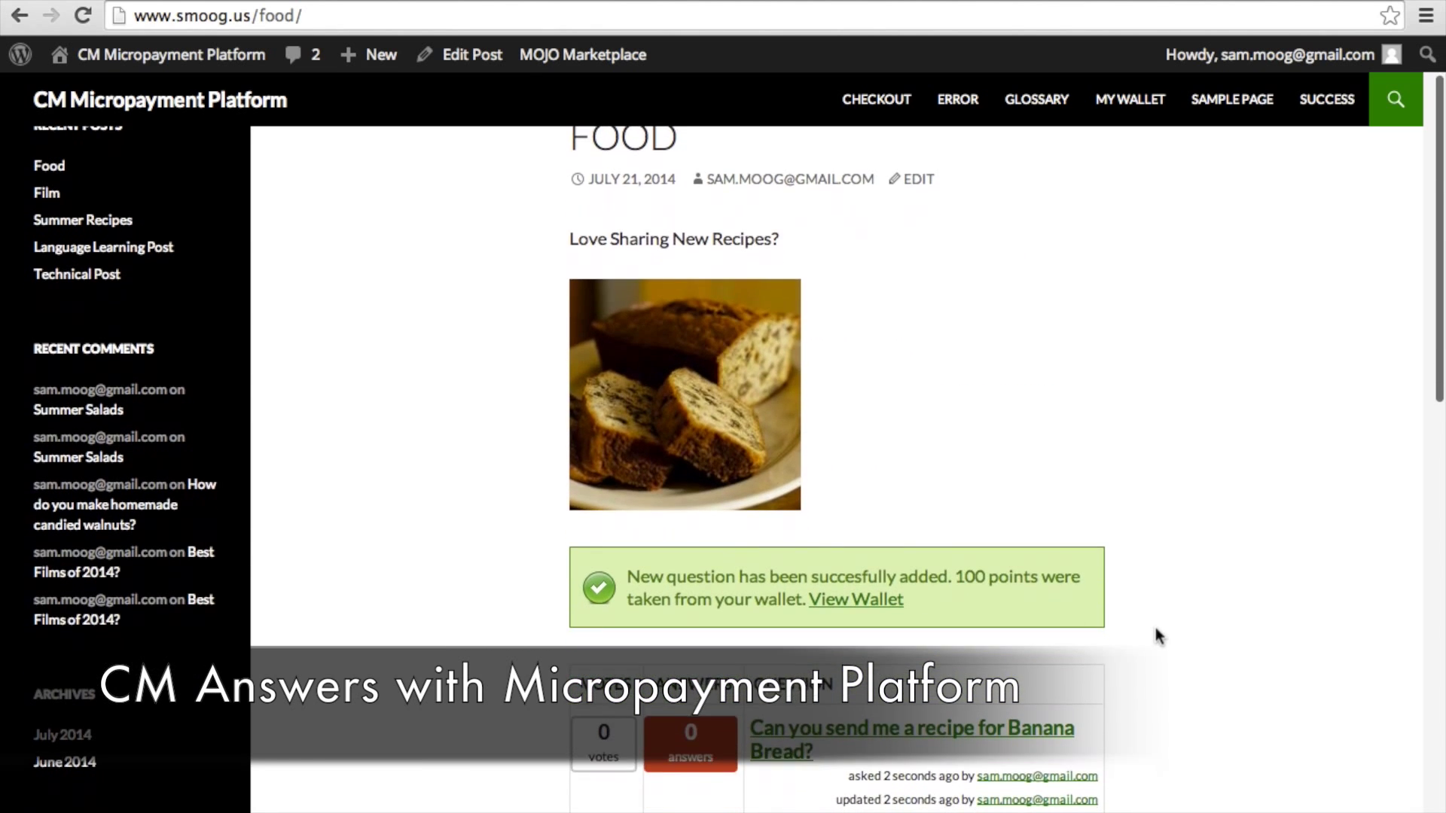
scroll(down, 3)
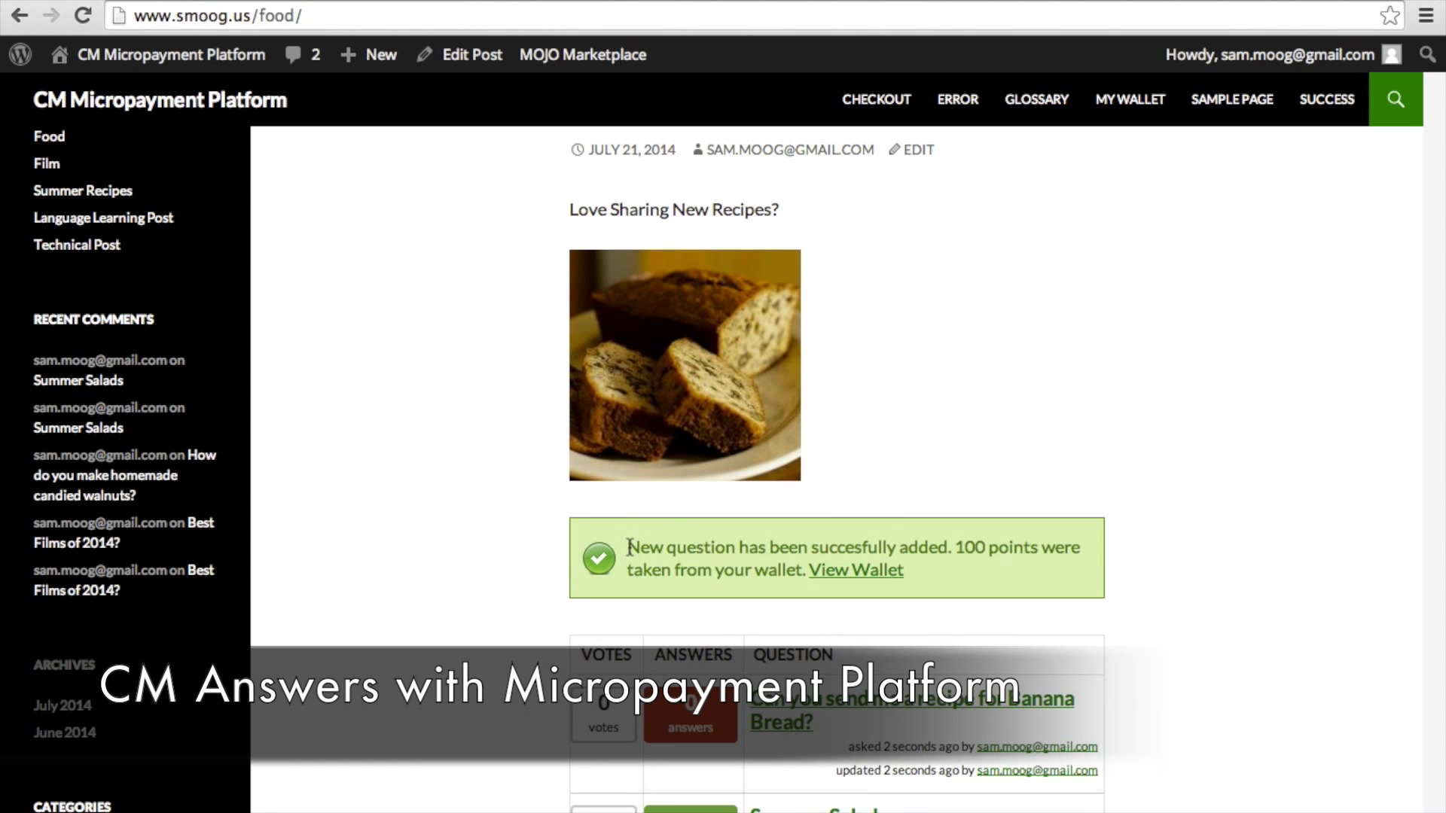
mouse_move(932, 574)
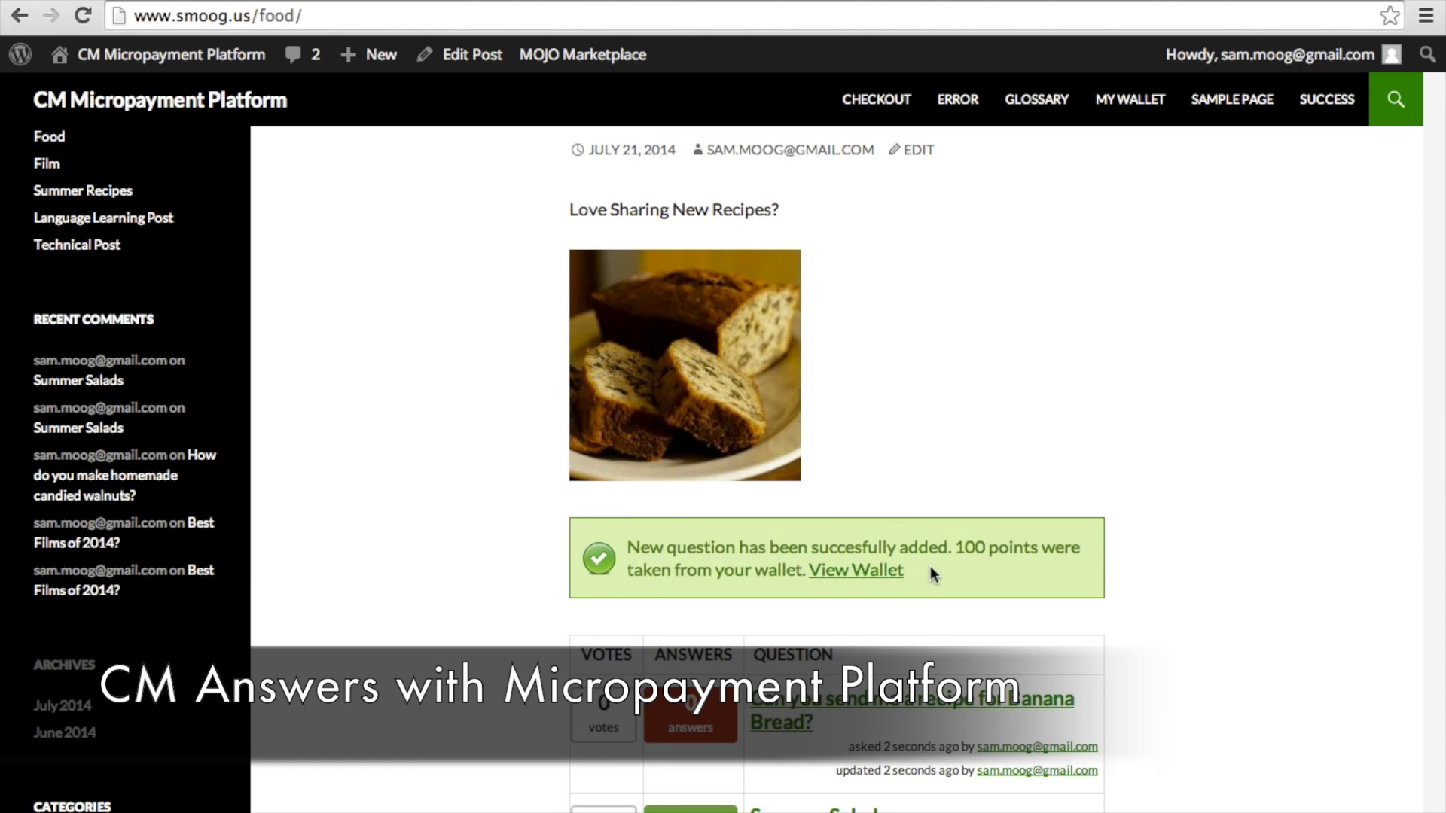
Step: Post the answer 'Sure I can provide you with a recipe!' on the banana bread question
click(912, 710)
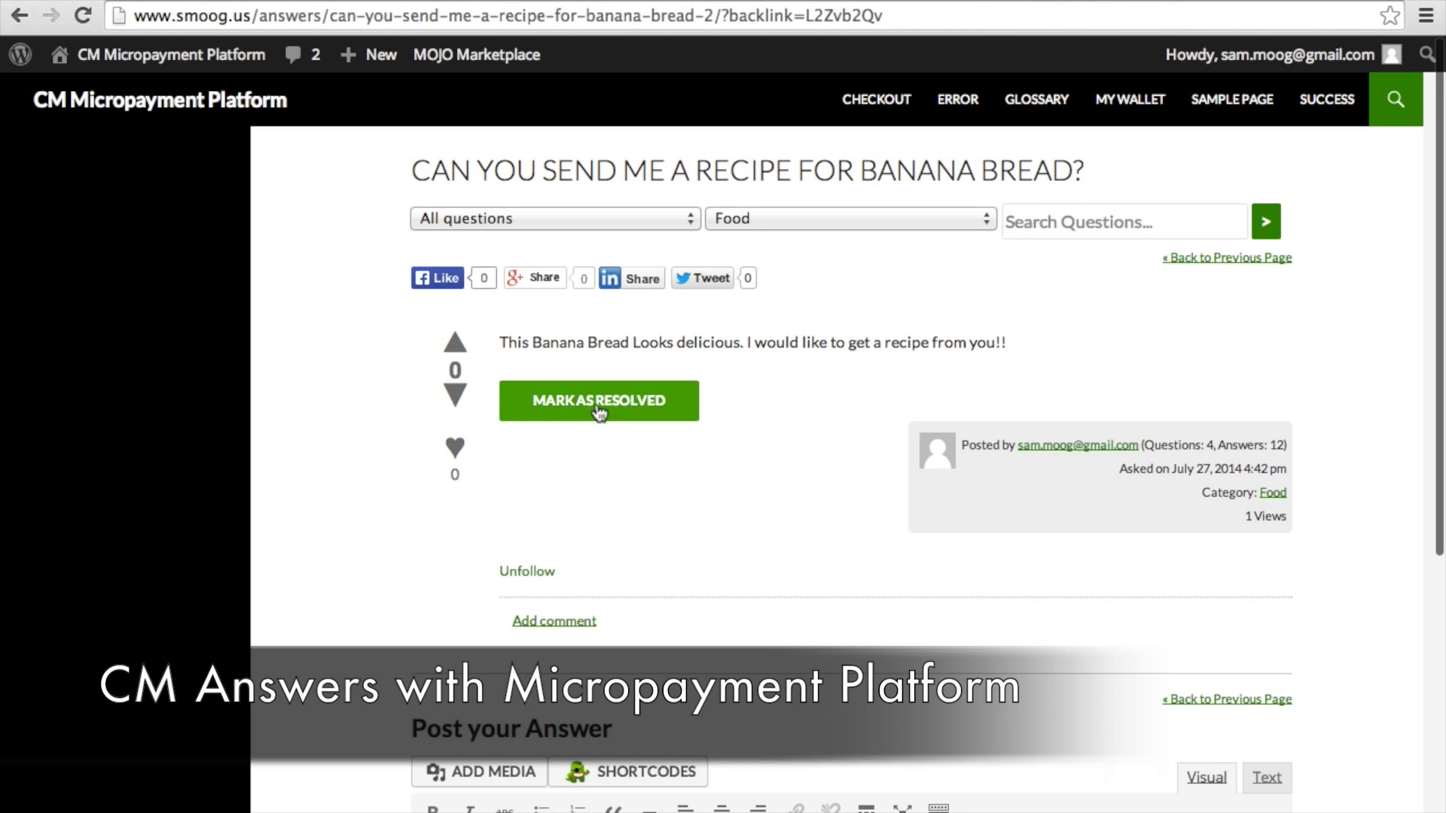
scroll(down, 3)
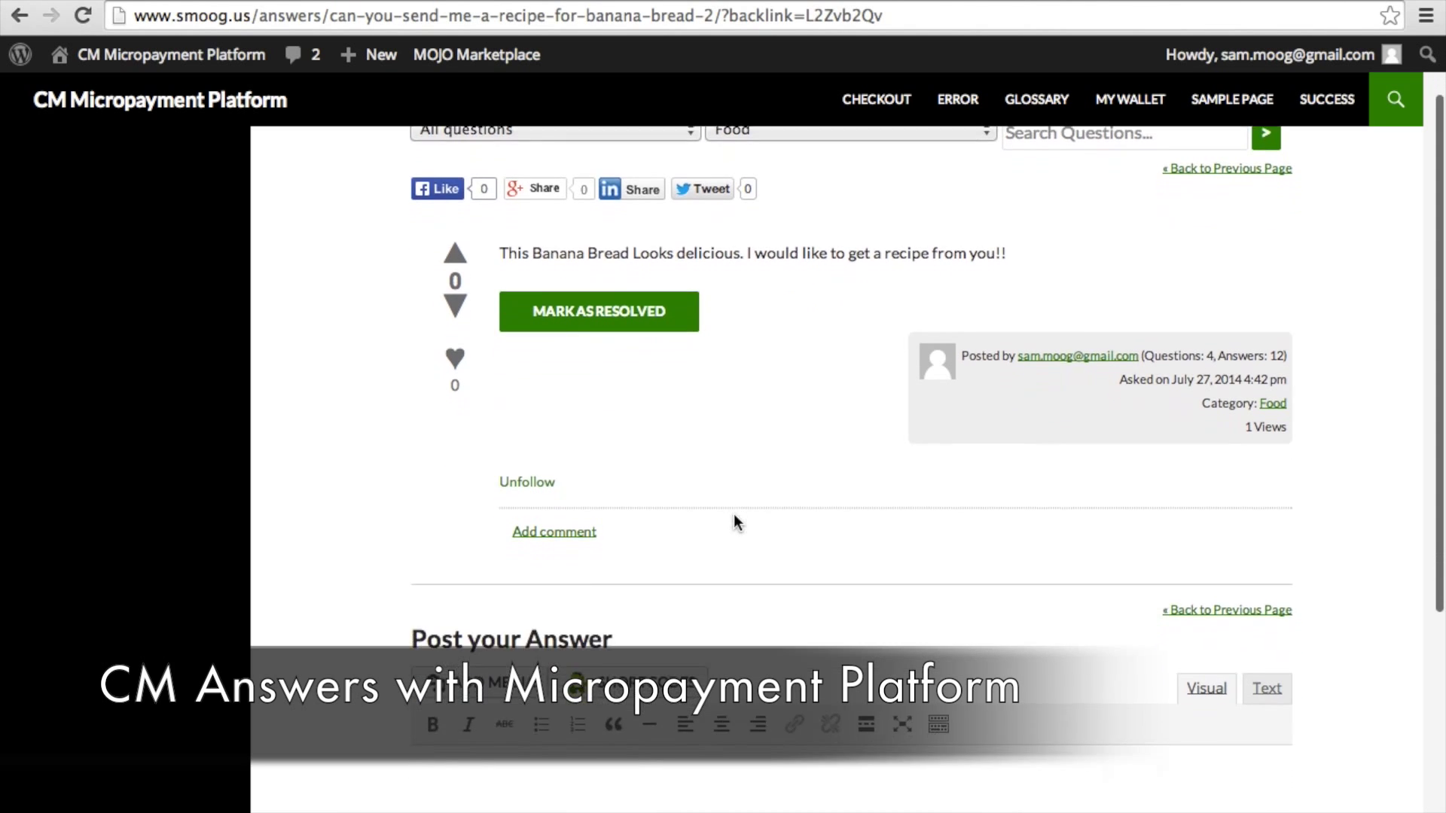
scroll(down, 3)
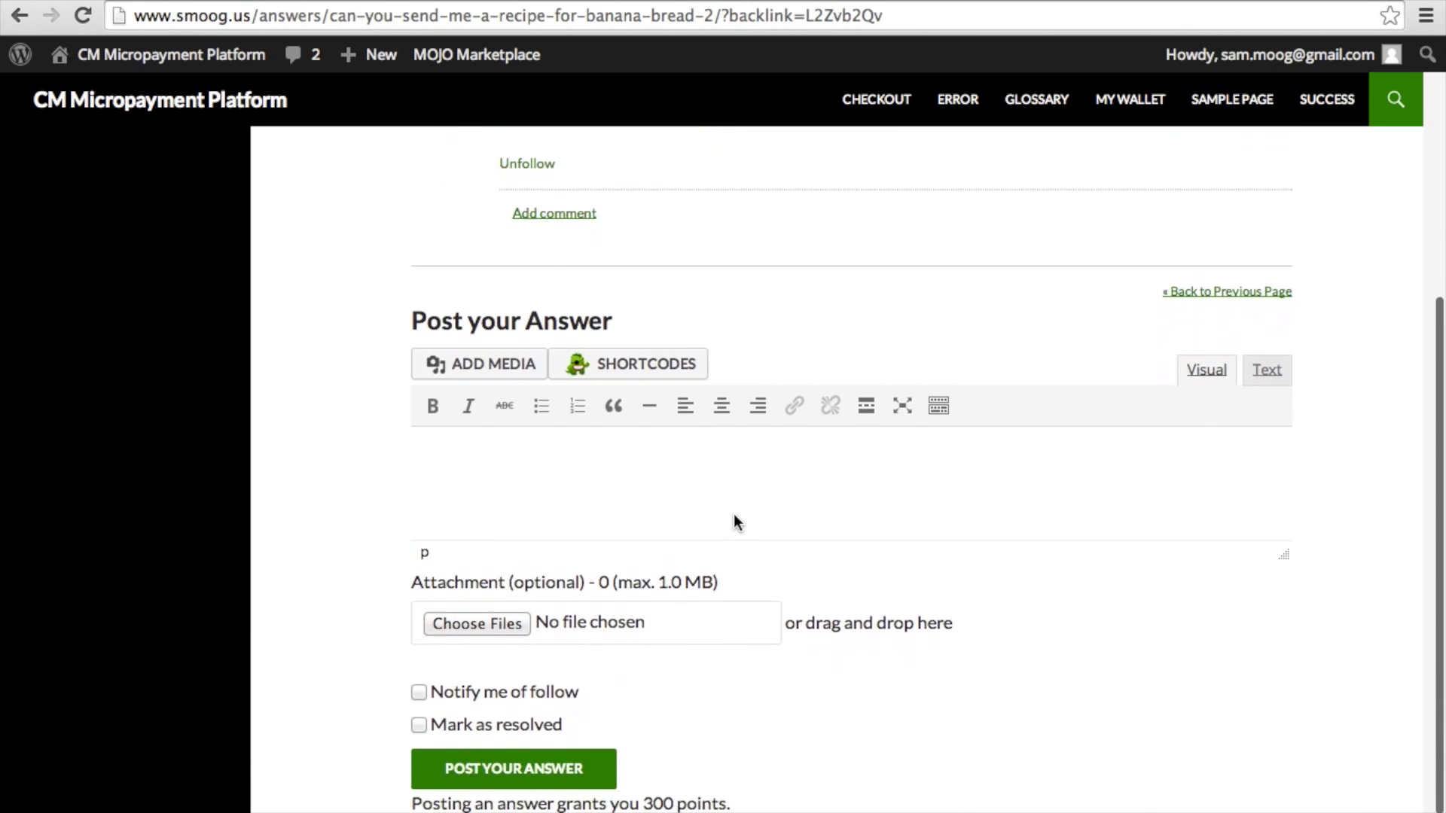
scroll(down, 3)
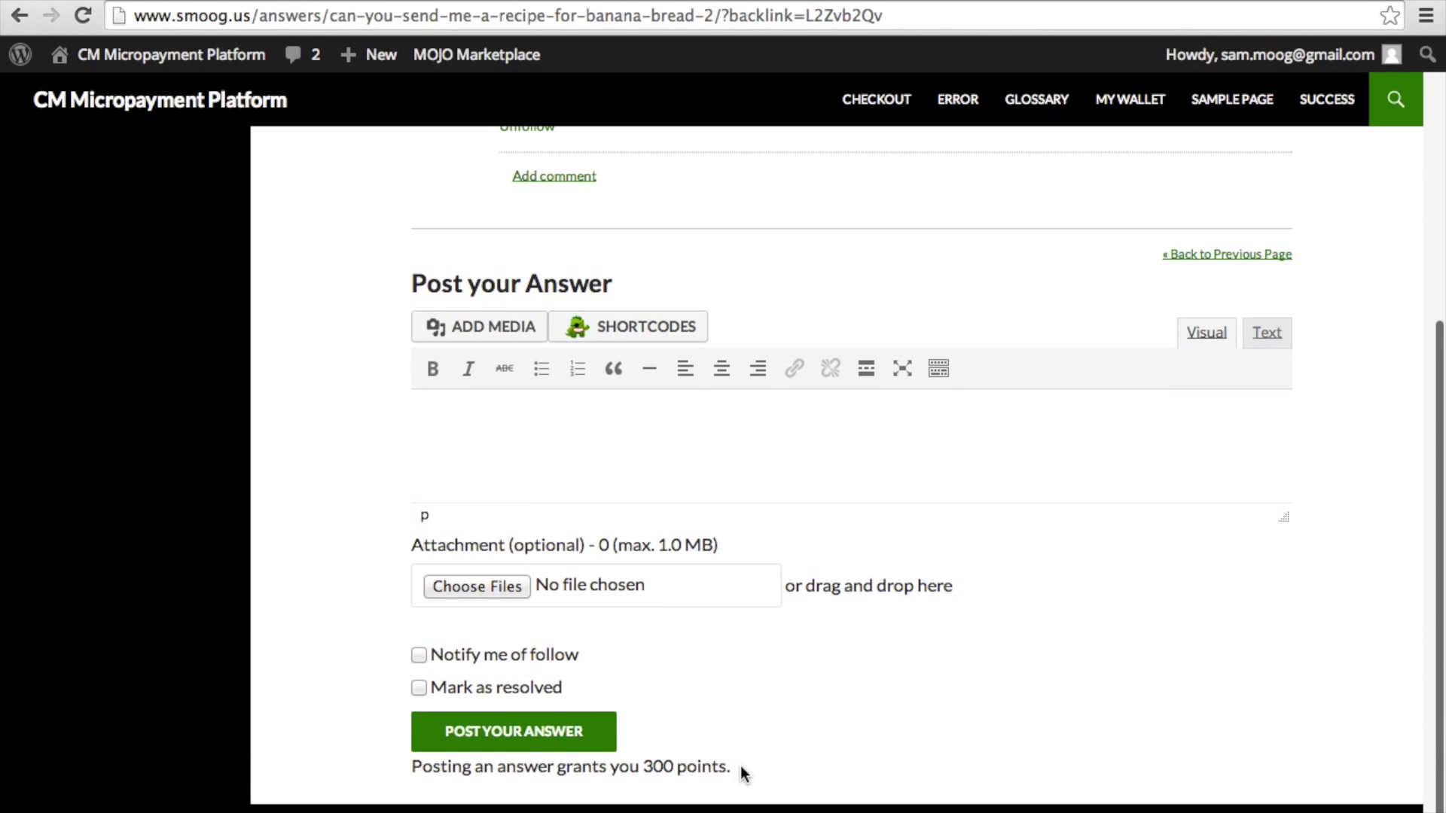
mouse_move(459, 771)
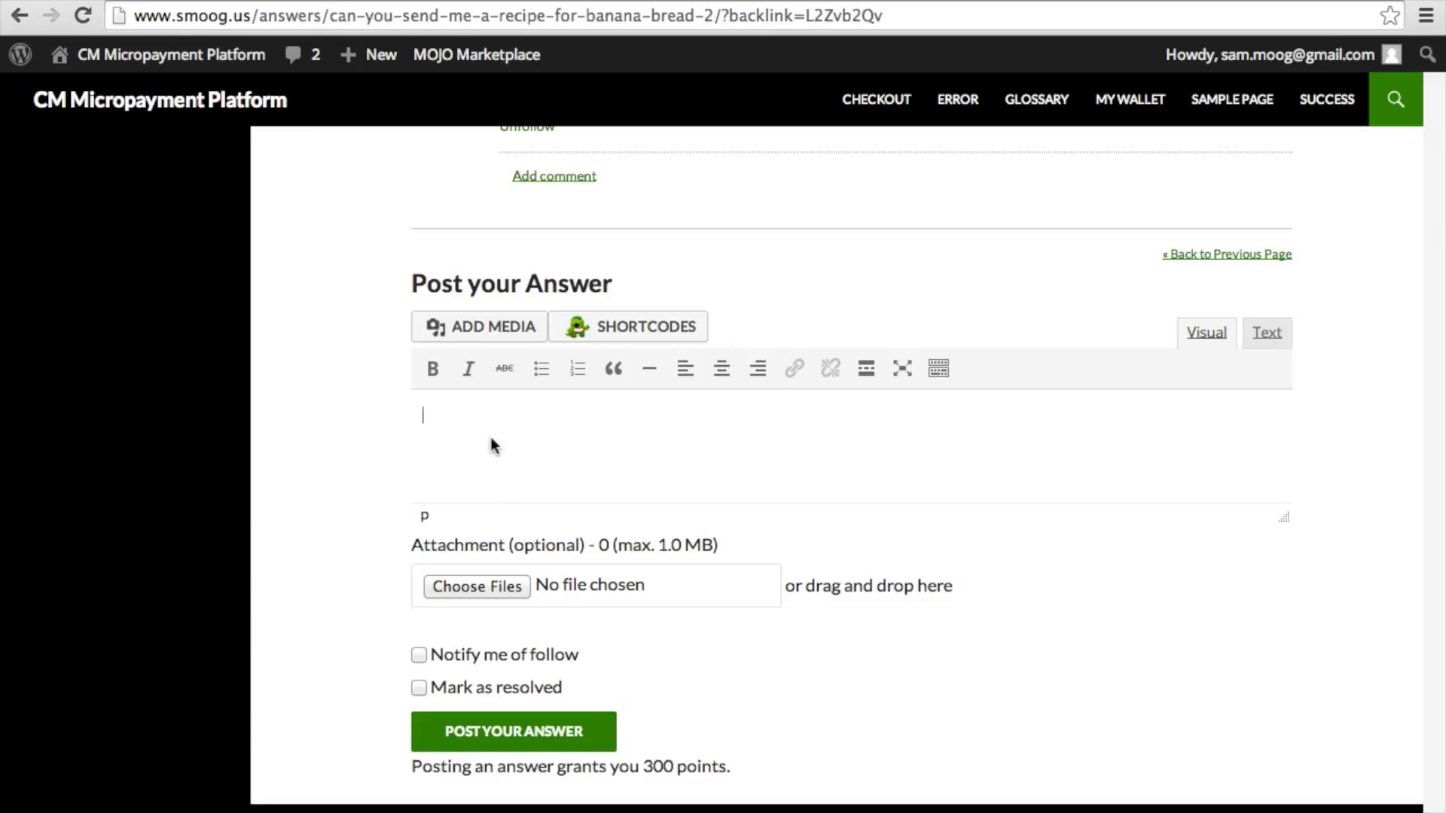
text(Sure I can provide you with a recipe!)
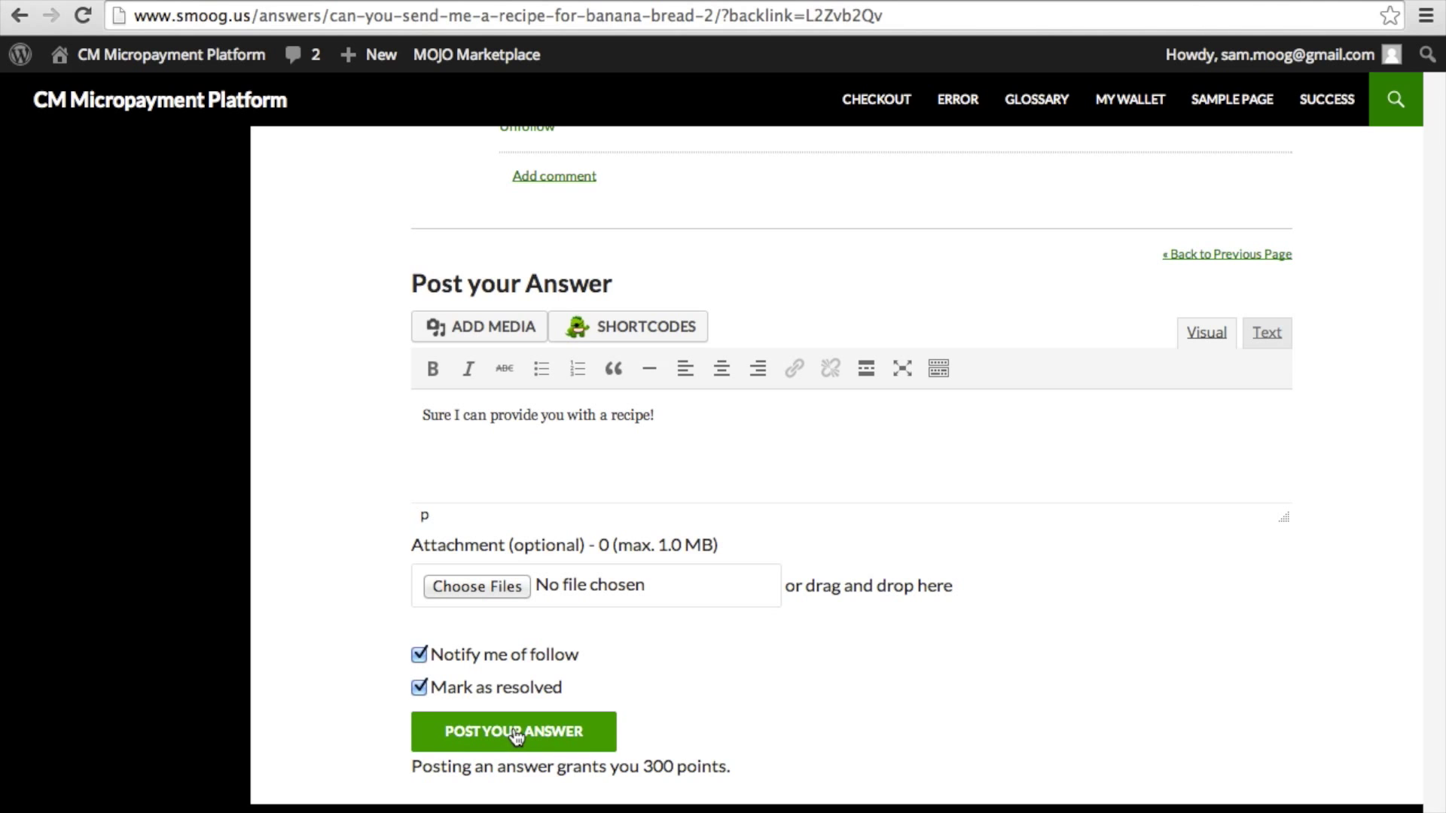
click(514, 731)
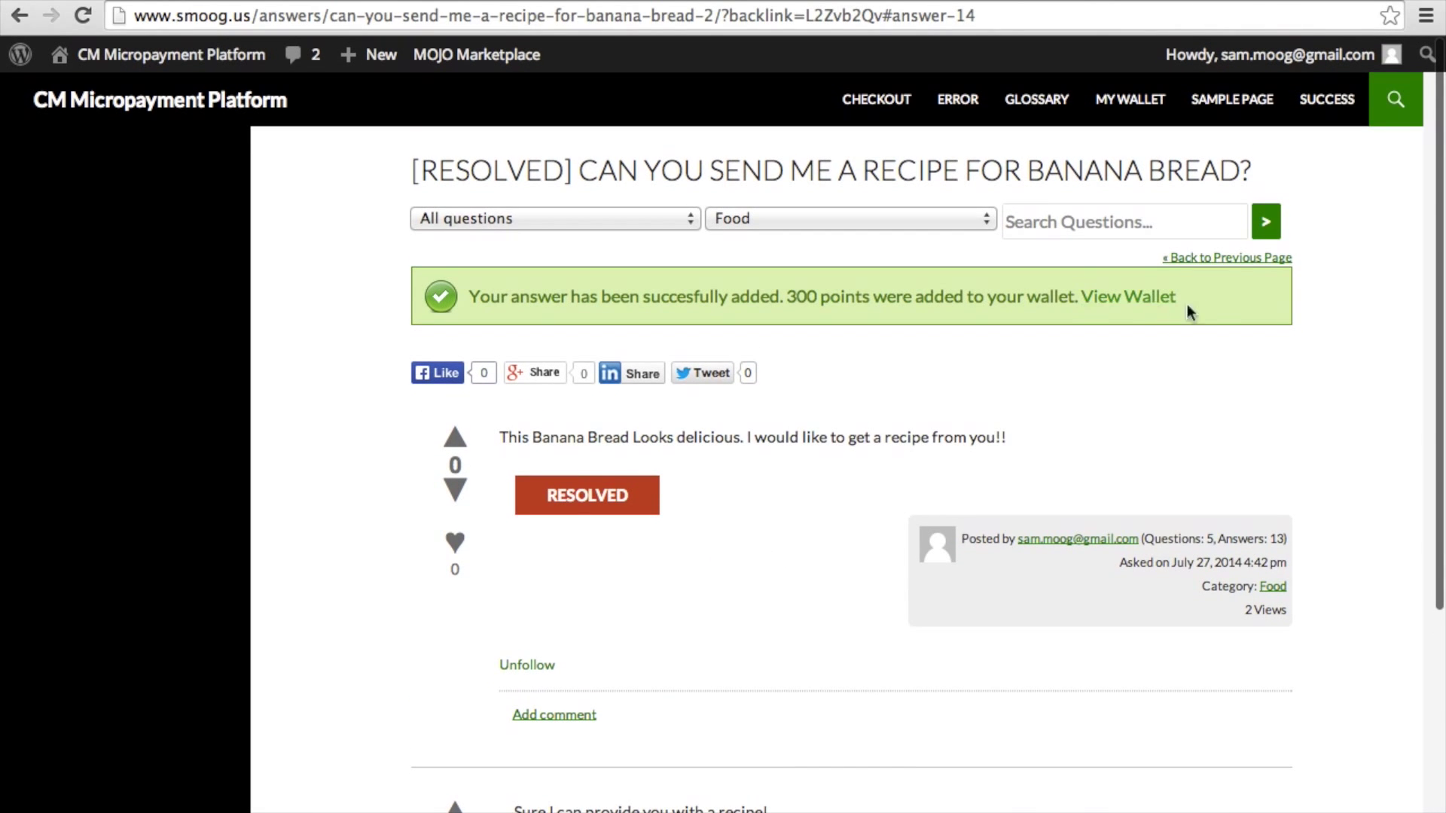